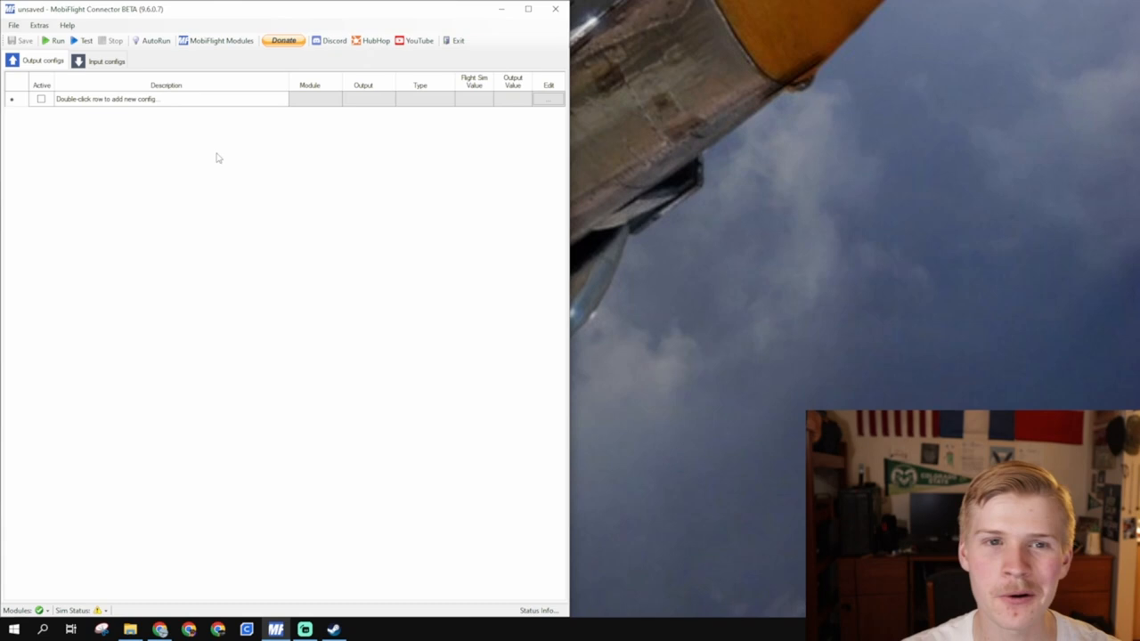
Show the MobiFlight Modules settings with the connected Mega board on COM3.
click(221, 39)
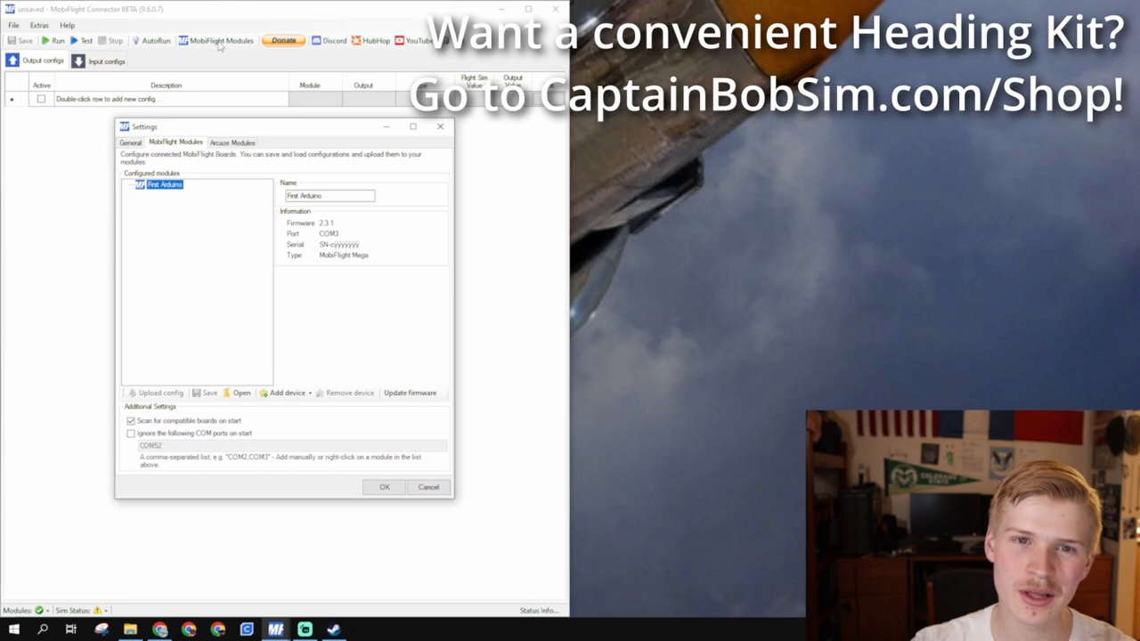
Add an encoder named HDG Adjust on pins 2 and 3 with a detents-per-cycle type.
click(285, 393)
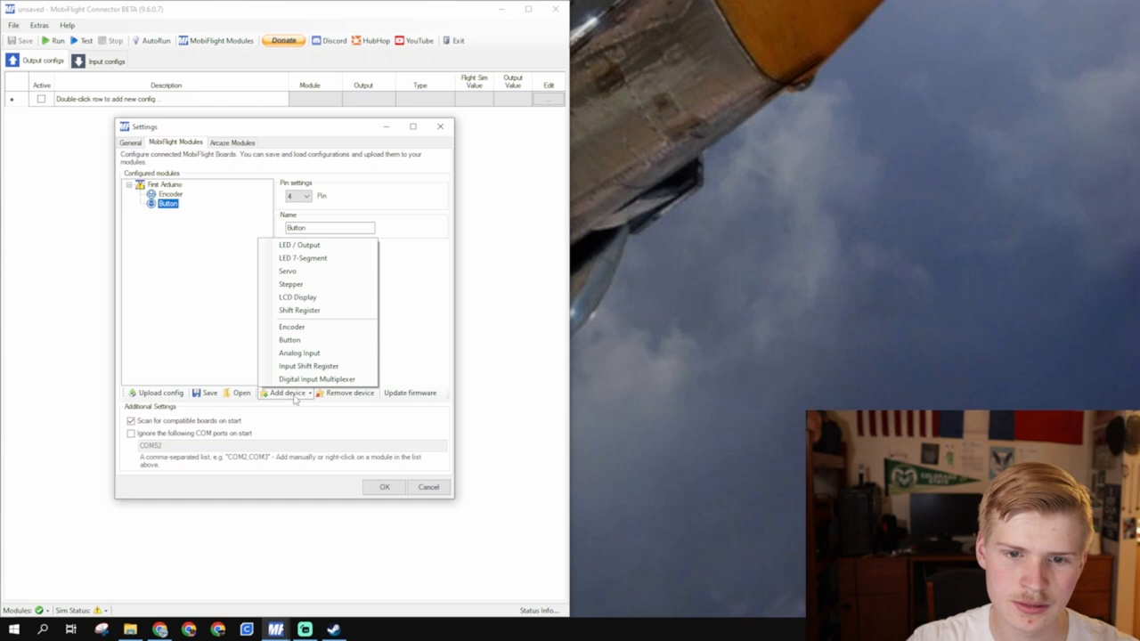
click(292, 328)
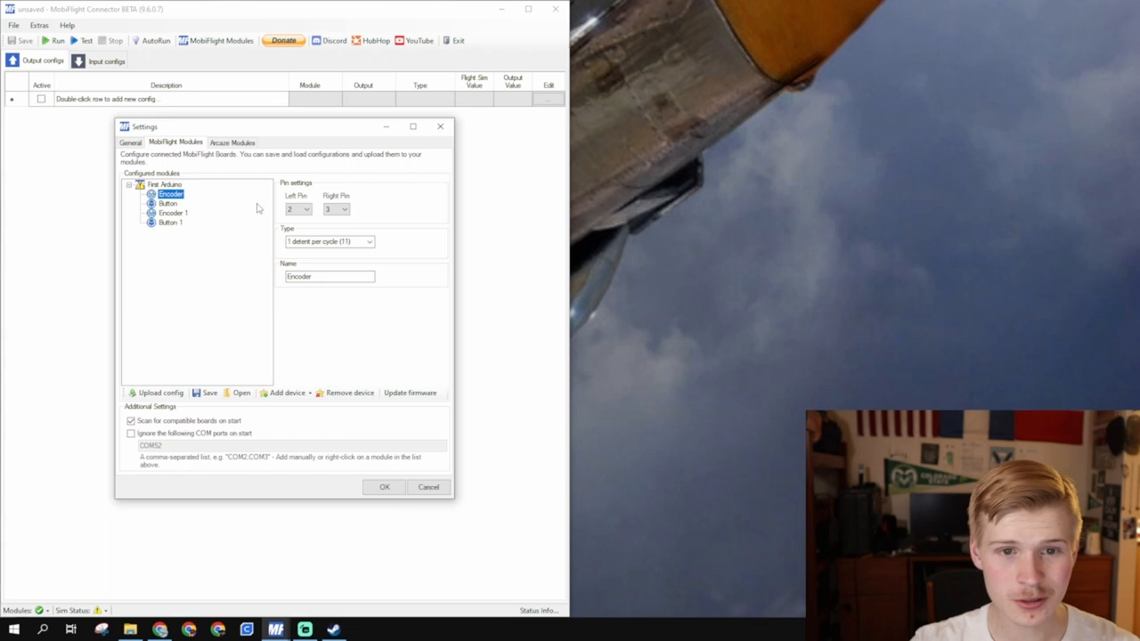
text(HDG Adjust)
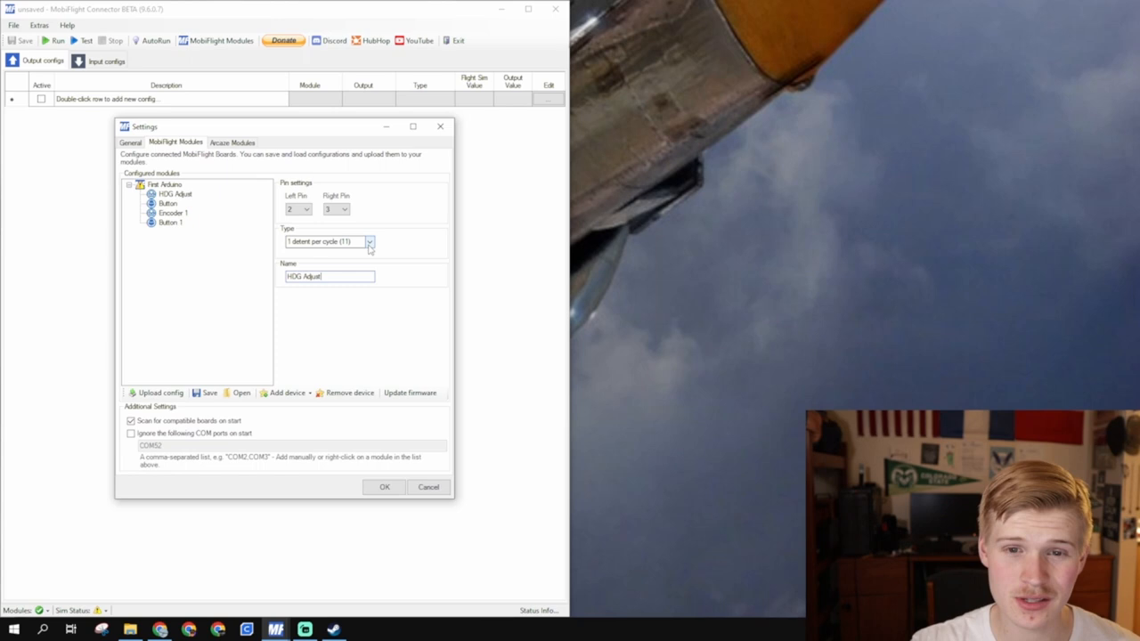
click(368, 242)
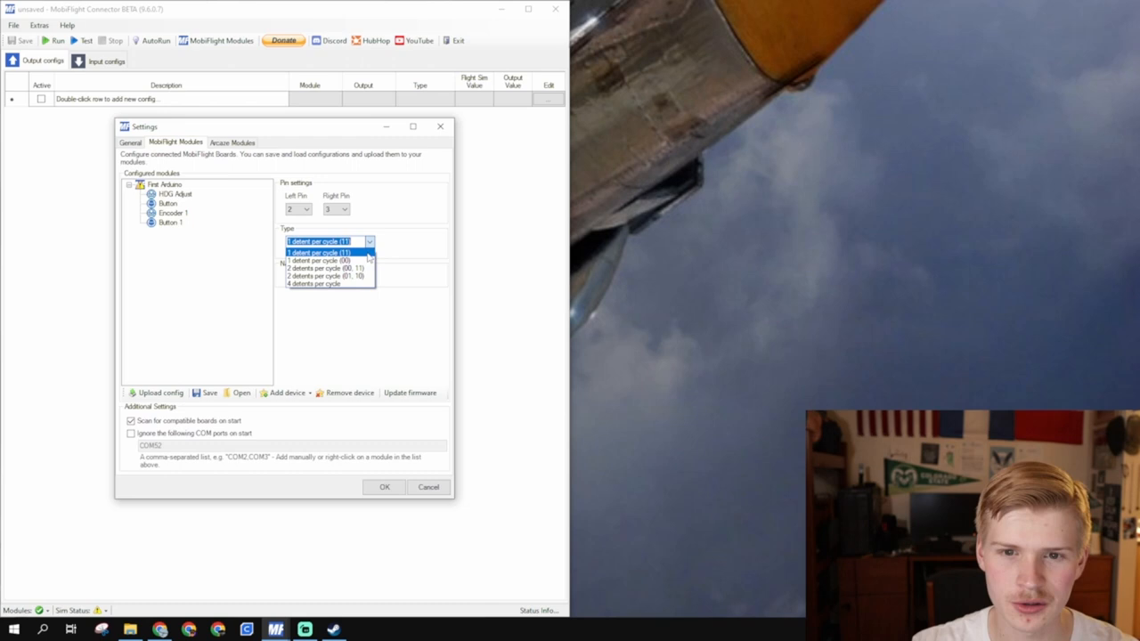
mouse_move(328, 274)
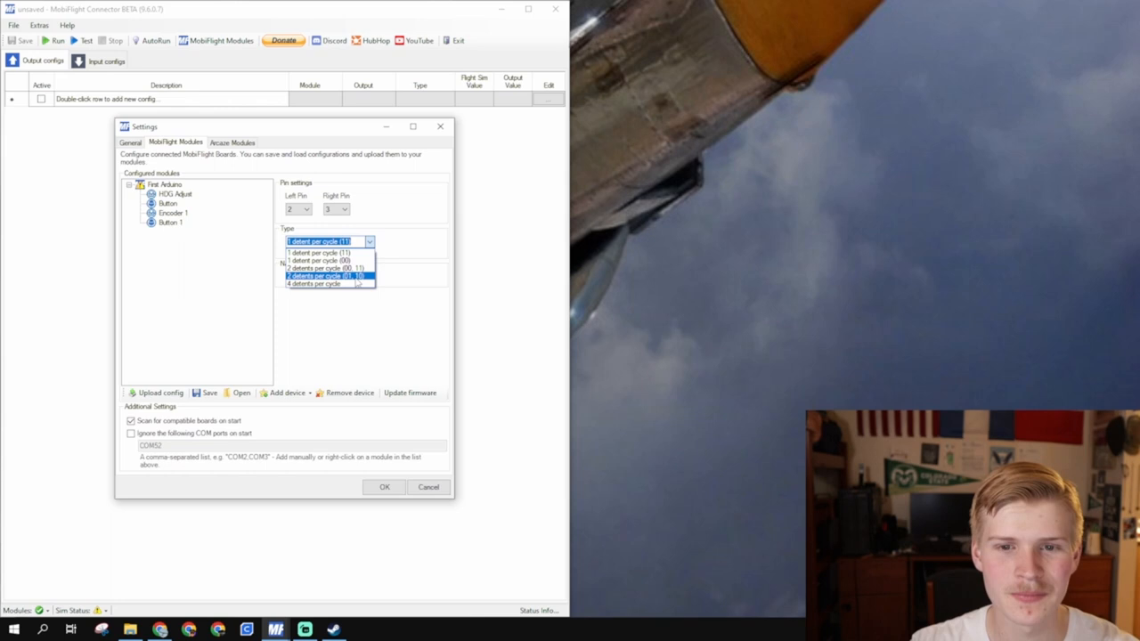
click(327, 276)
text(HDG)
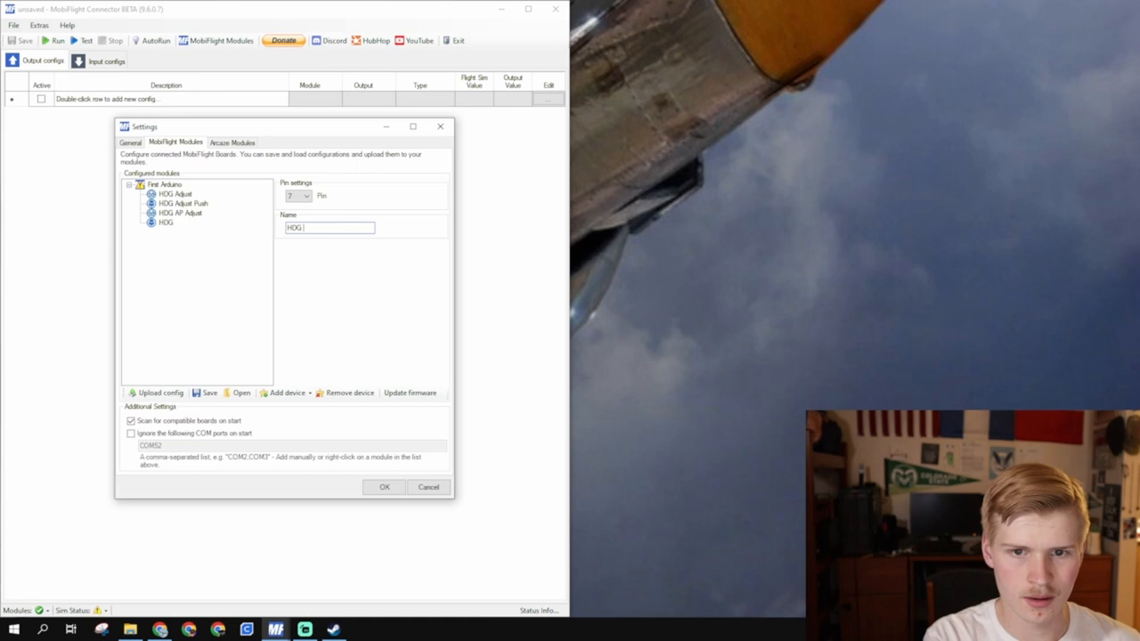
Review HDG Adjust, HDG AP Push and HDG AP Adjust devices, then start adding another device.
click(175, 192)
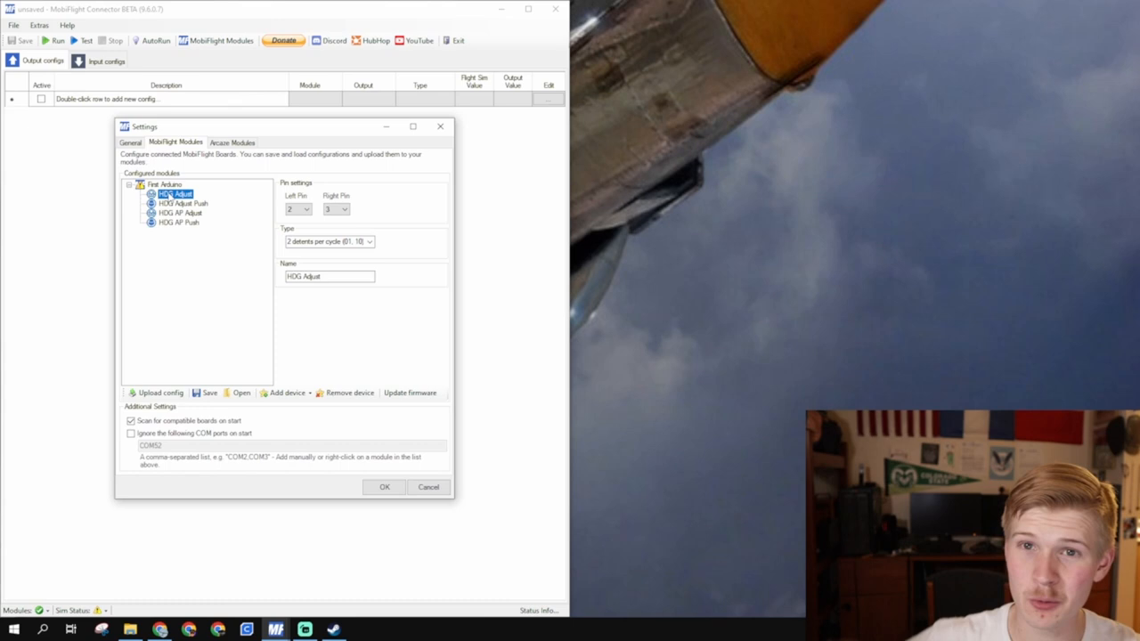
click(178, 221)
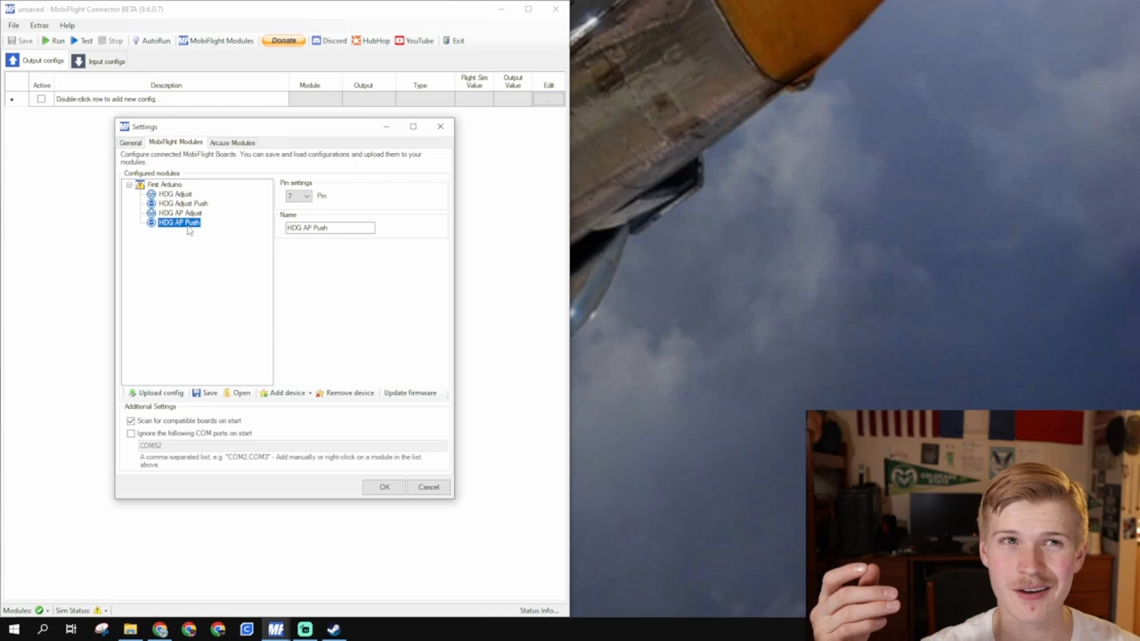
click(175, 194)
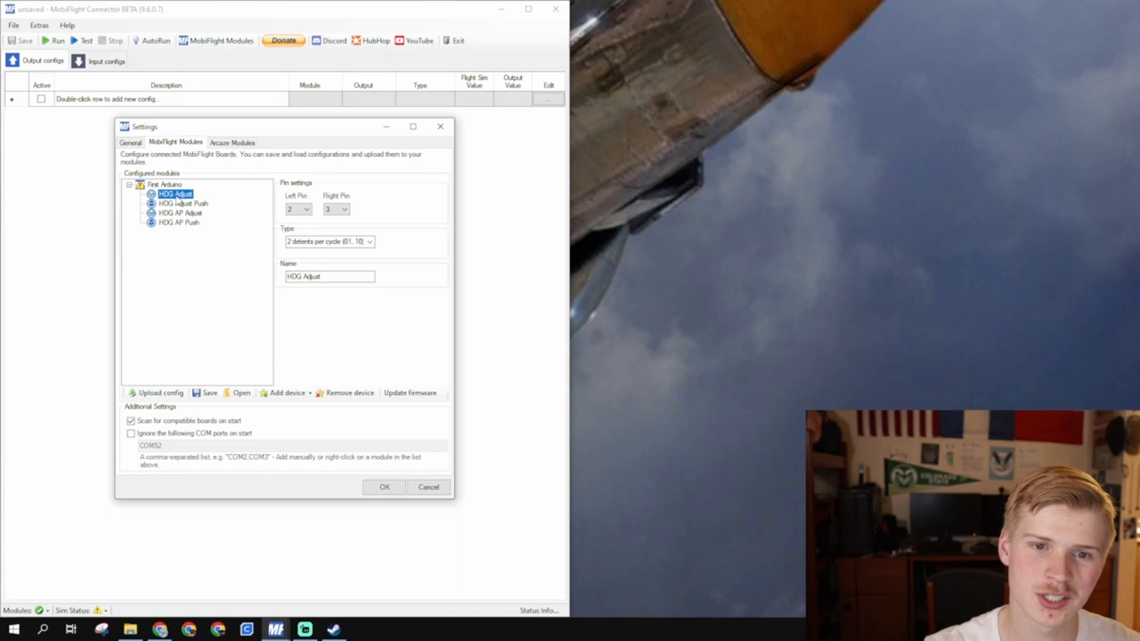
click(180, 214)
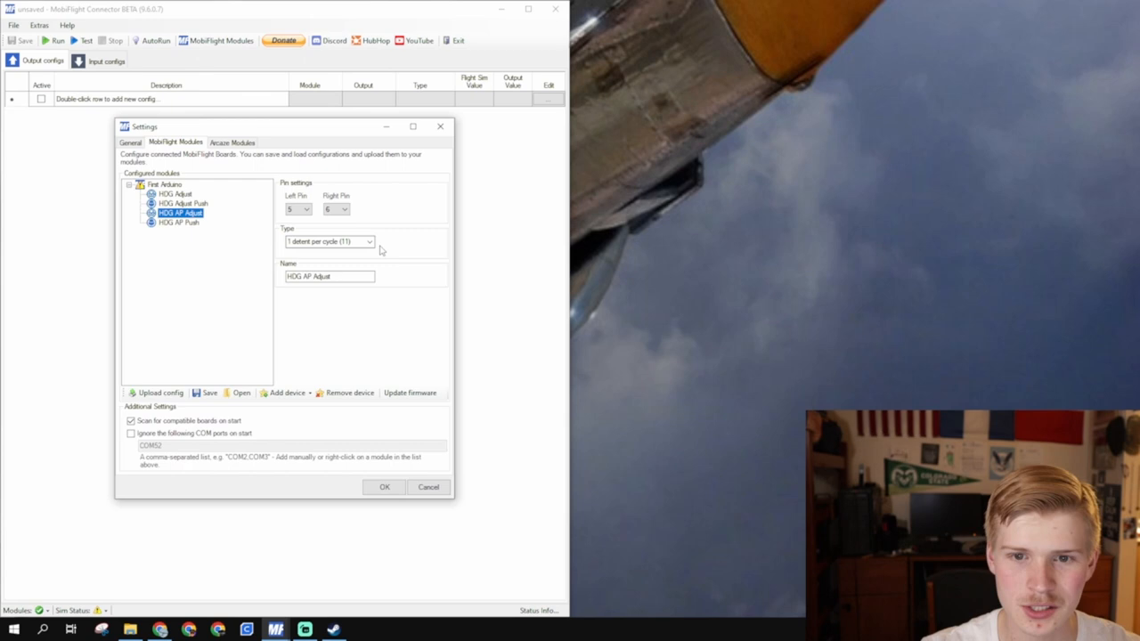
click(175, 192)
text(HDG Wheel Switch)
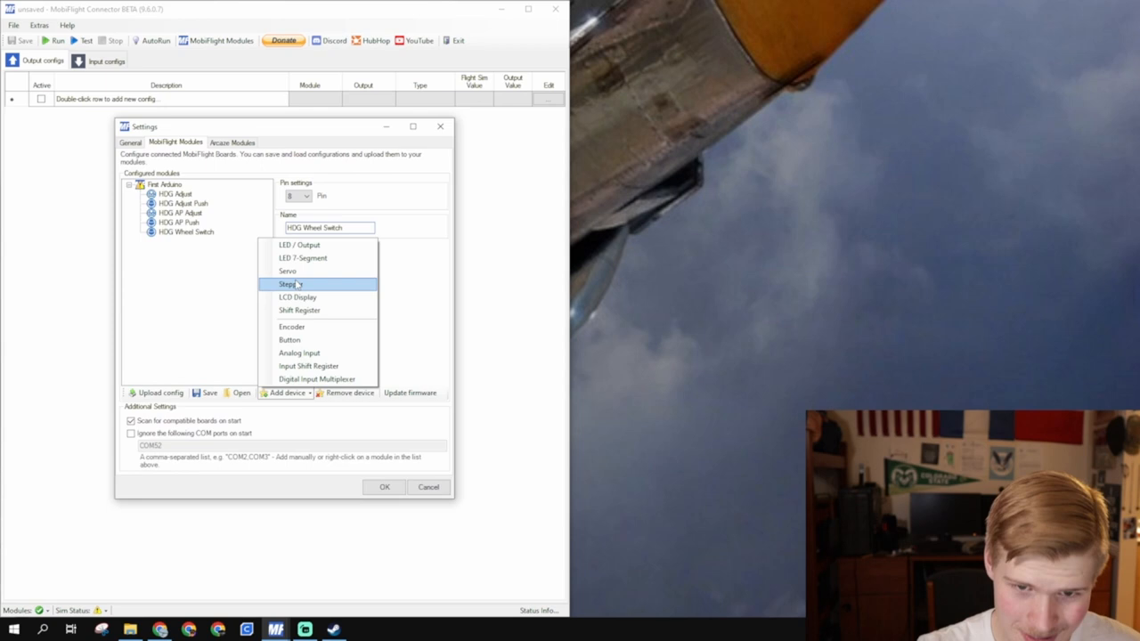
Add a stepper named HDG Wheel using the 28BYJ half-step preset.
click(288, 283)
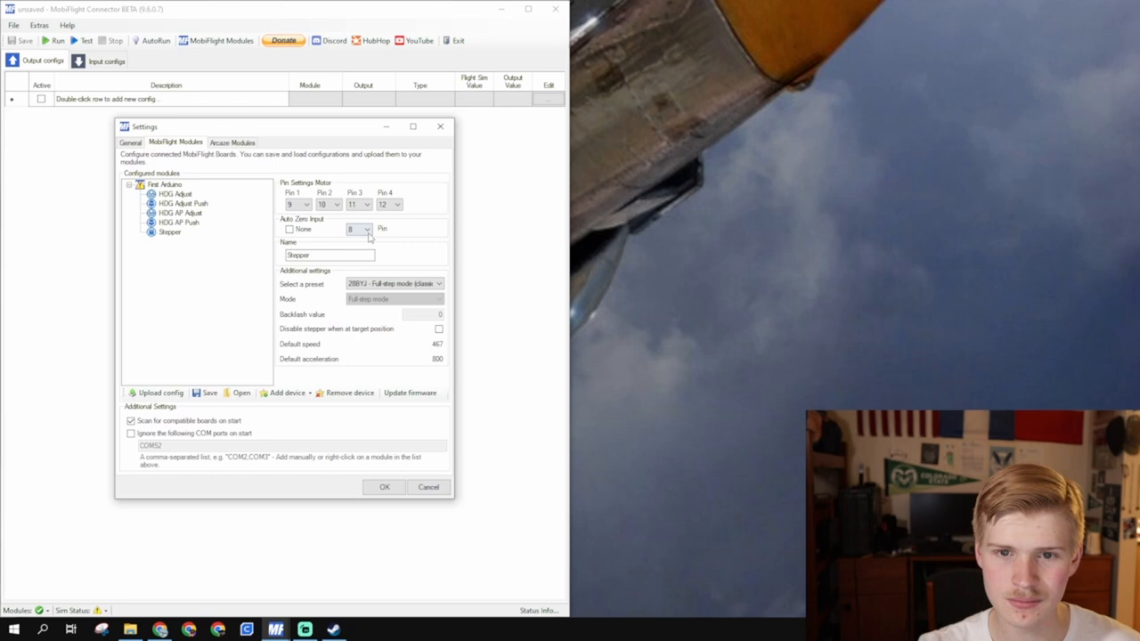
click(169, 231)
text(HDG Wheel)
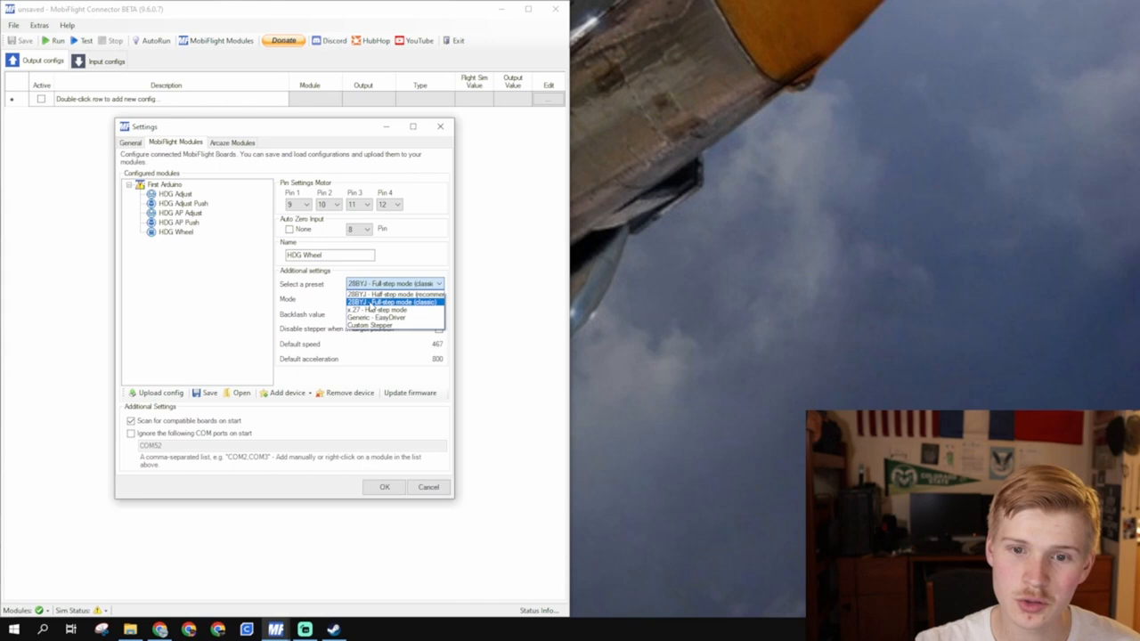
mouse_move(392, 293)
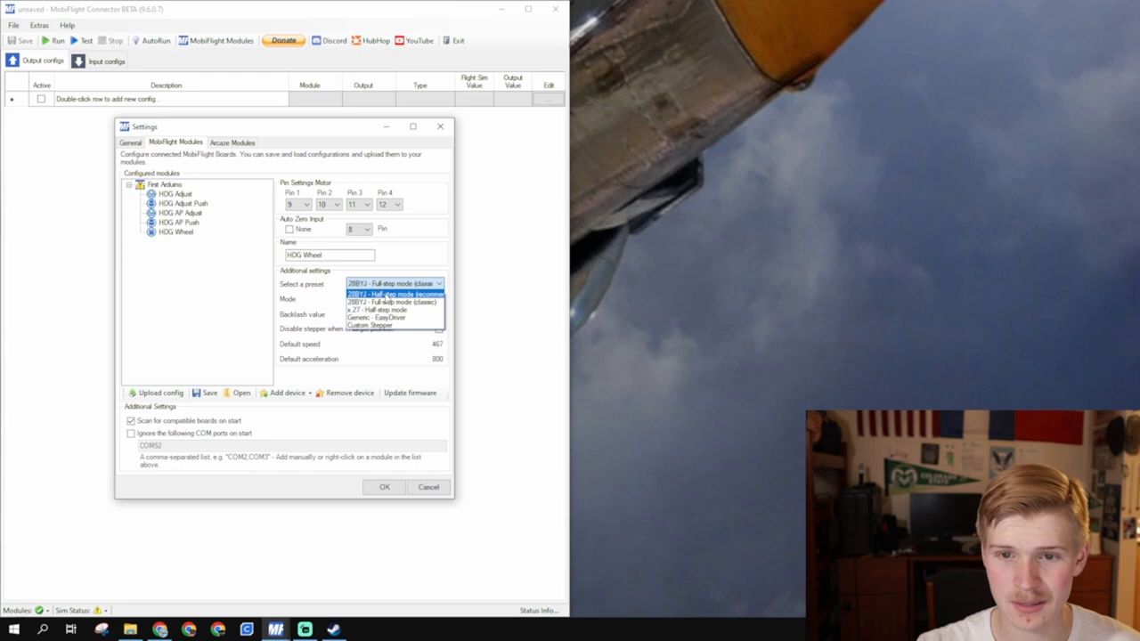
click(395, 294)
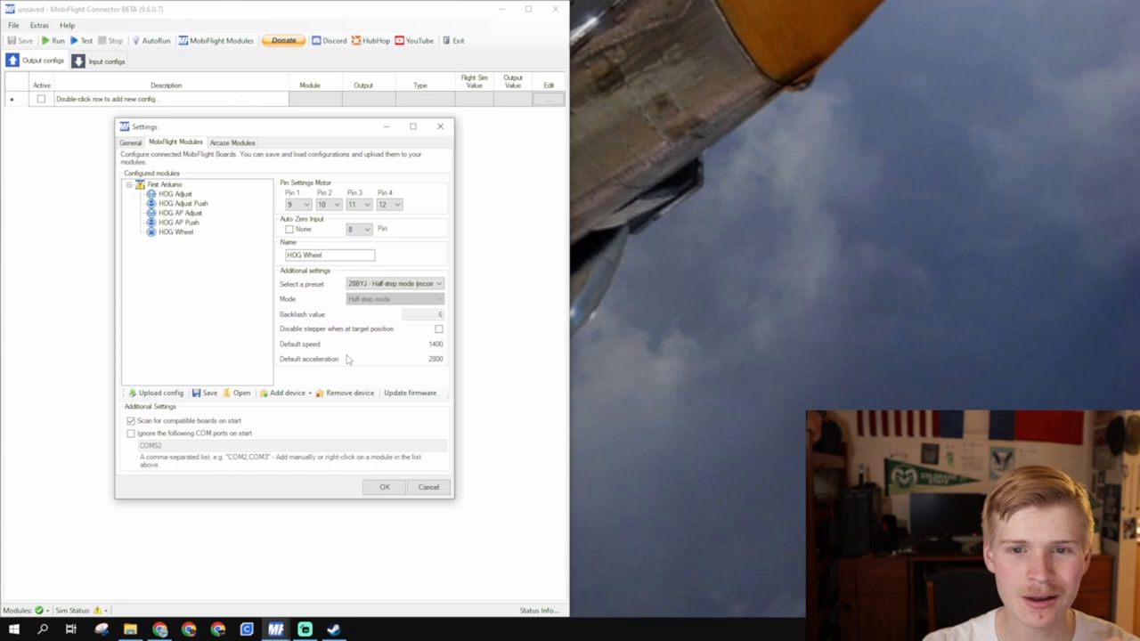
click(176, 231)
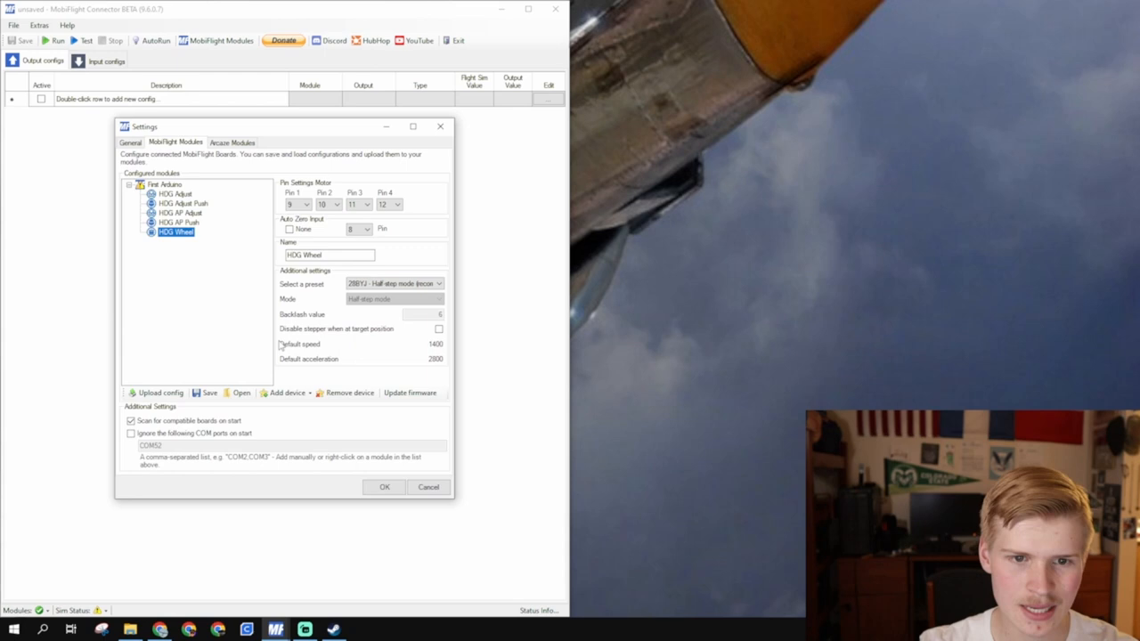
Set the HDG AP Bug stepper's auto zero and motor pins with the full-step preset.
click(178, 242)
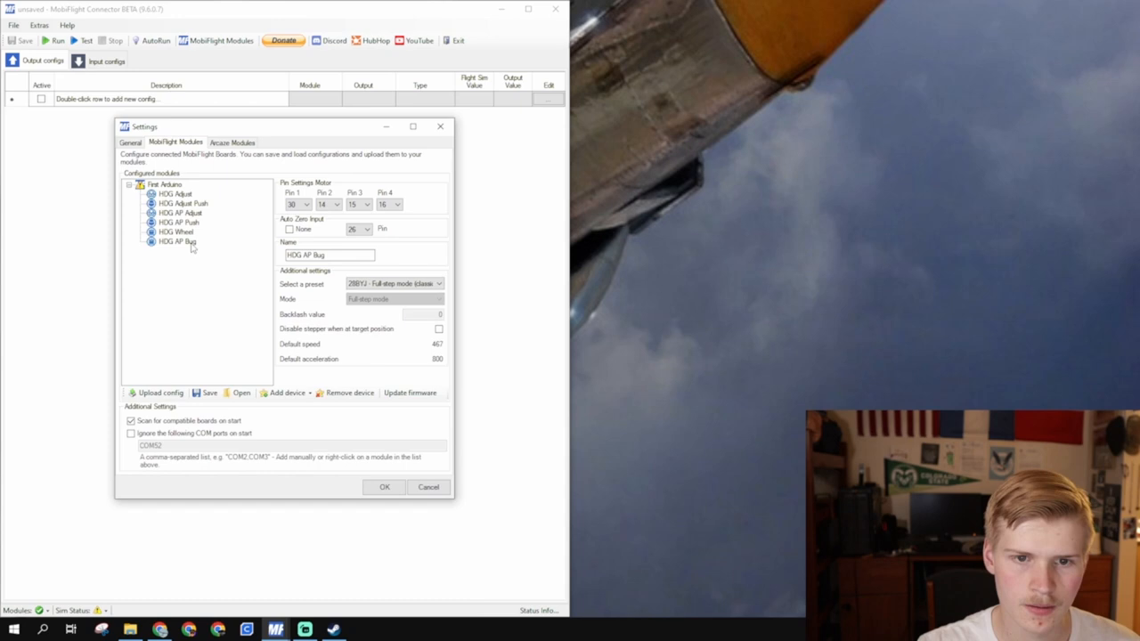
click(366, 228)
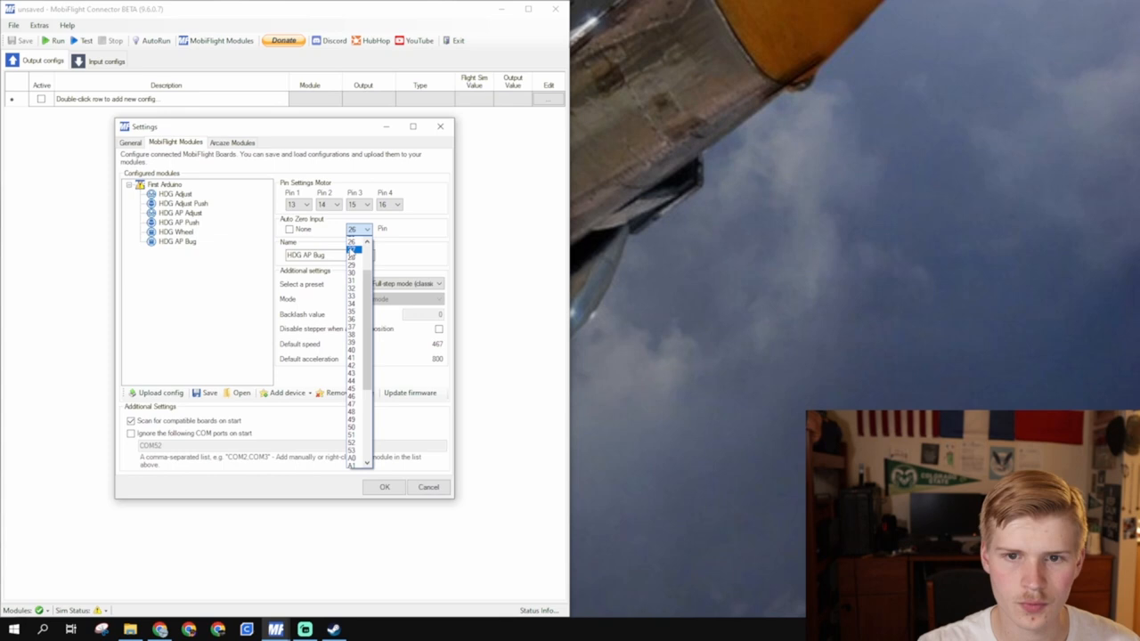
click(351, 249)
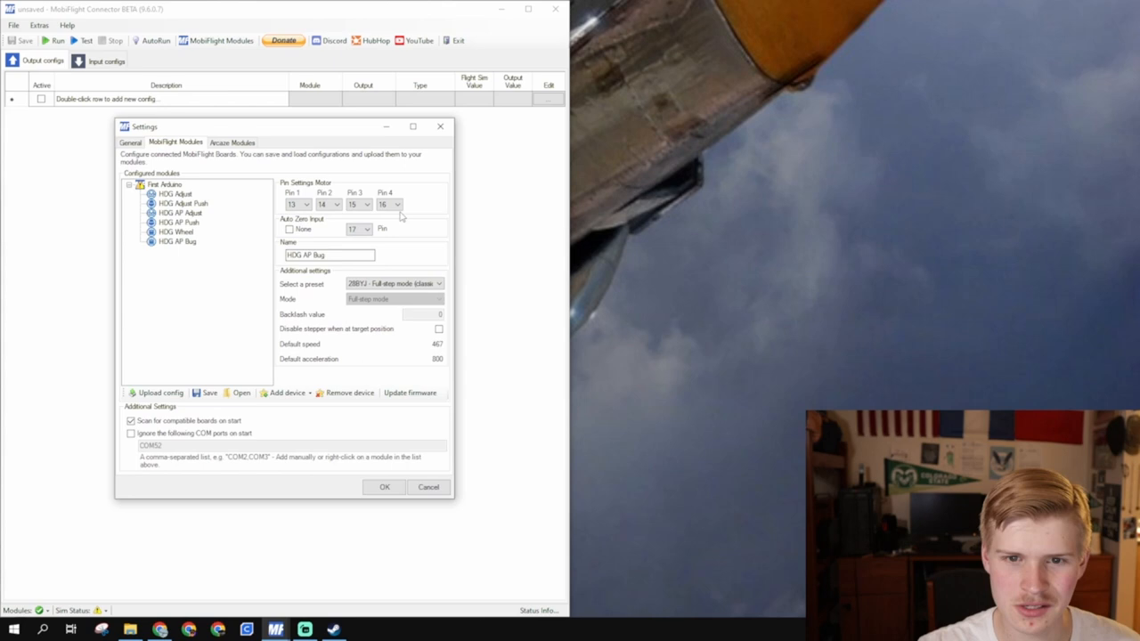
click(306, 203)
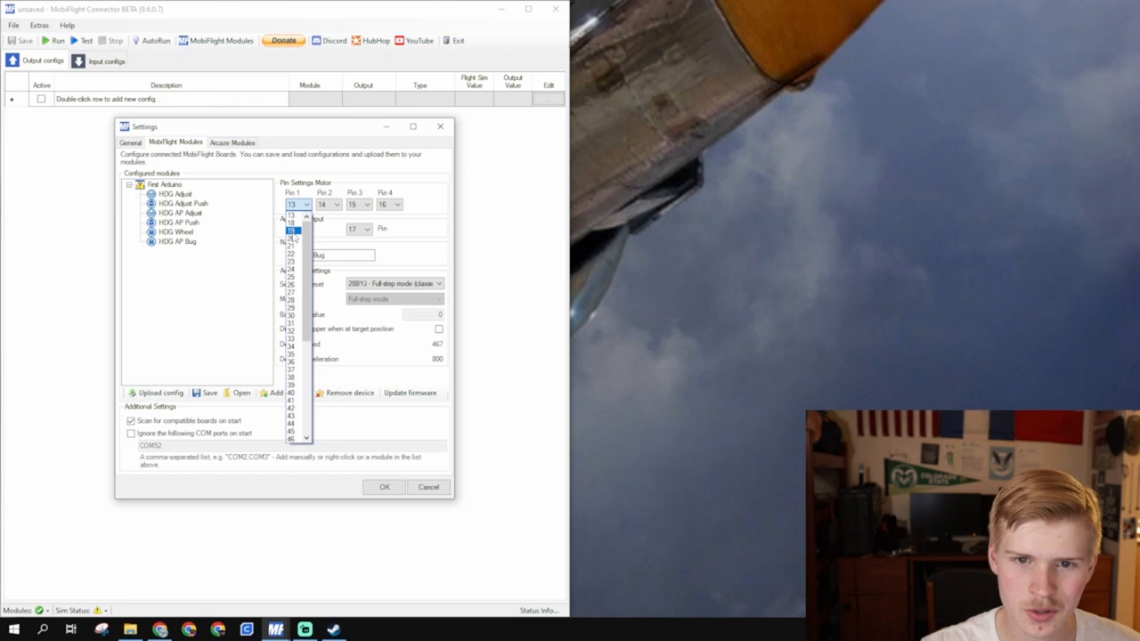
click(292, 231)
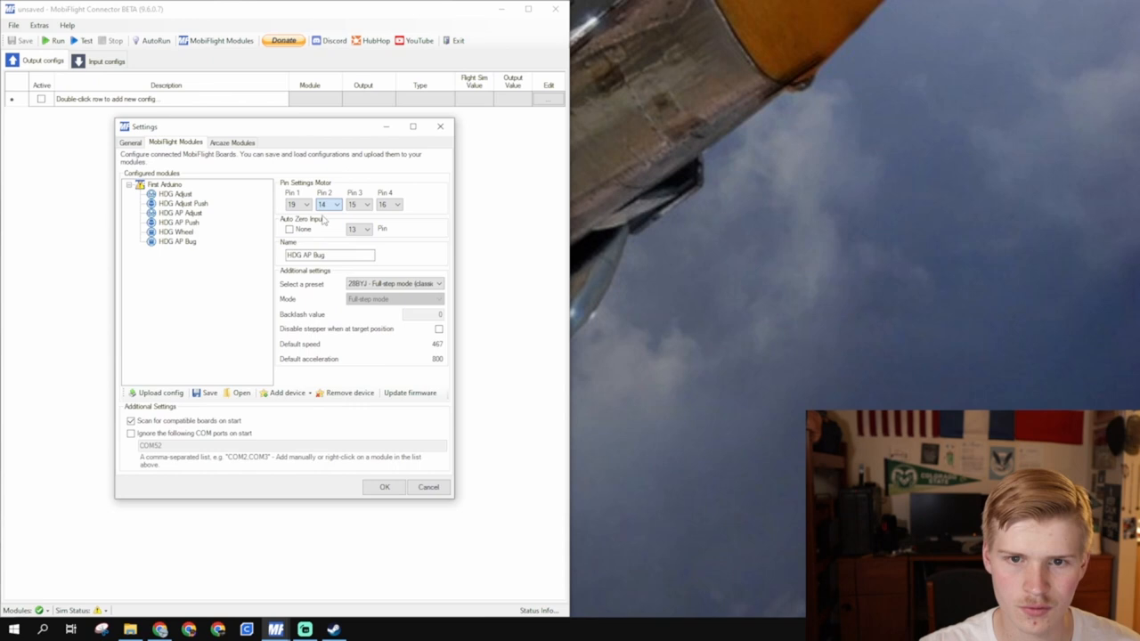
click(306, 205)
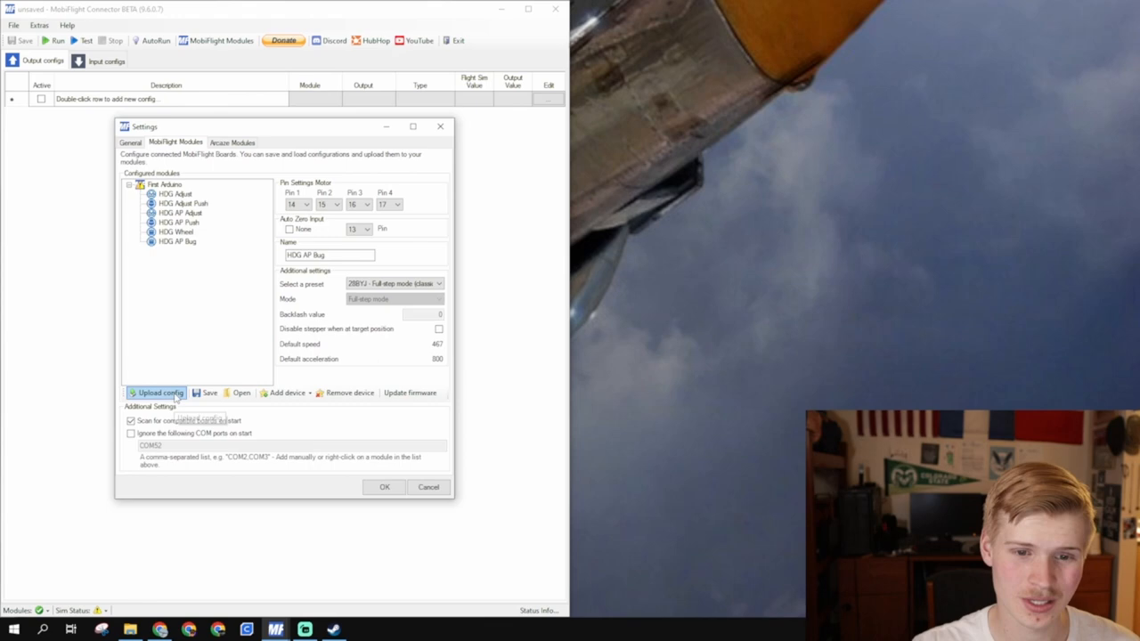
Upload the module configuration to the board and close Settings with OK.
click(160, 393)
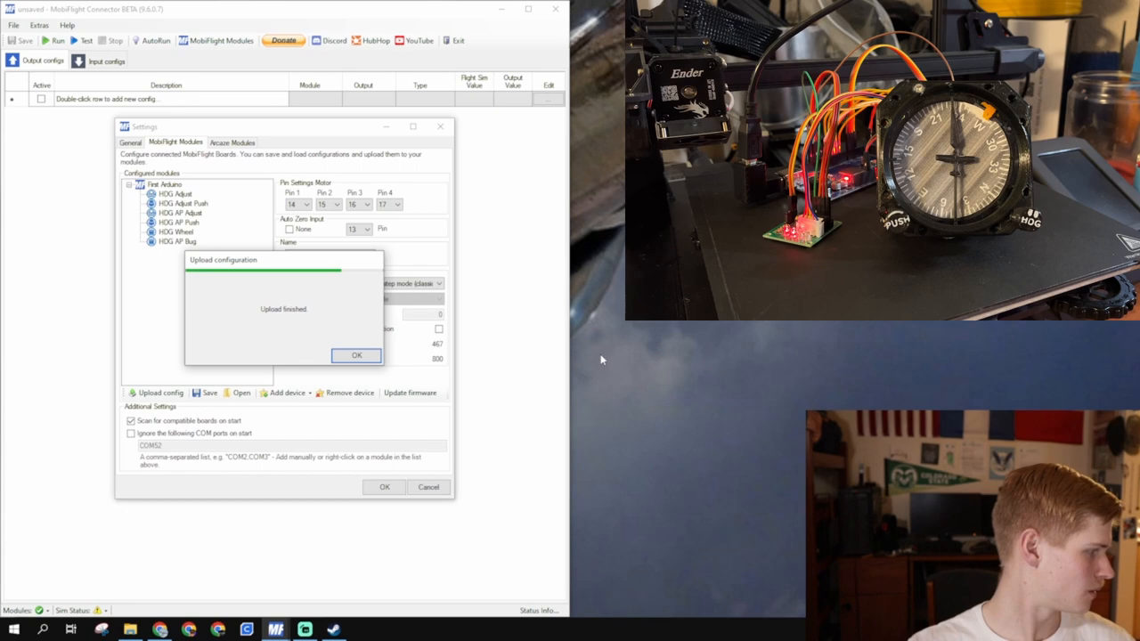
click(356, 356)
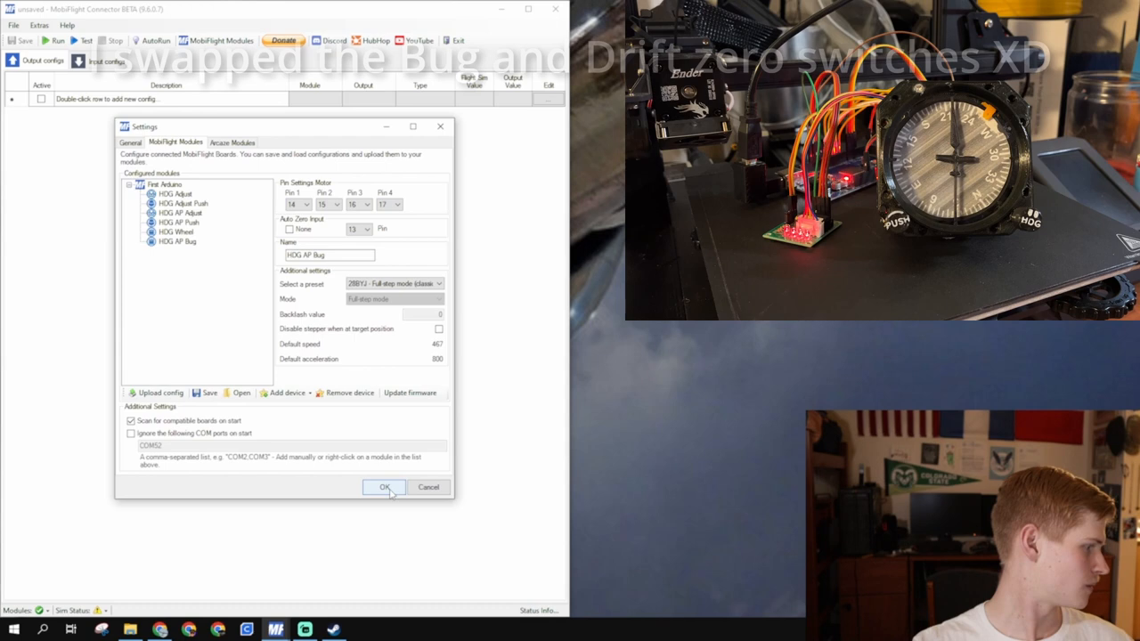
click(385, 487)
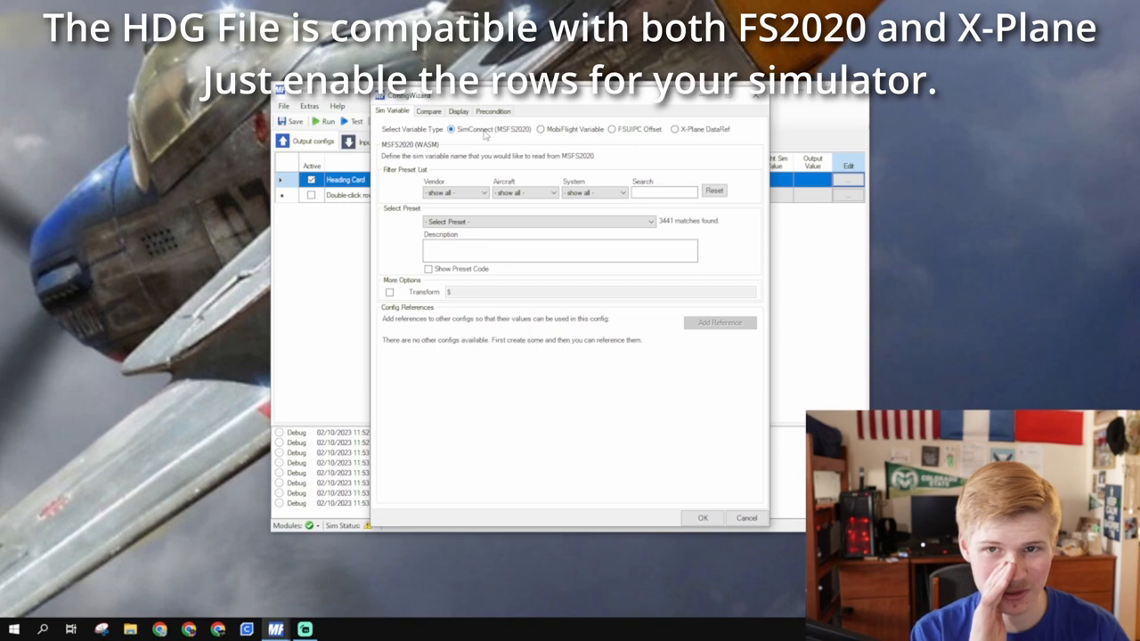
click(745, 516)
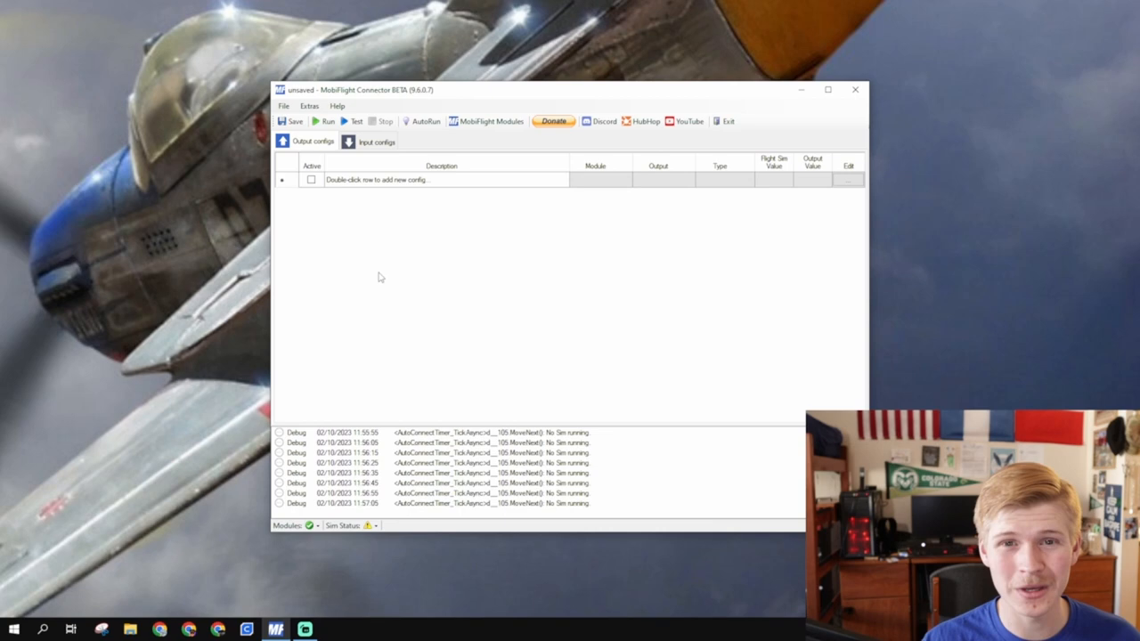
Add a heading card output row reading the HEADING INDICATOR sim variable found by searching 'heading'.
double_click(374, 178)
text(Heading C)
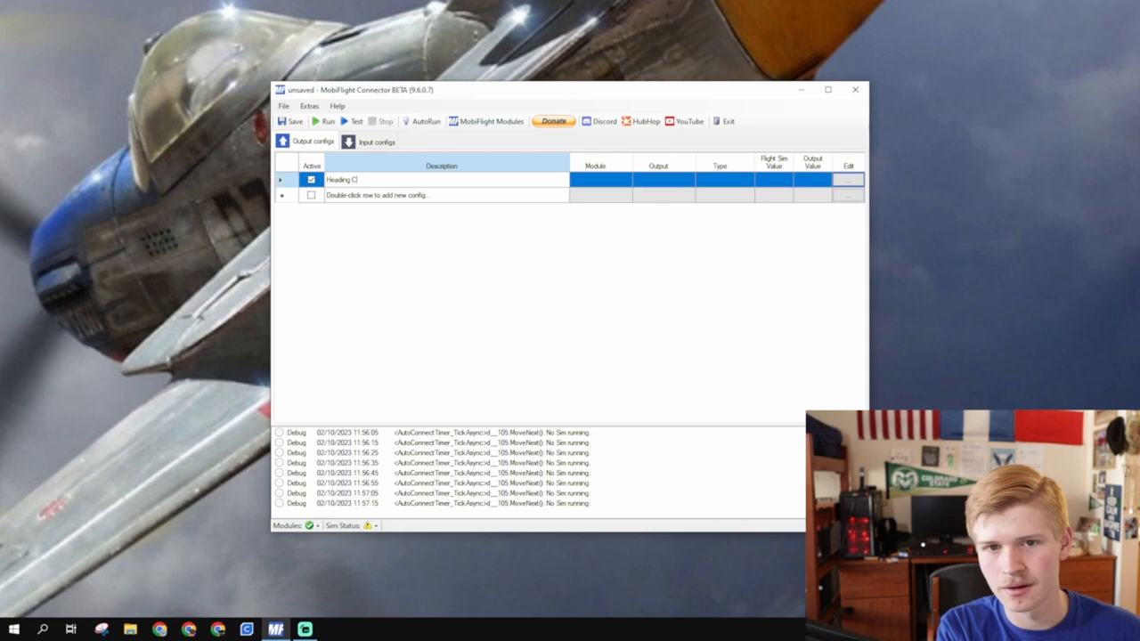
click(848, 178)
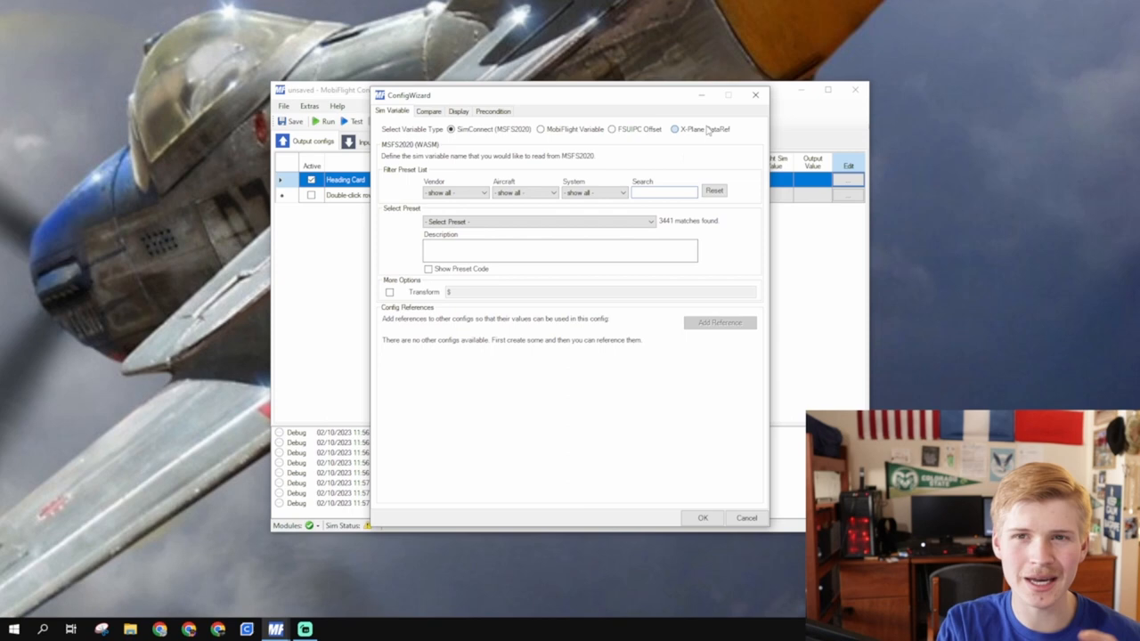
click(538, 196)
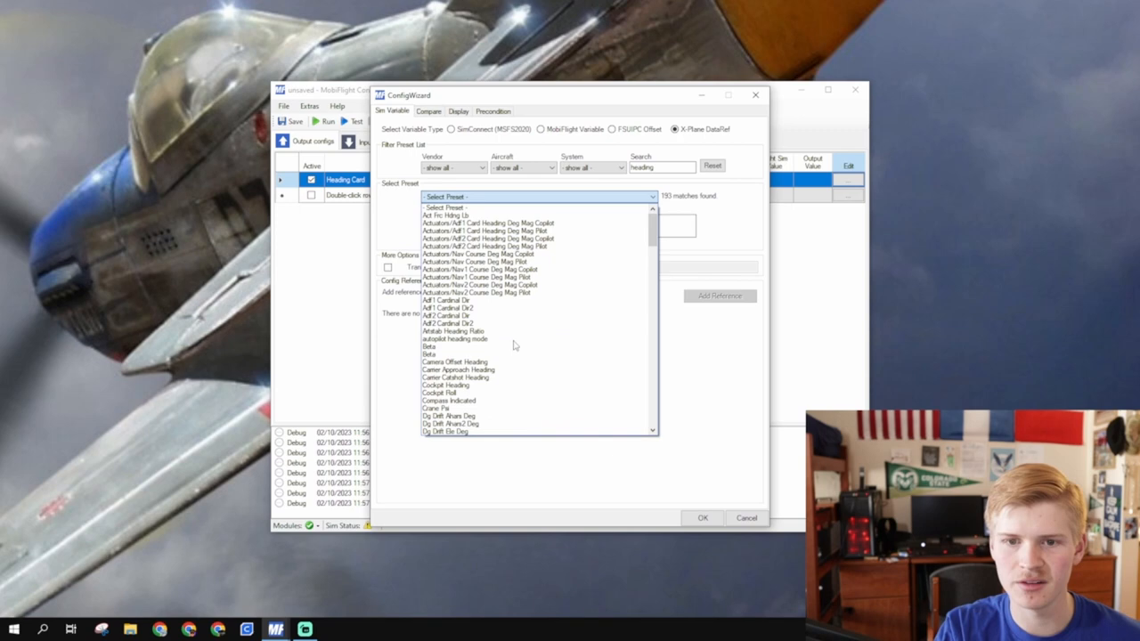
click(452, 129)
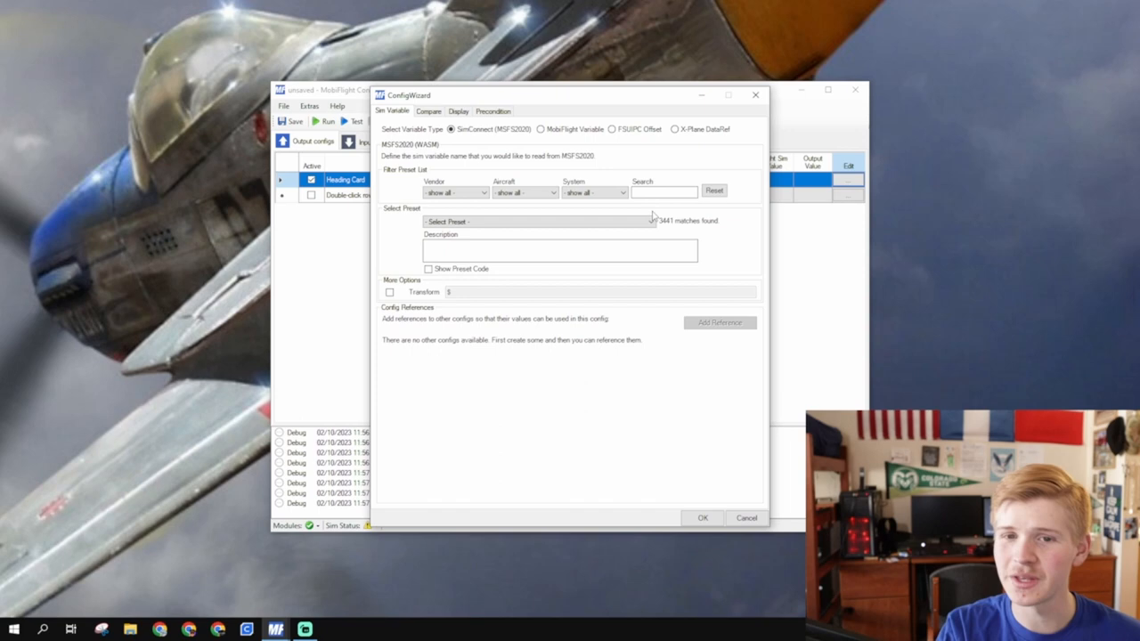
text(heading)
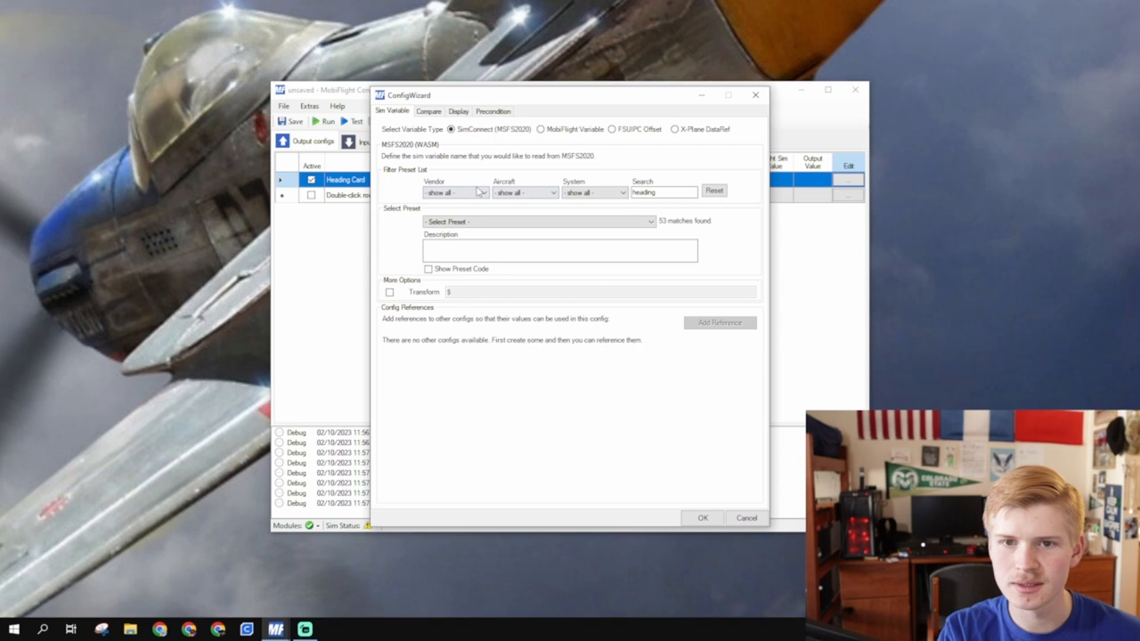
click(537, 221)
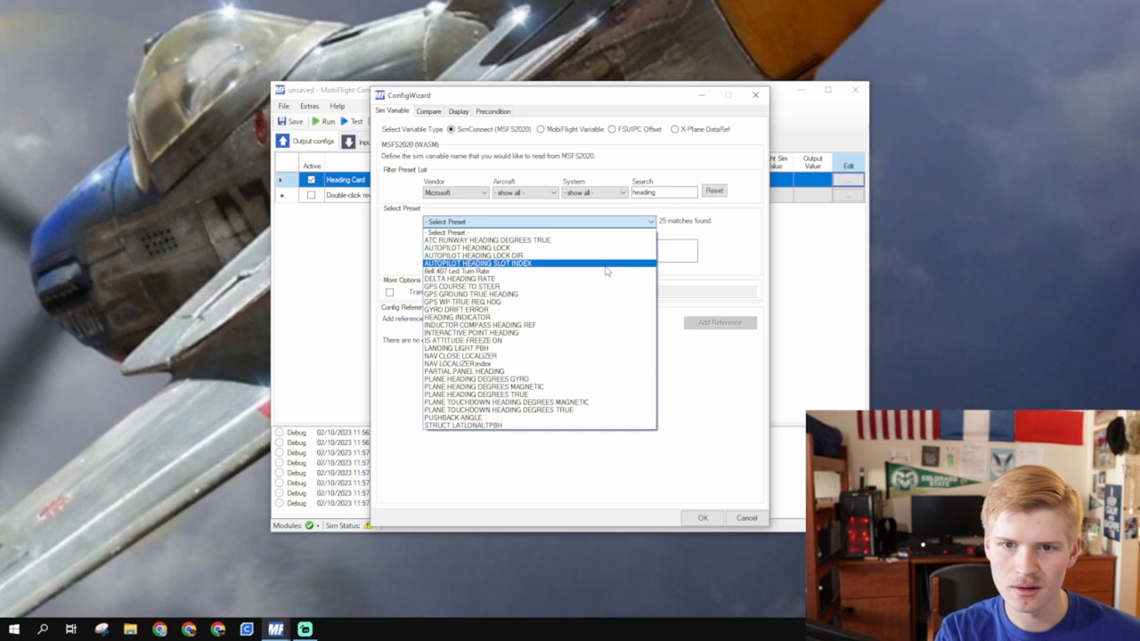
click(456, 317)
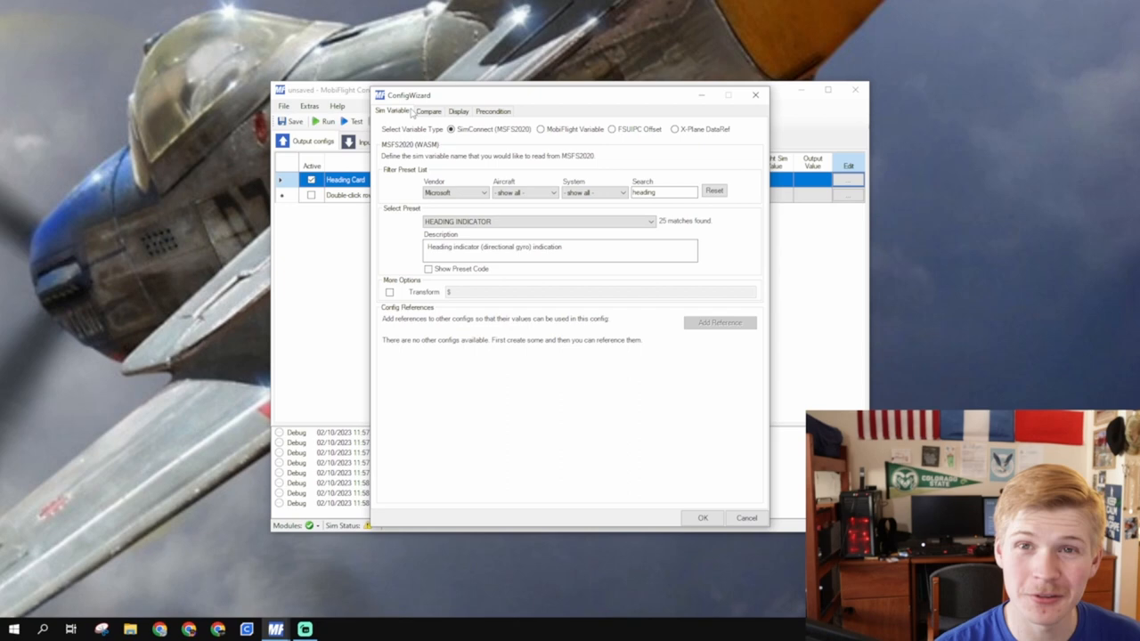
click(459, 110)
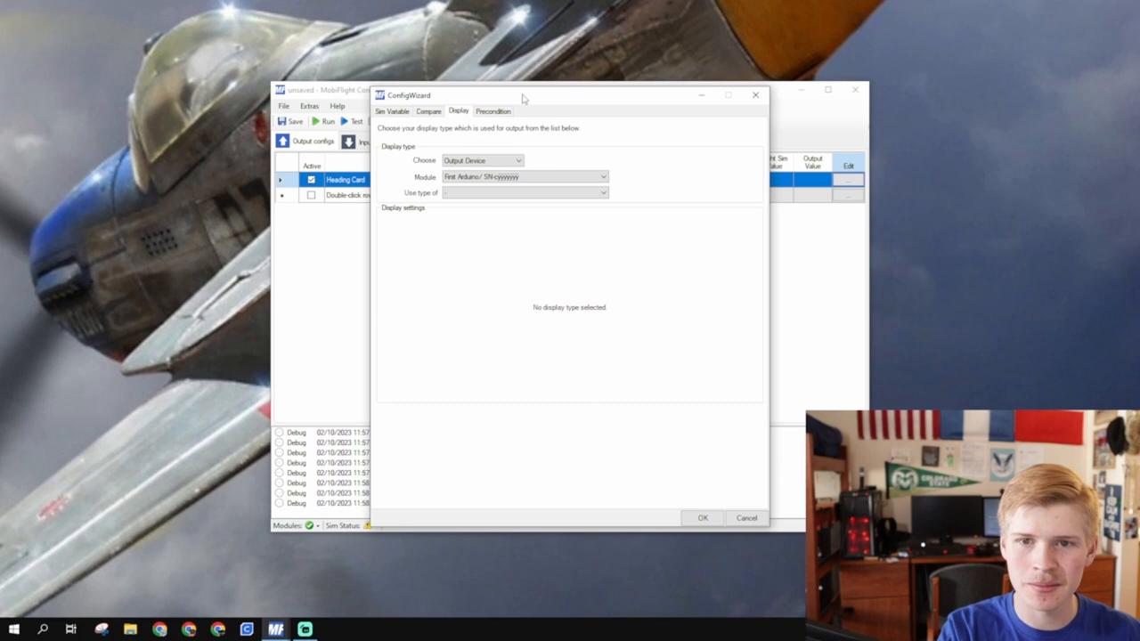
Drive the HDG Wheel stepper with 2040 steps per full revolution in compass mode.
click(524, 193)
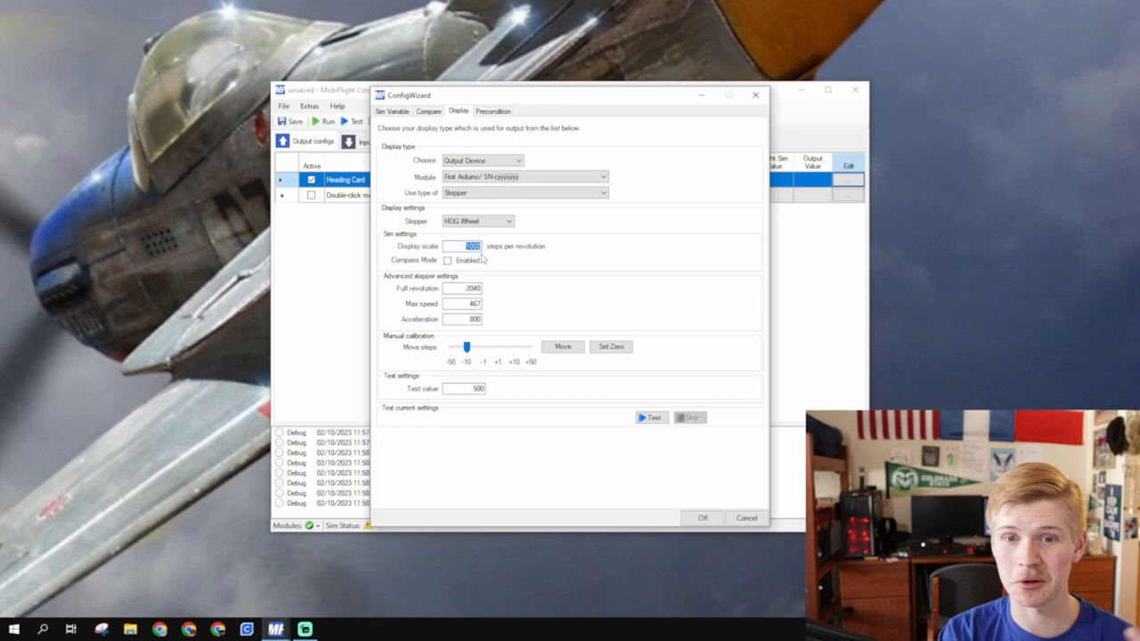
text(369)
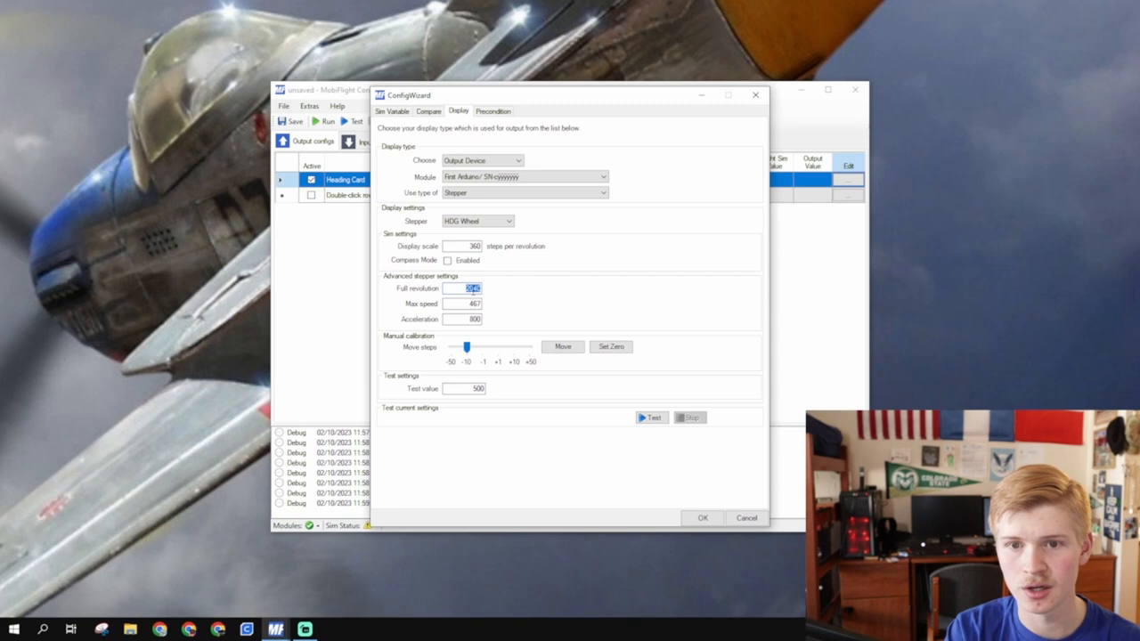
text(2040)
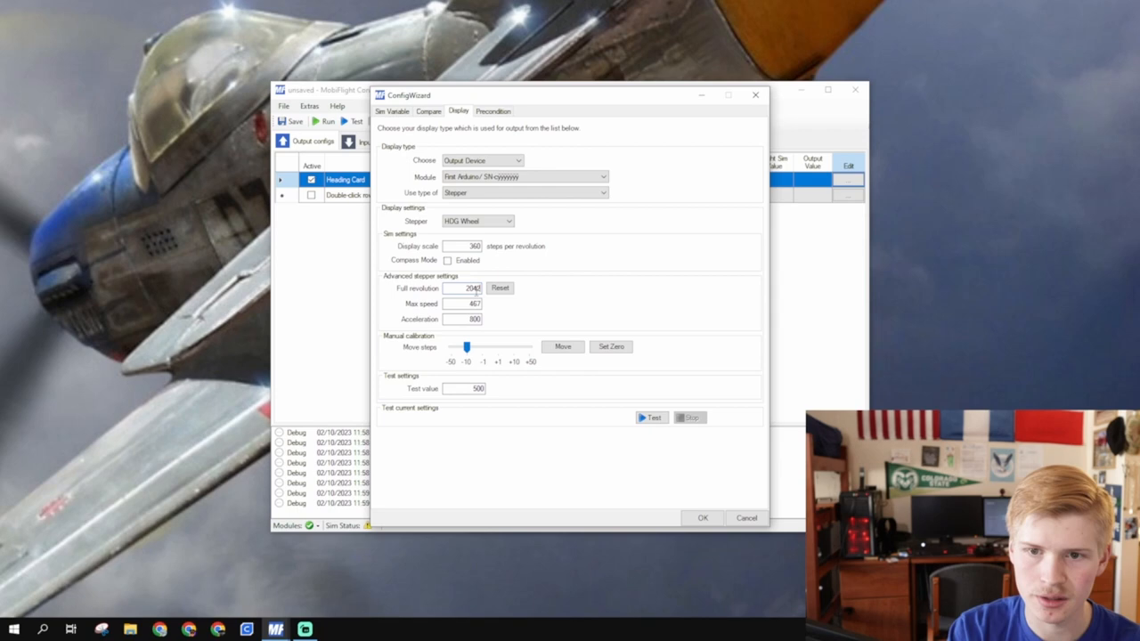
click(447, 260)
text(180)
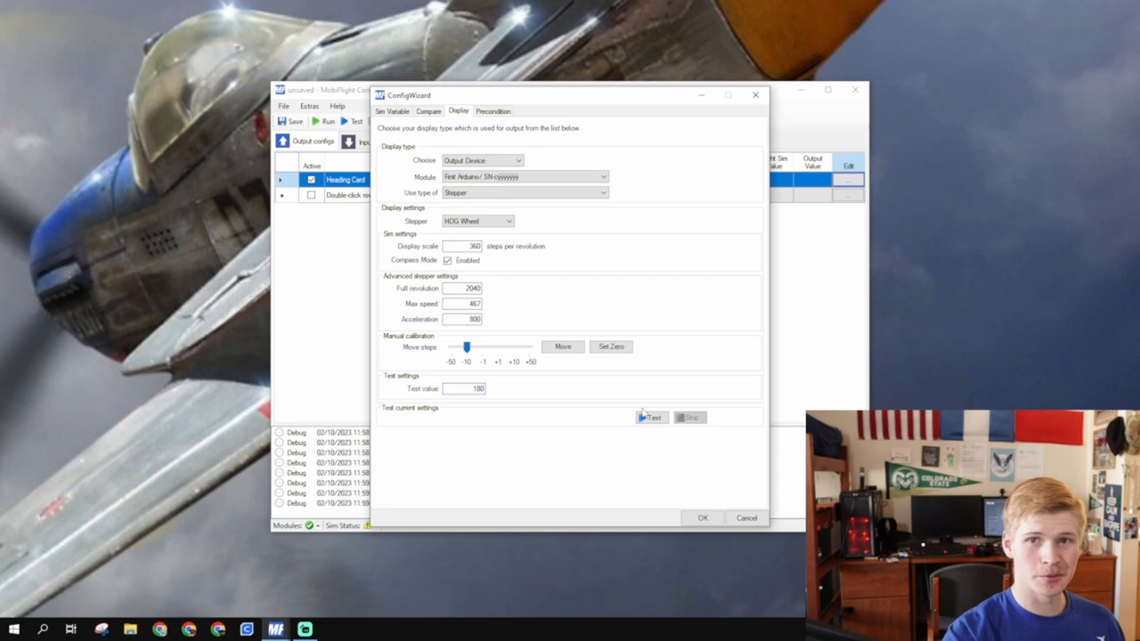
Test-move and nudge the HDG Wheel stepper, zero its position, stop the test and confirm the settings.
click(651, 416)
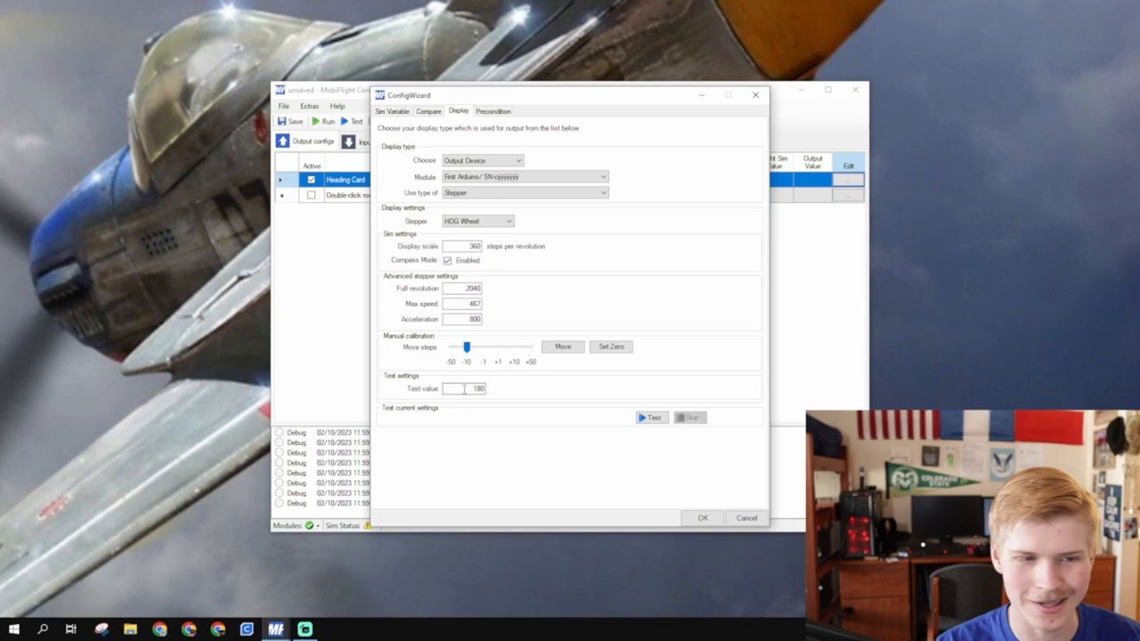
click(562, 345)
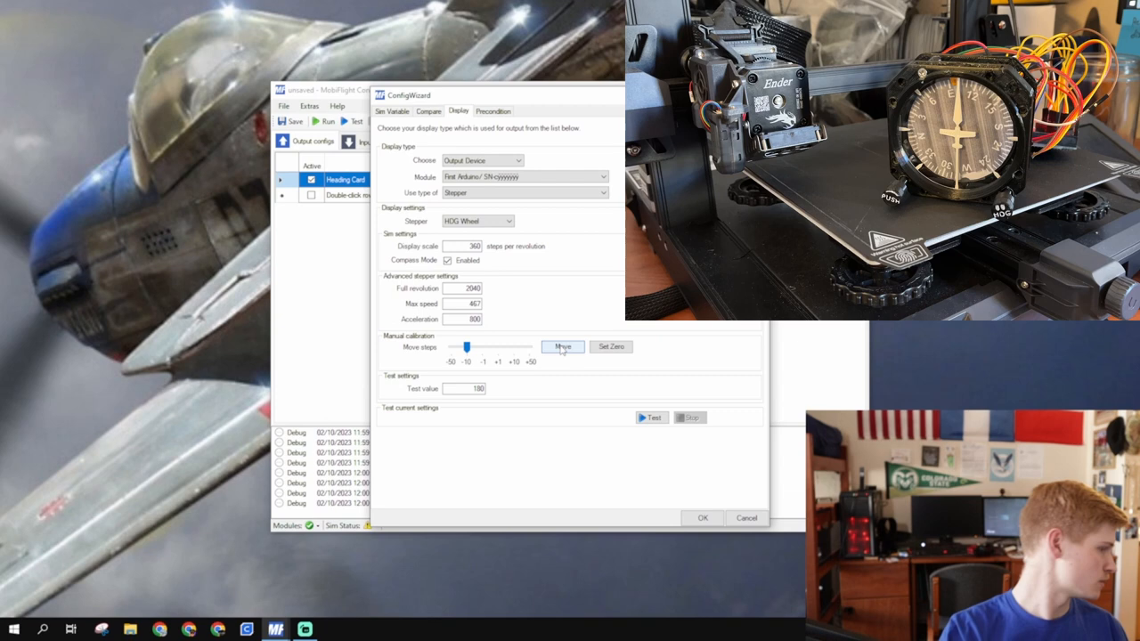
click(611, 346)
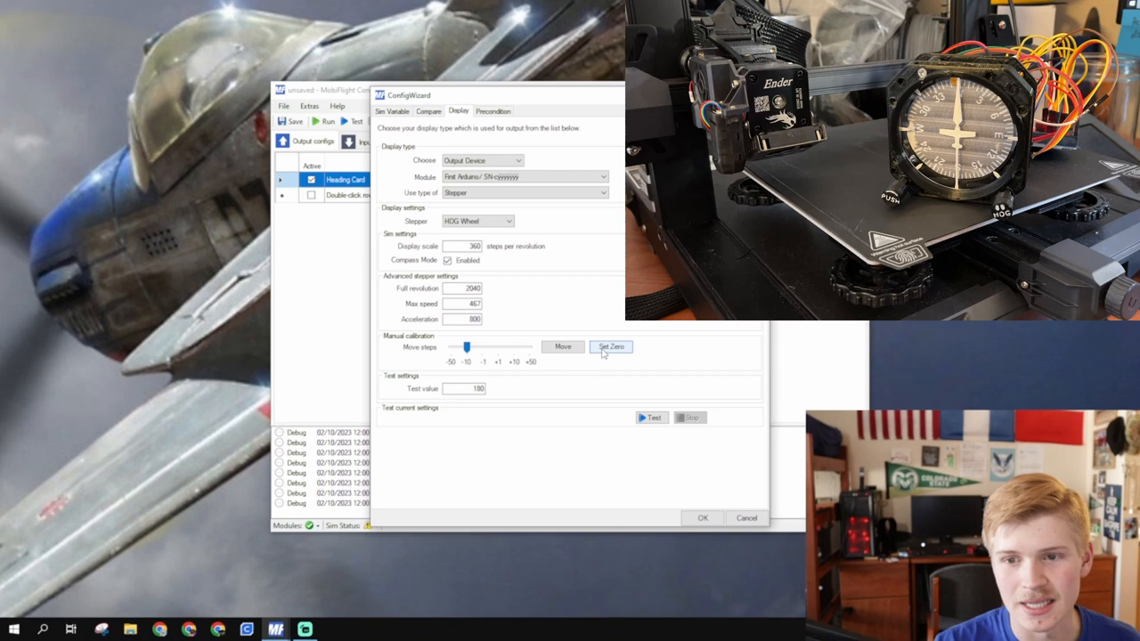
click(652, 417)
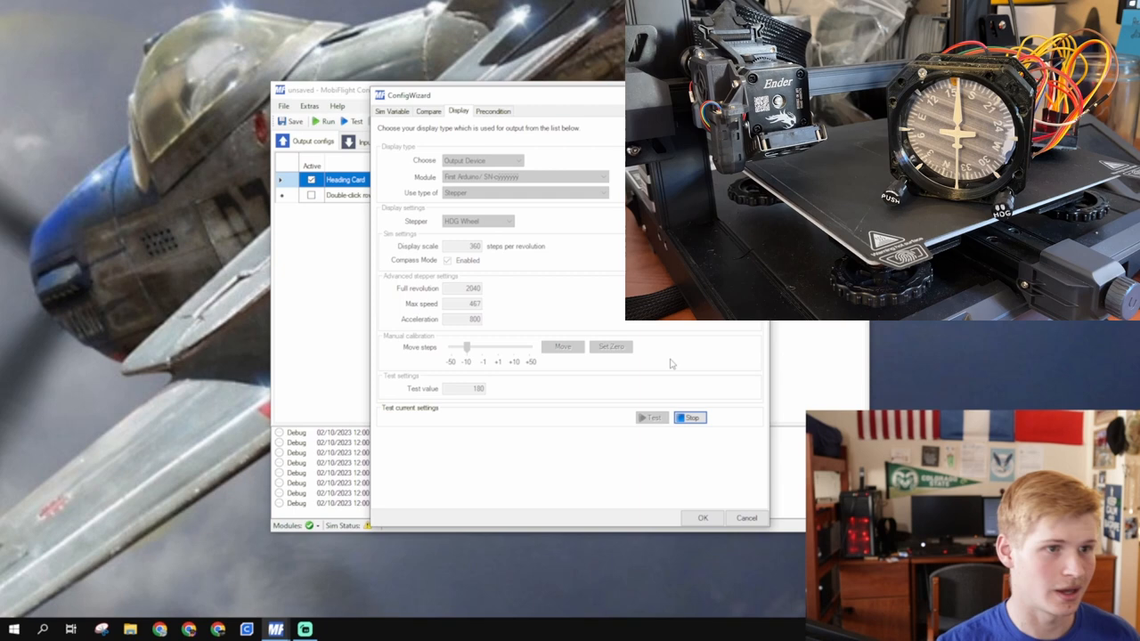
click(691, 417)
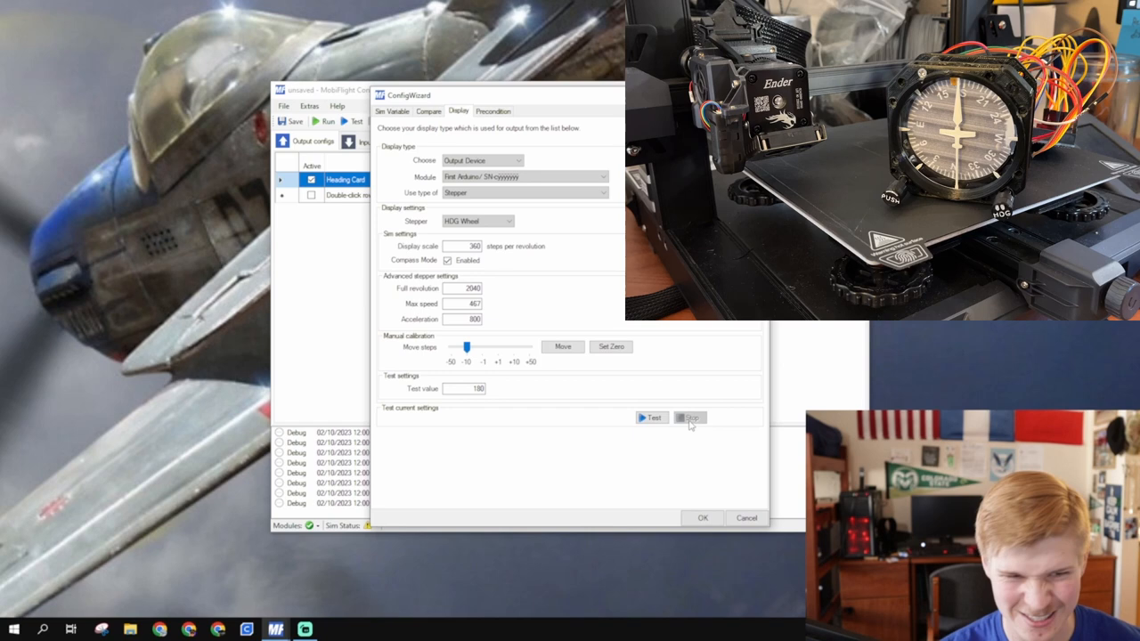
click(702, 516)
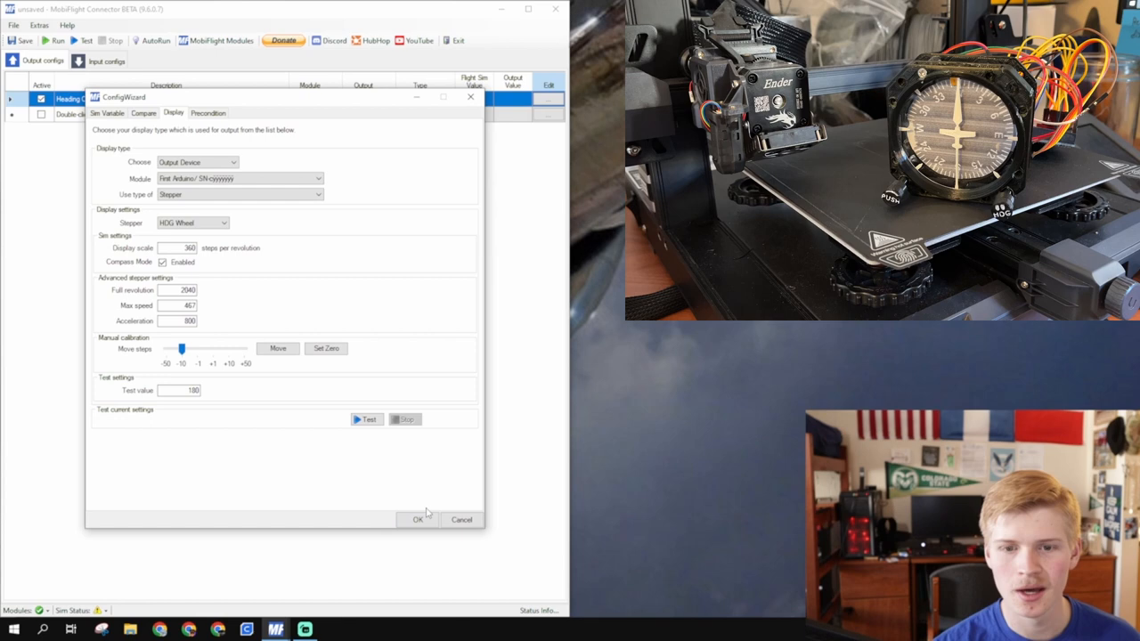
click(417, 519)
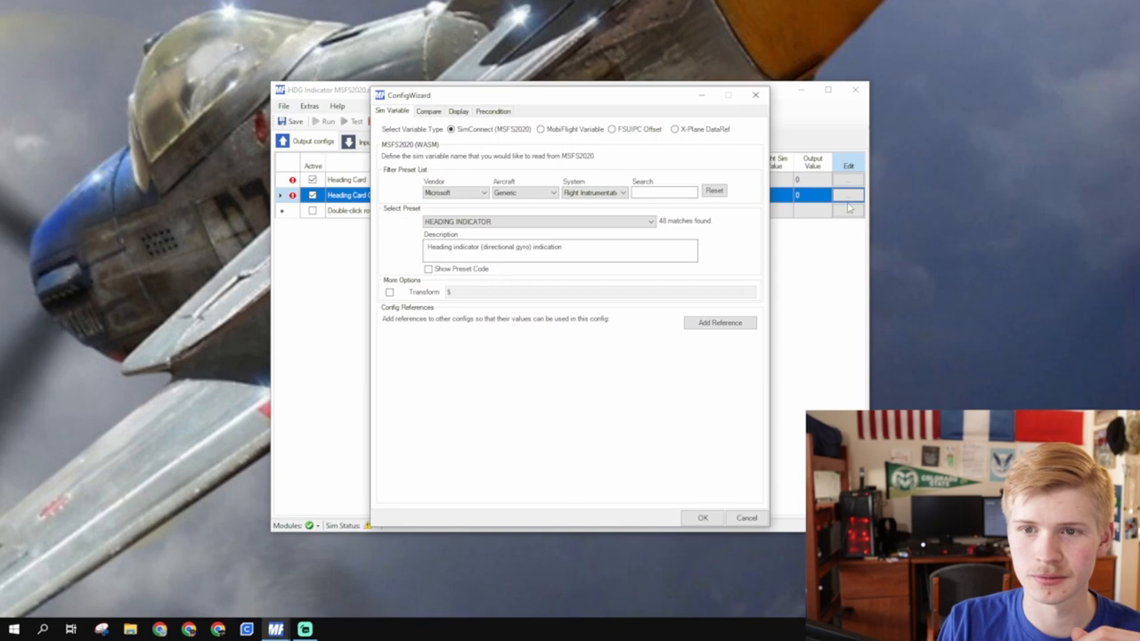
Read a MobiFlight variable referencing Heading Card and transform it with #+(360-130).
click(541, 128)
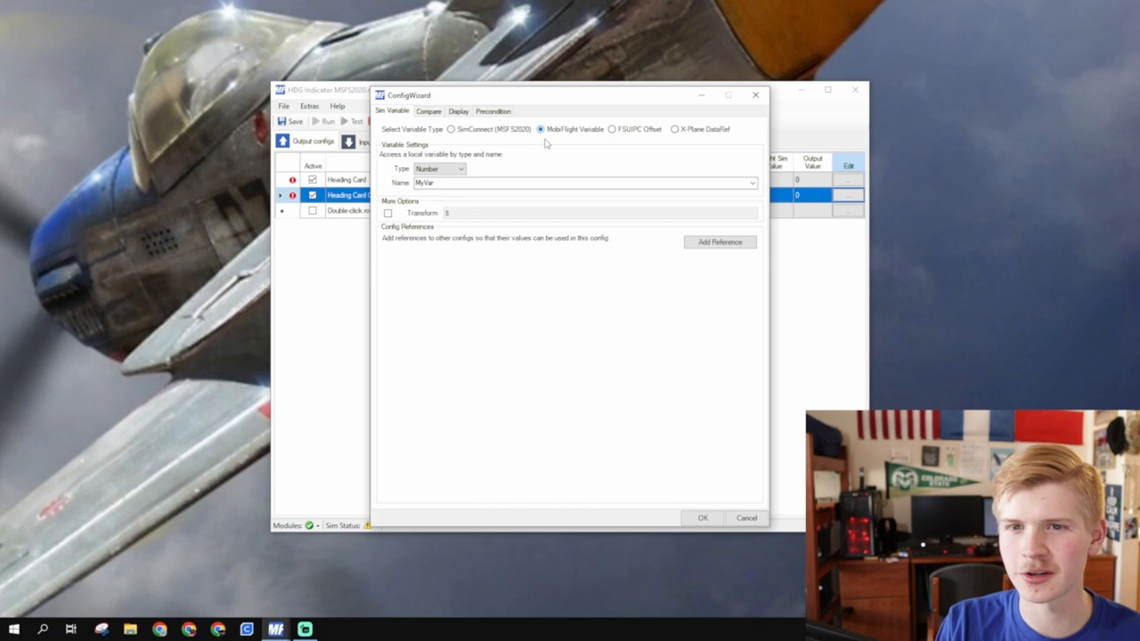
click(453, 128)
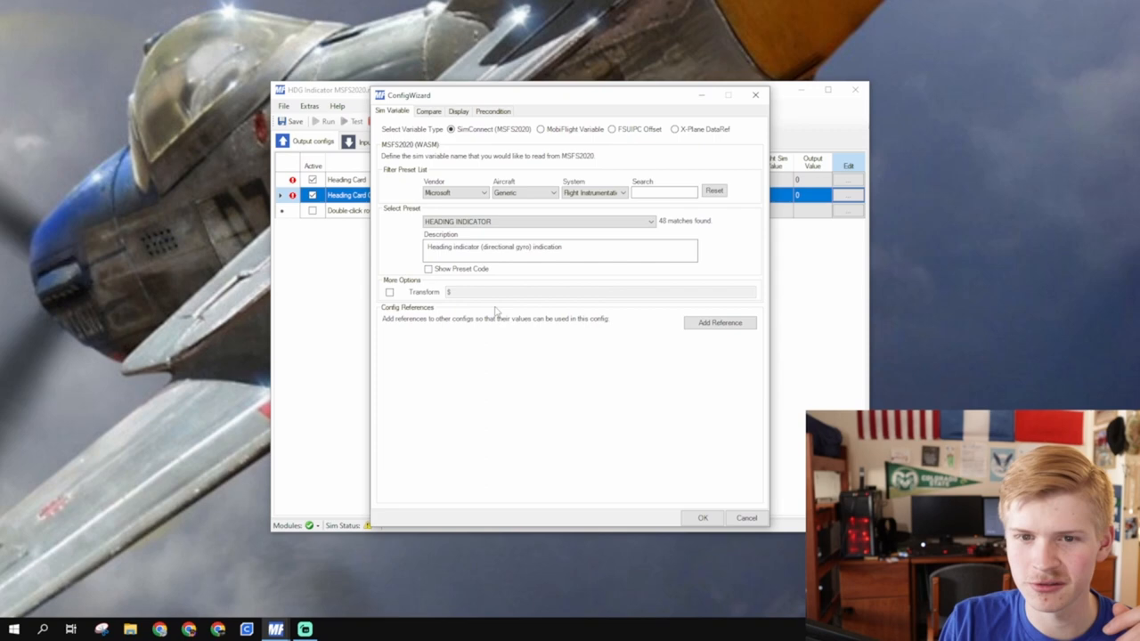
click(541, 129)
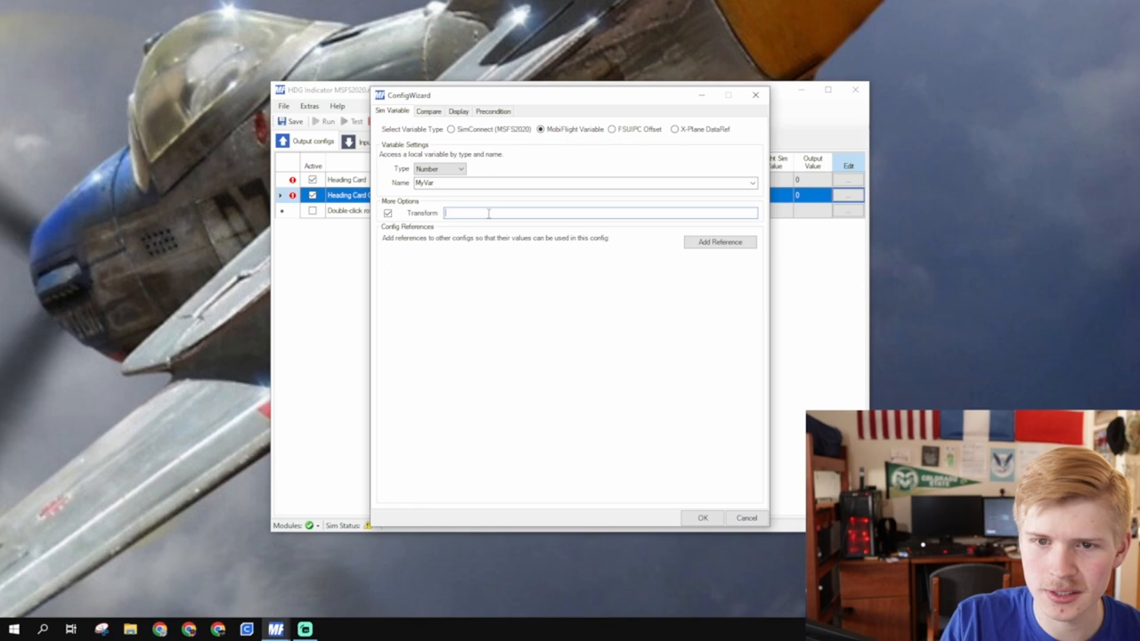
click(719, 242)
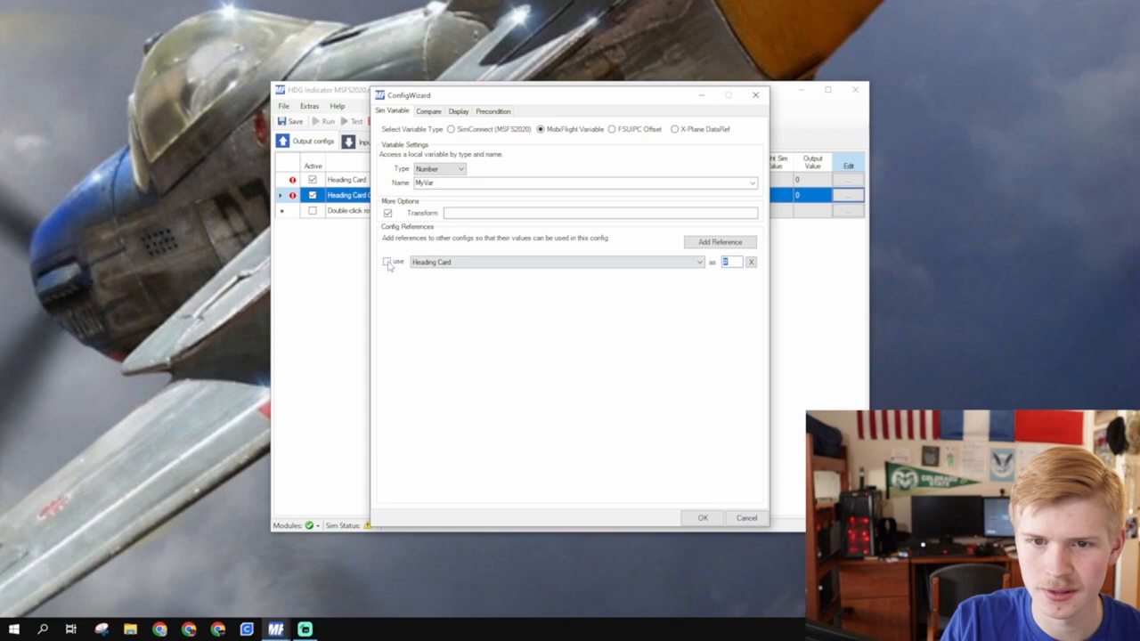
click(387, 260)
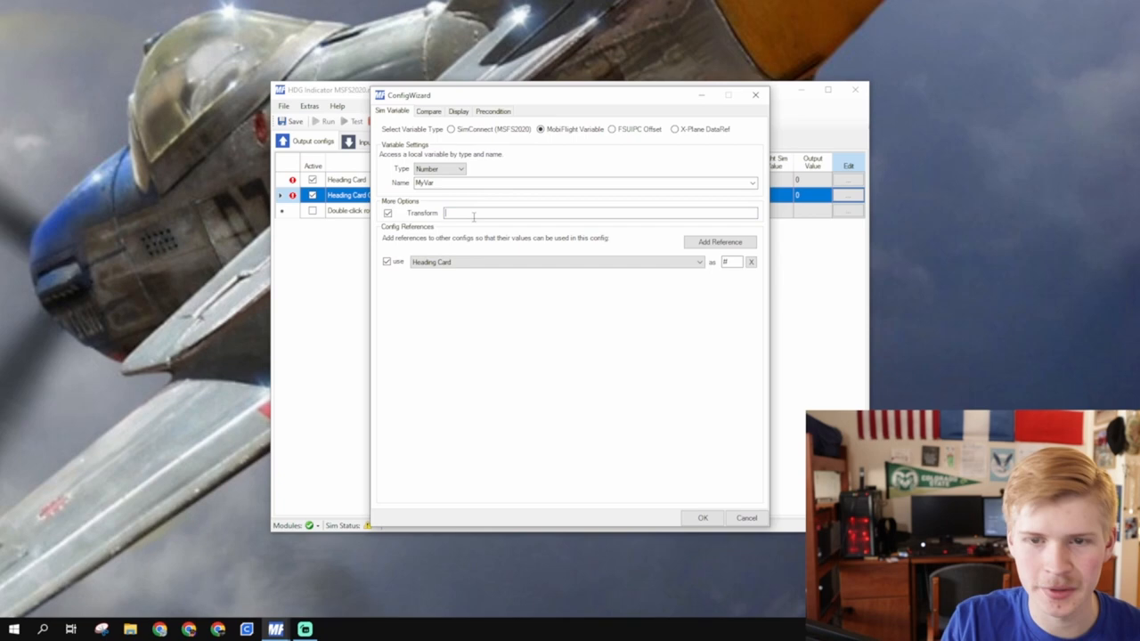
text(#+(360-130)
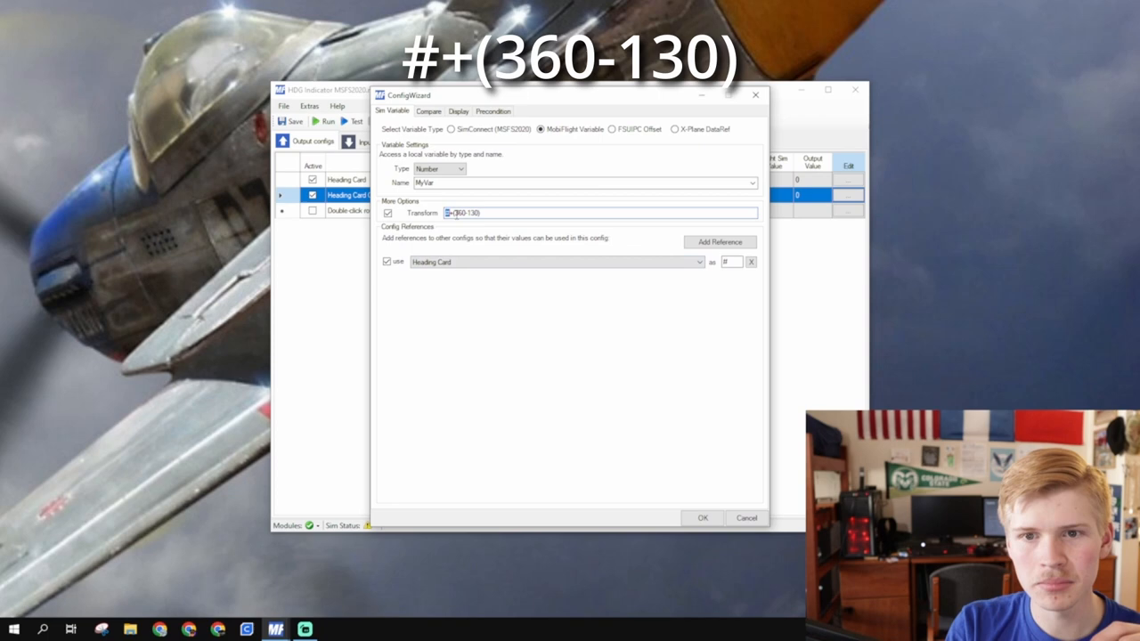
click(457, 110)
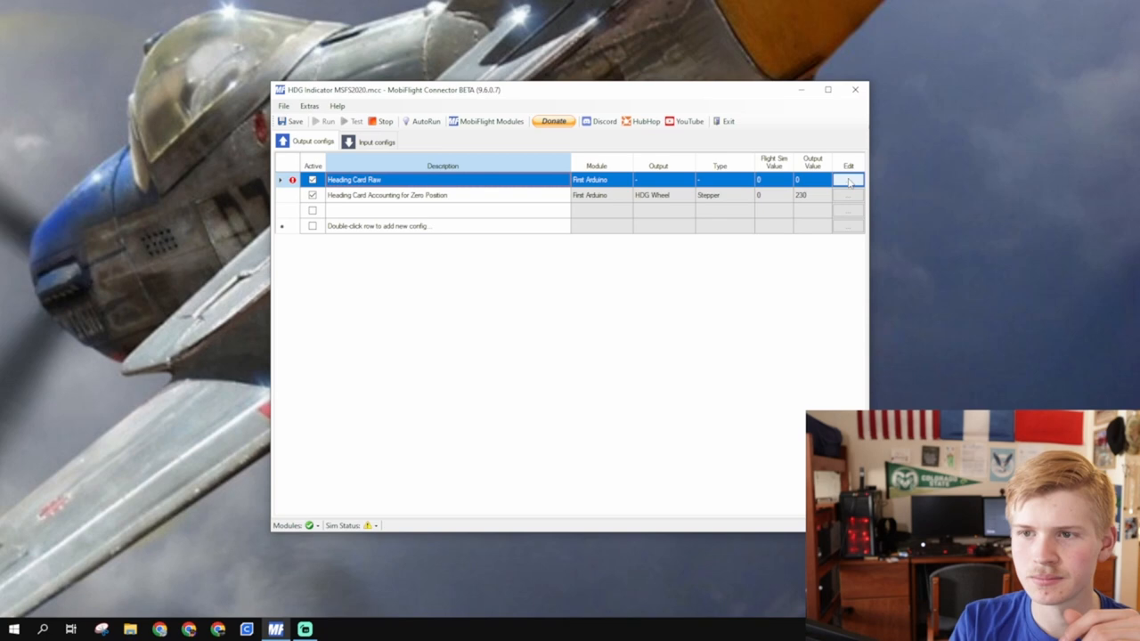
Reopen the Heading Card Raw config's settings for review.
click(847, 180)
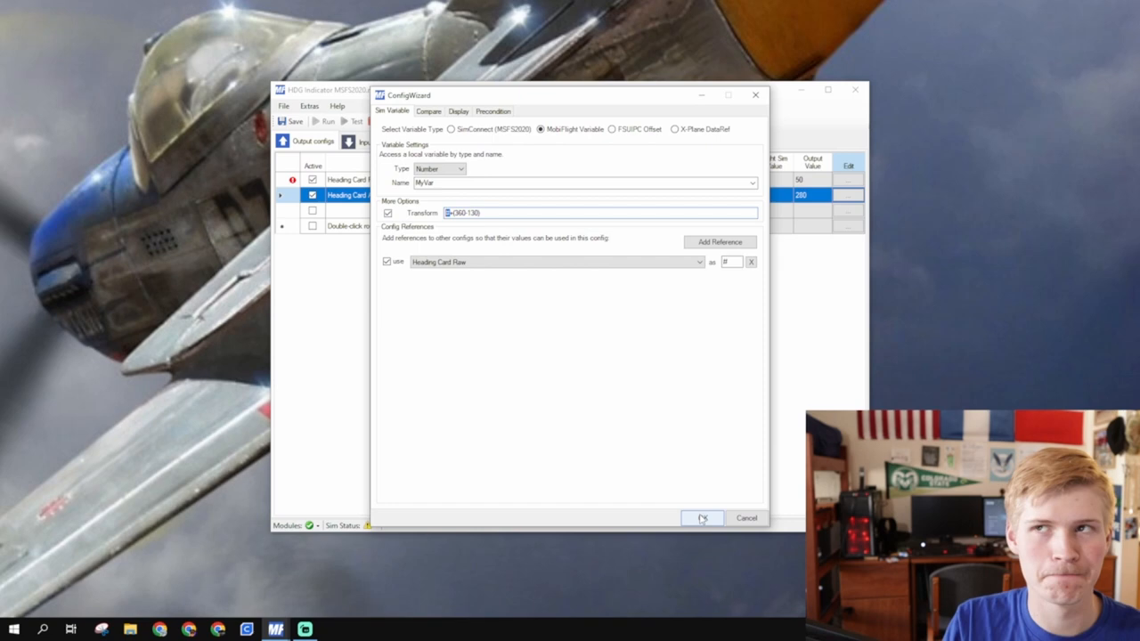
Give the Heading Bug Raw config a Microsoft heading preset filtered by 'heading'.
click(702, 517)
text(Heading Bug Raw)
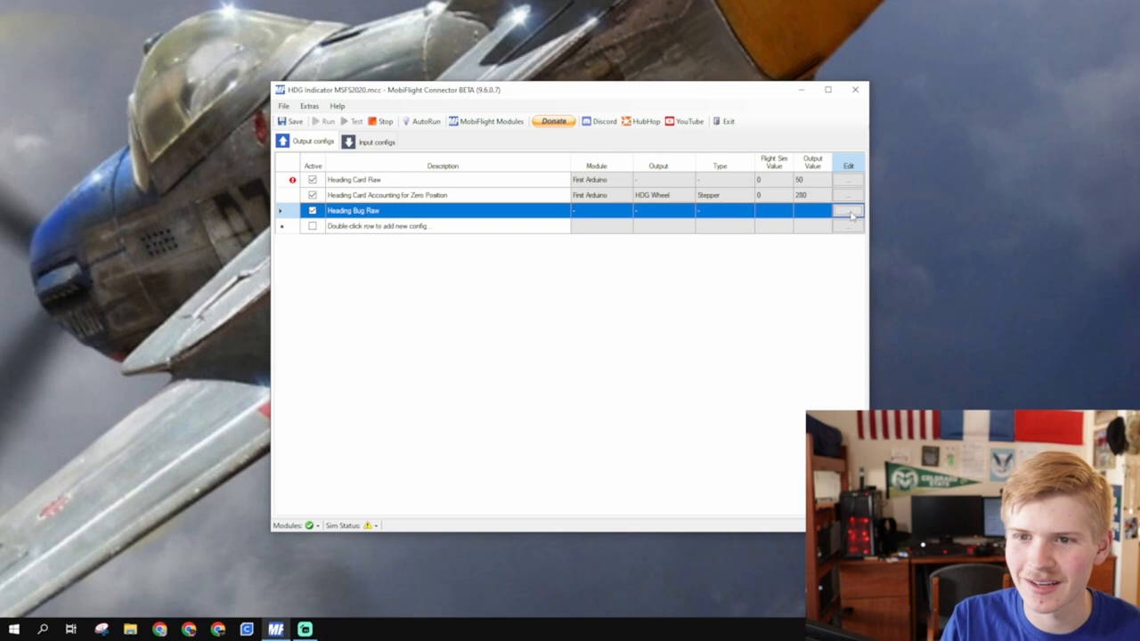
click(848, 210)
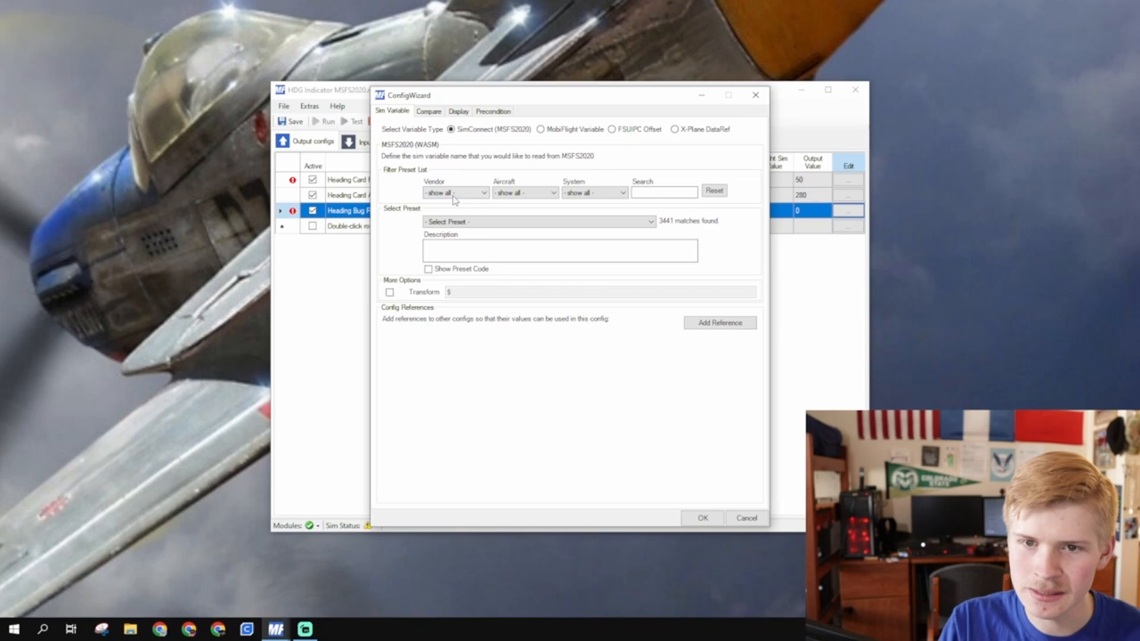
click(454, 192)
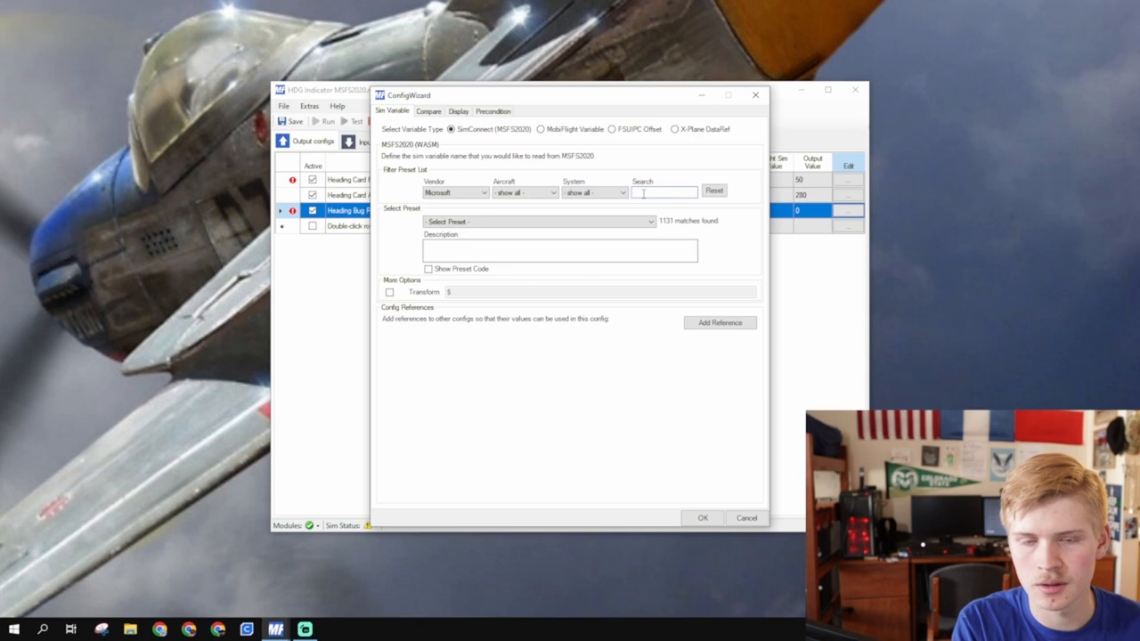
text(heading)
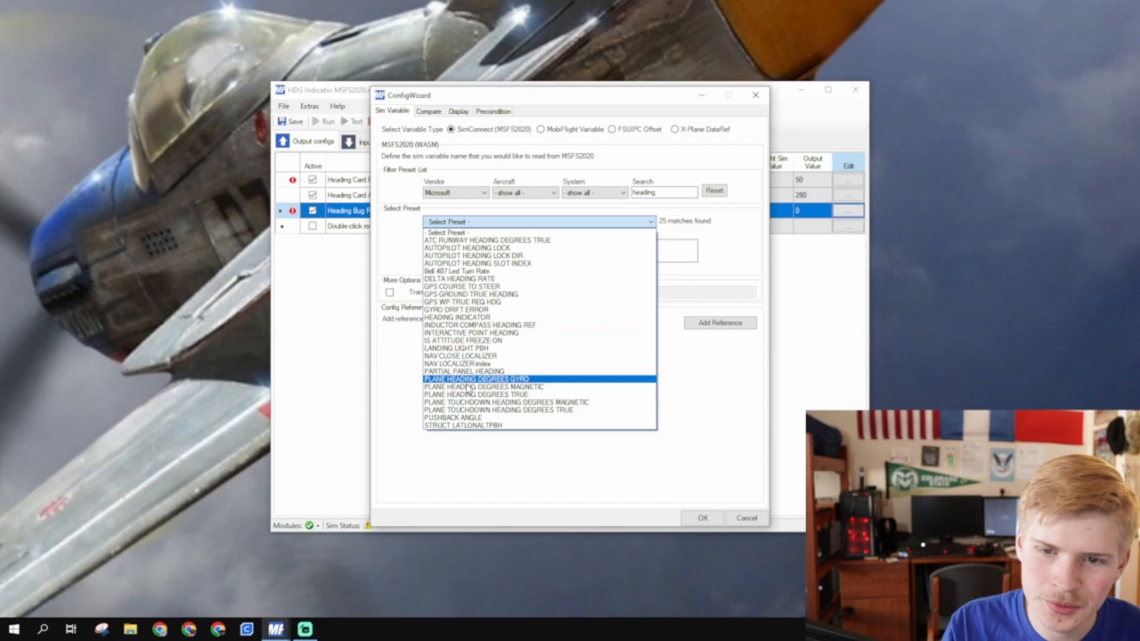
click(477, 257)
text(Heading Bug Accounting for)
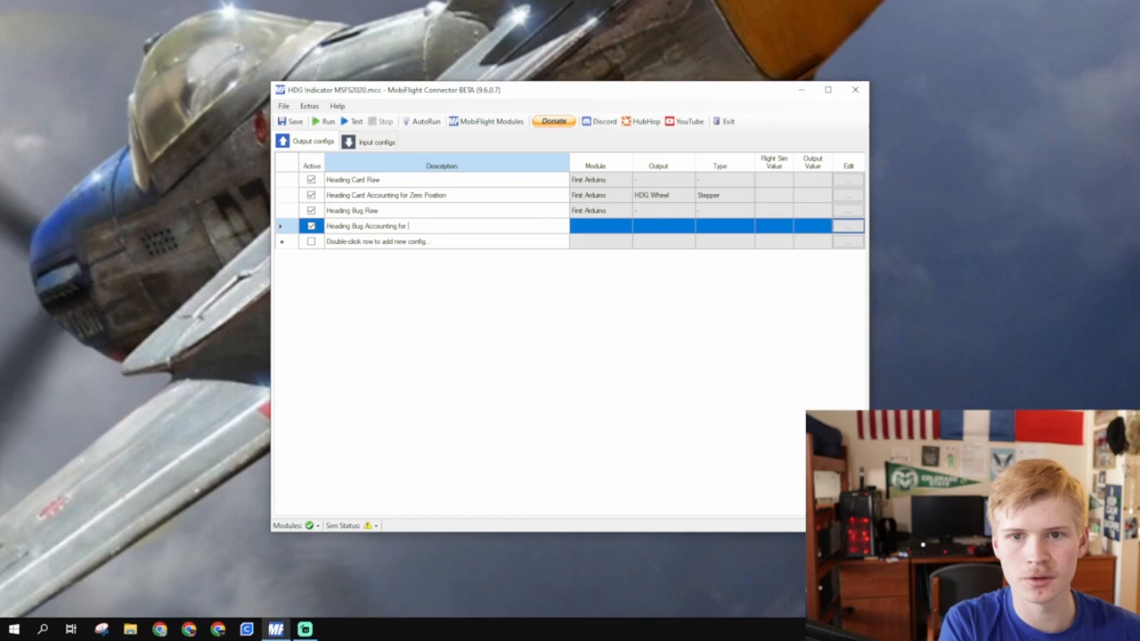
Finish the description 'Heading Bug Accounting for Zero and Heading' and edit that config.
text(Zero and Headin)
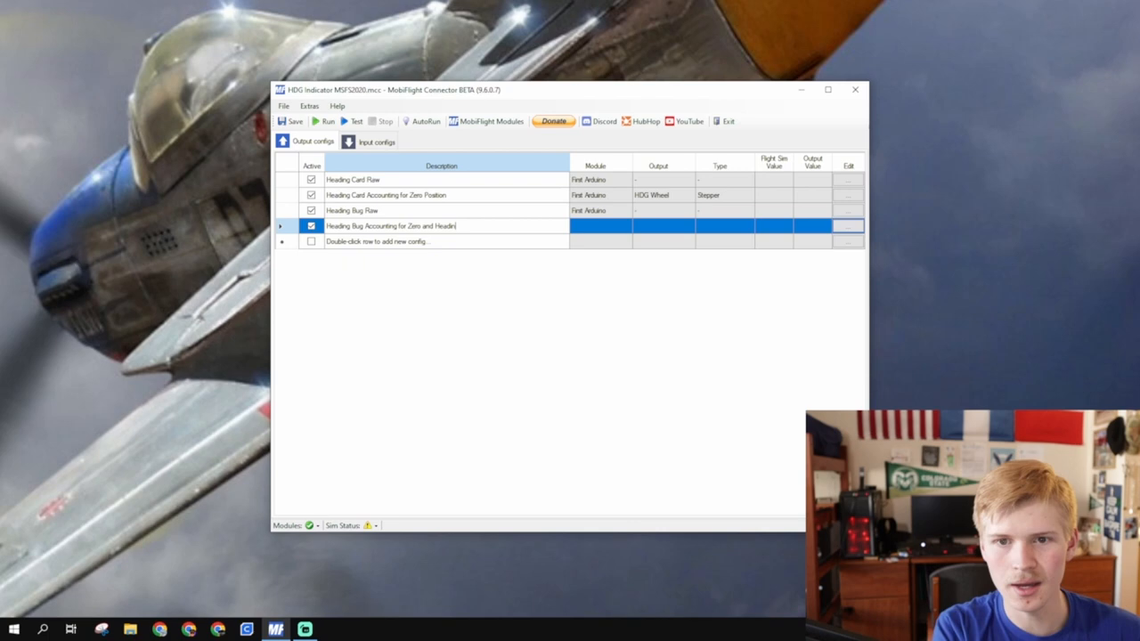
click(848, 224)
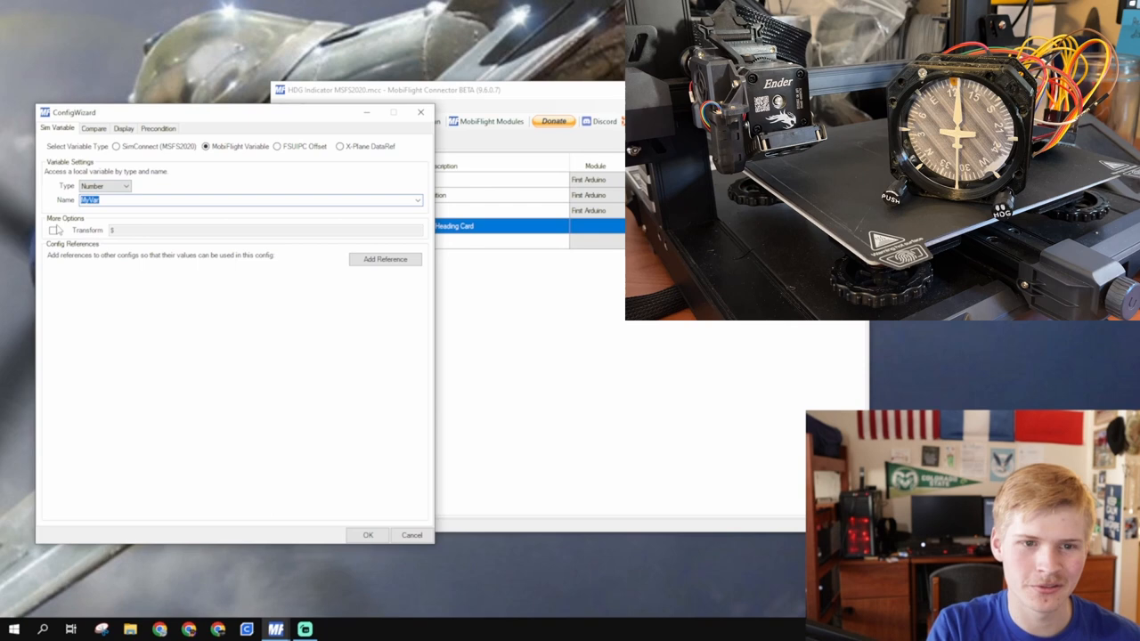
Enable MyVar's transform with references to Heading Bug Raw and Heading Card Raw and confirm.
click(54, 229)
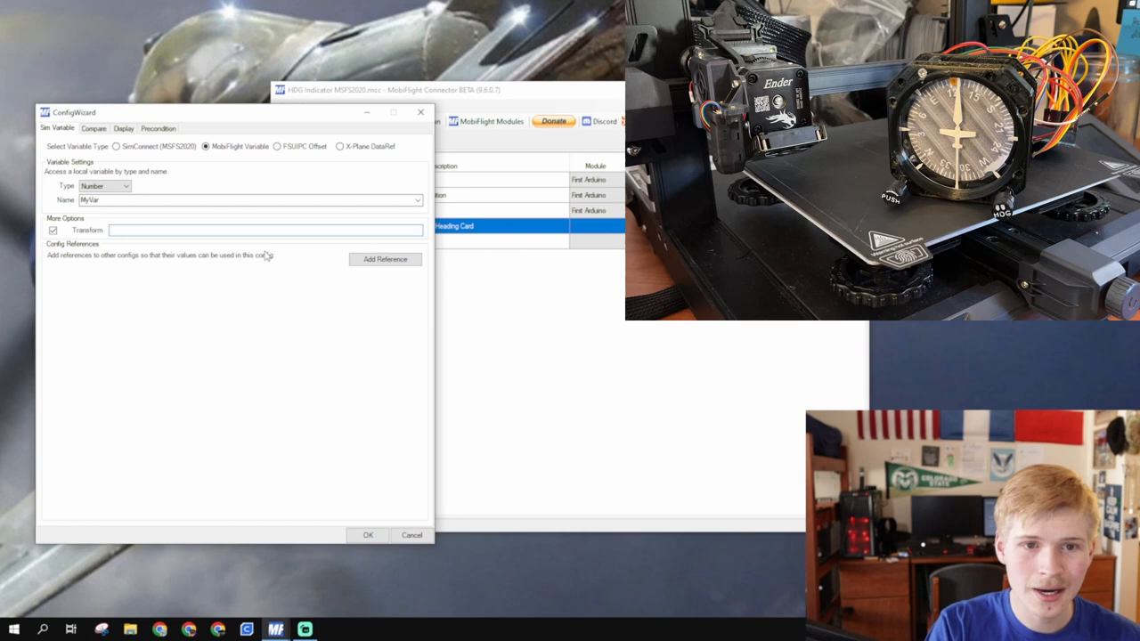
click(384, 260)
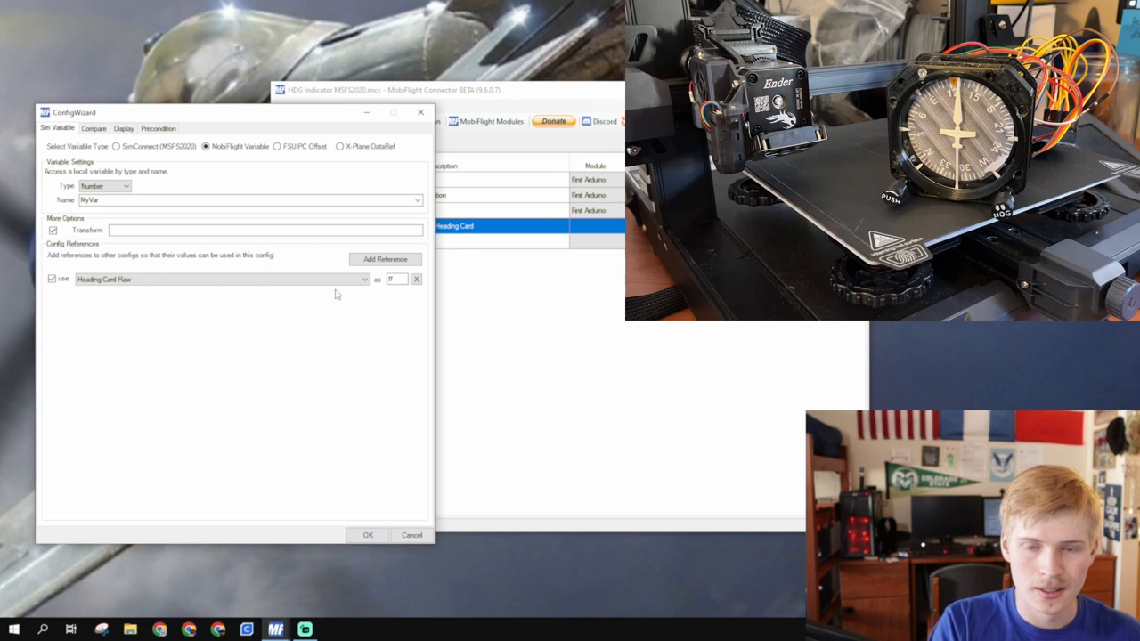
click(395, 278)
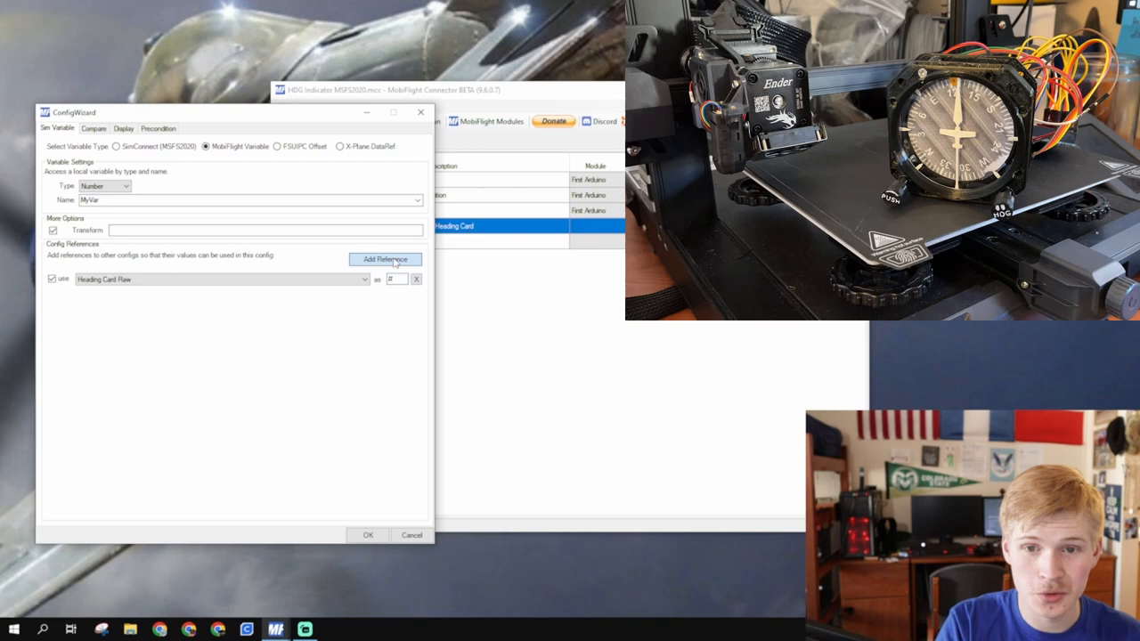
click(385, 260)
text((!+#)-(360-350))
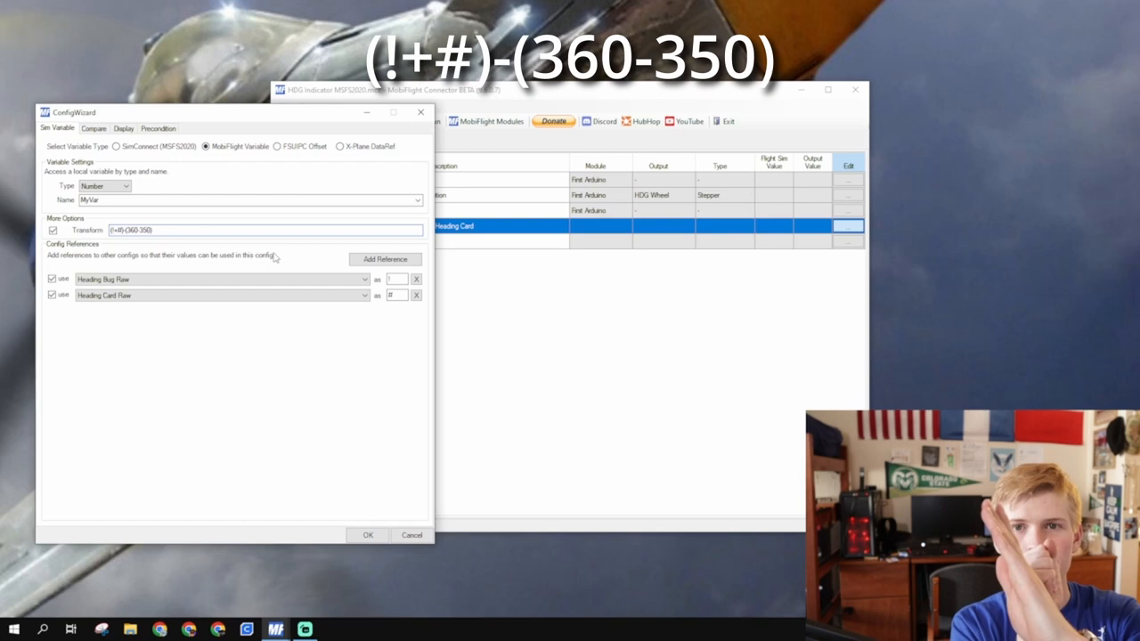
click(367, 534)
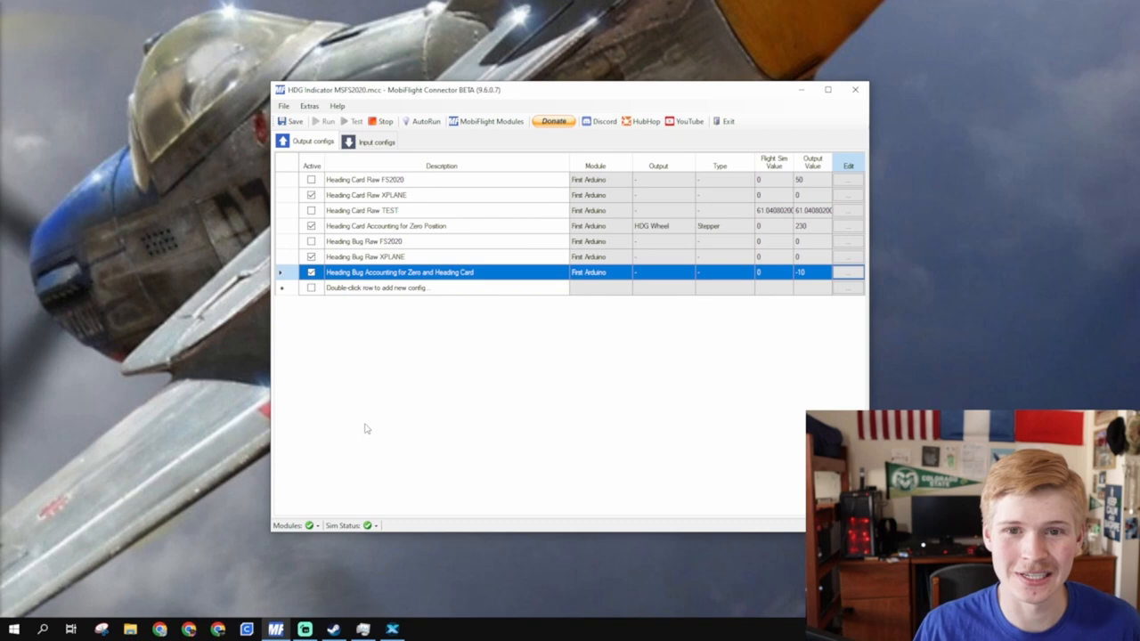
click(401, 210)
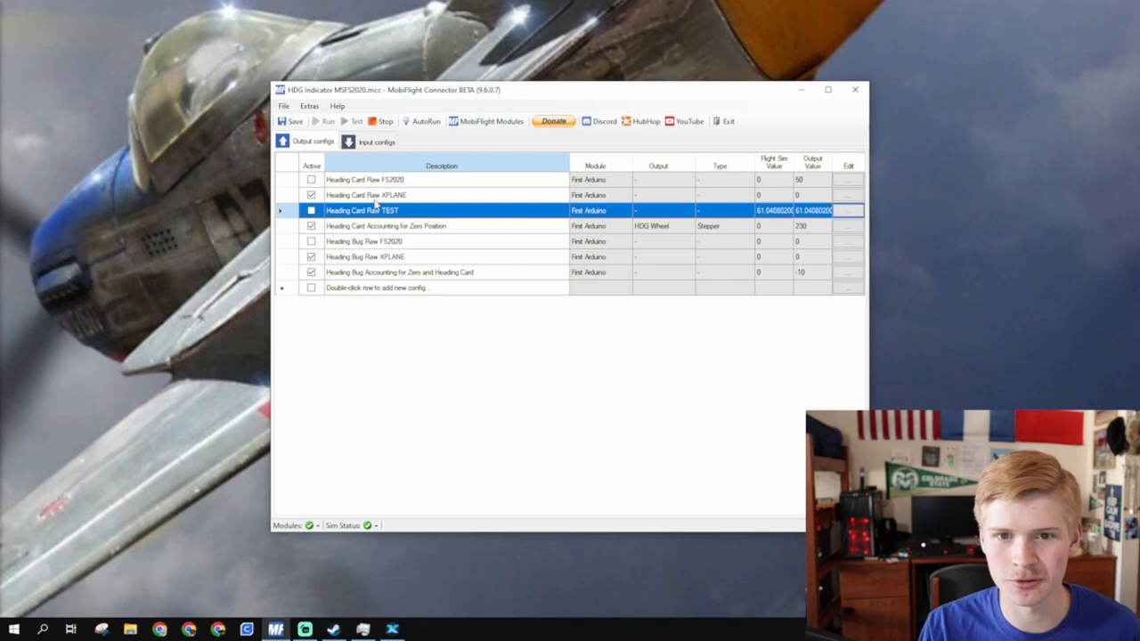
click(310, 178)
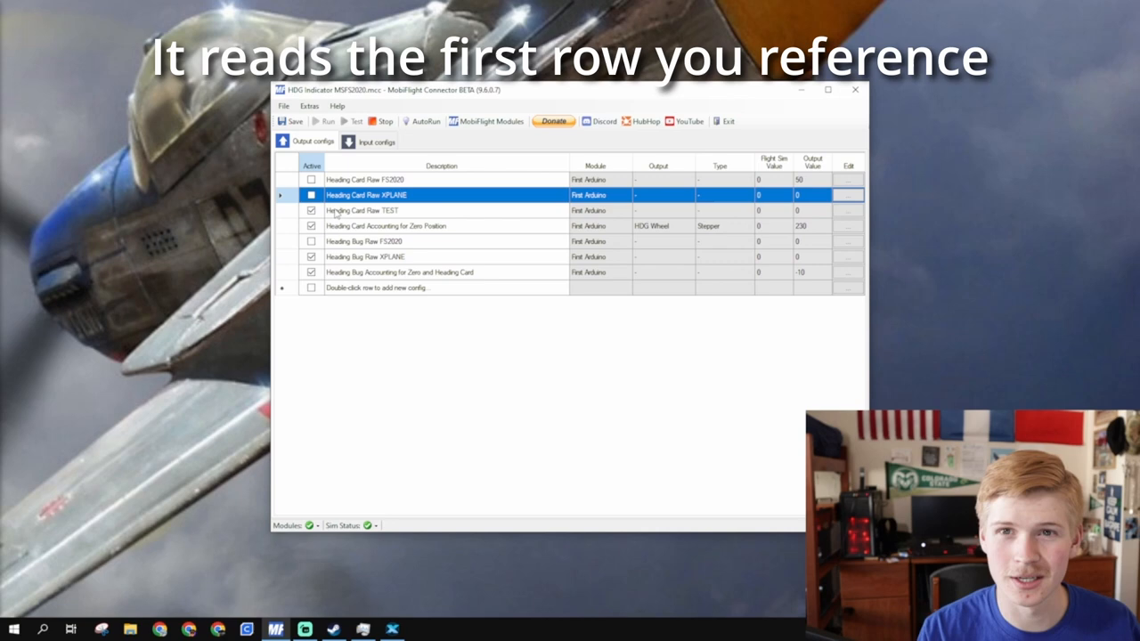
click(400, 271)
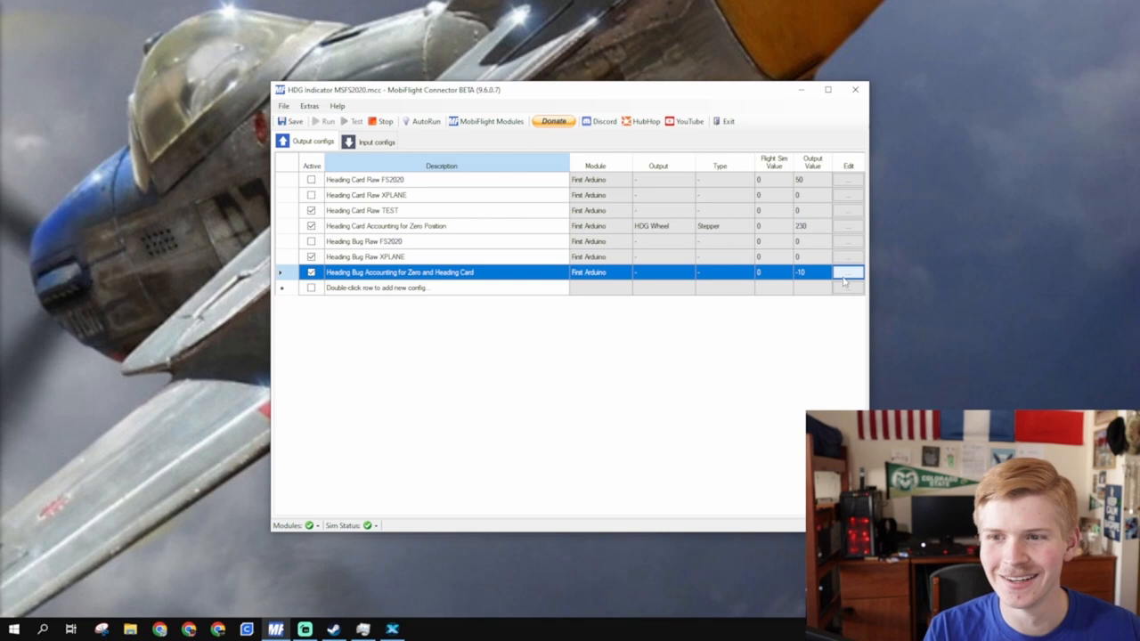
click(848, 270)
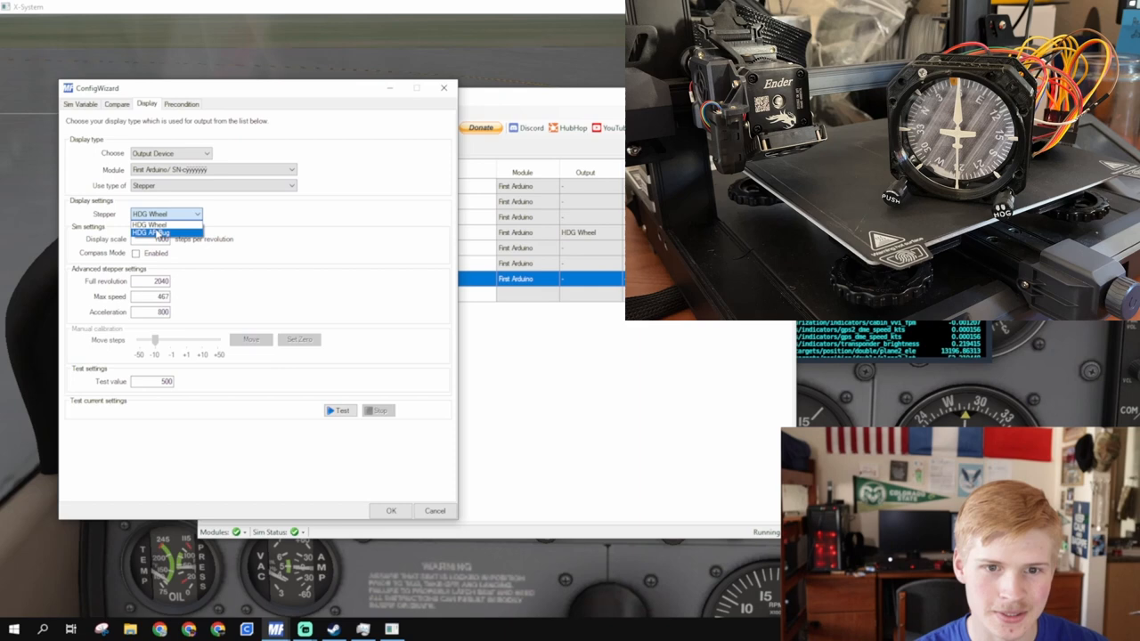
Assign the output to the HDG AP Bug stepper with 5100 steps per revolution (2040 × 2.5).
click(166, 232)
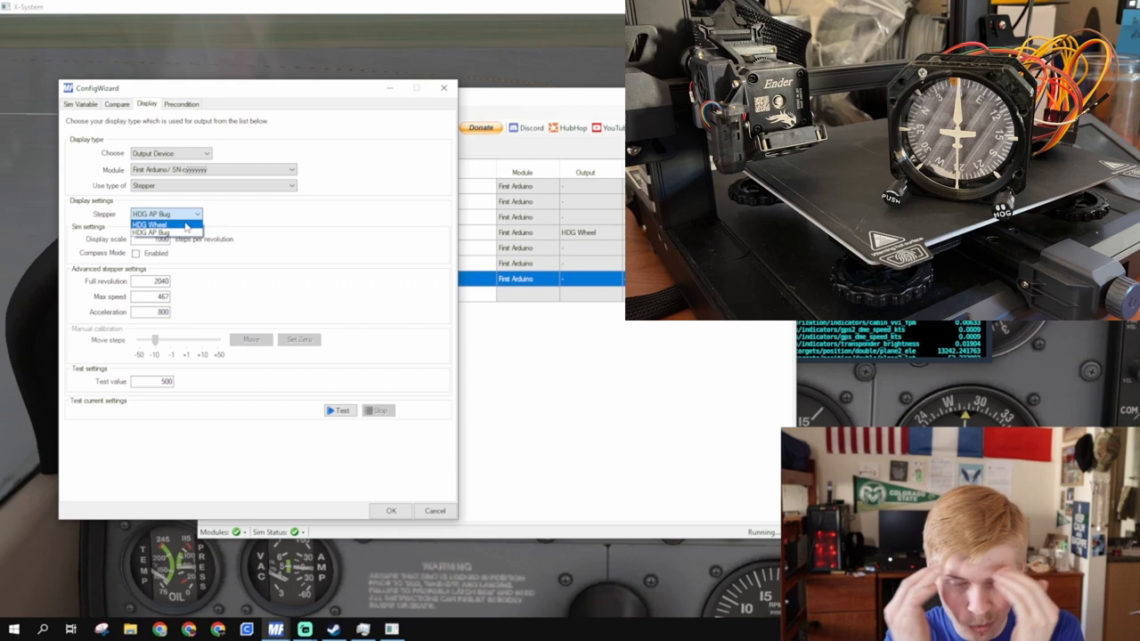
click(164, 232)
text(2040*2.5)
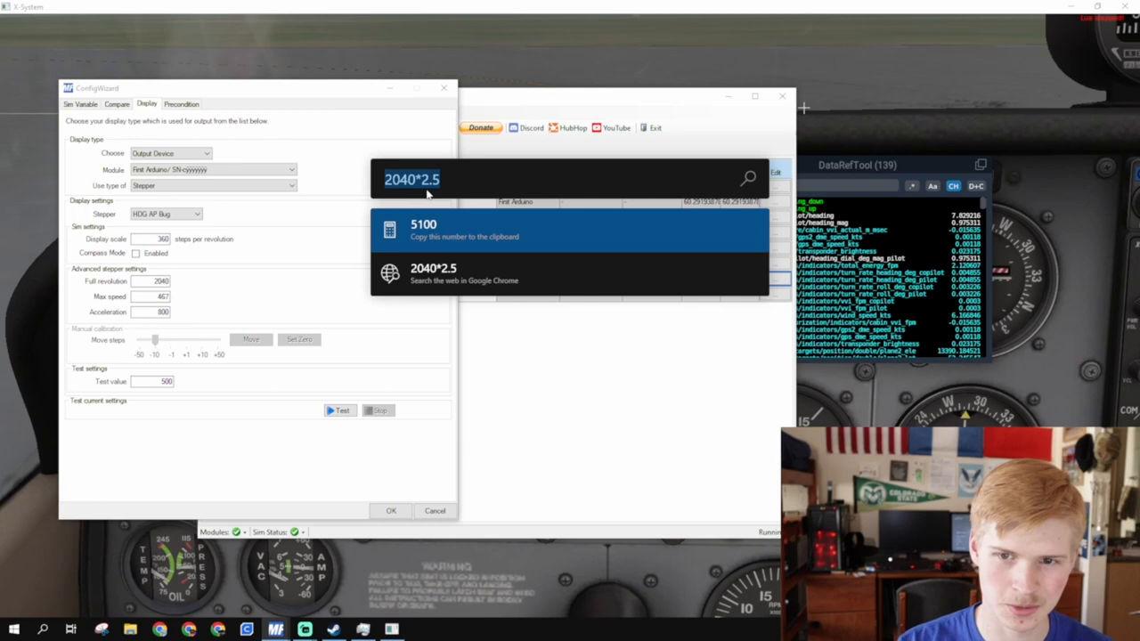
click(424, 230)
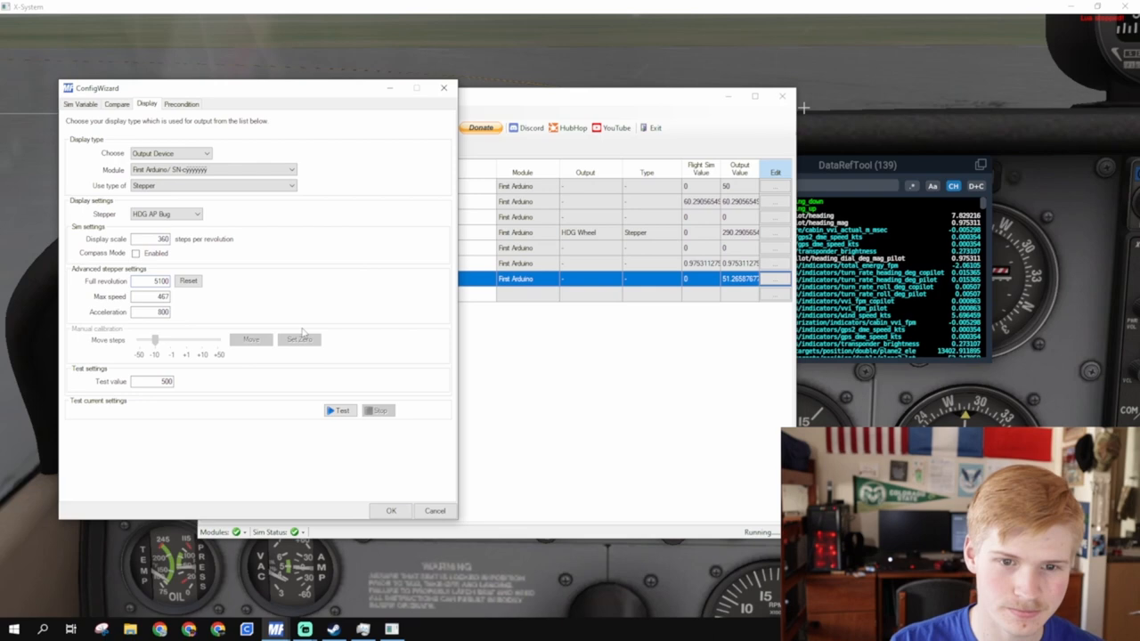
click(339, 409)
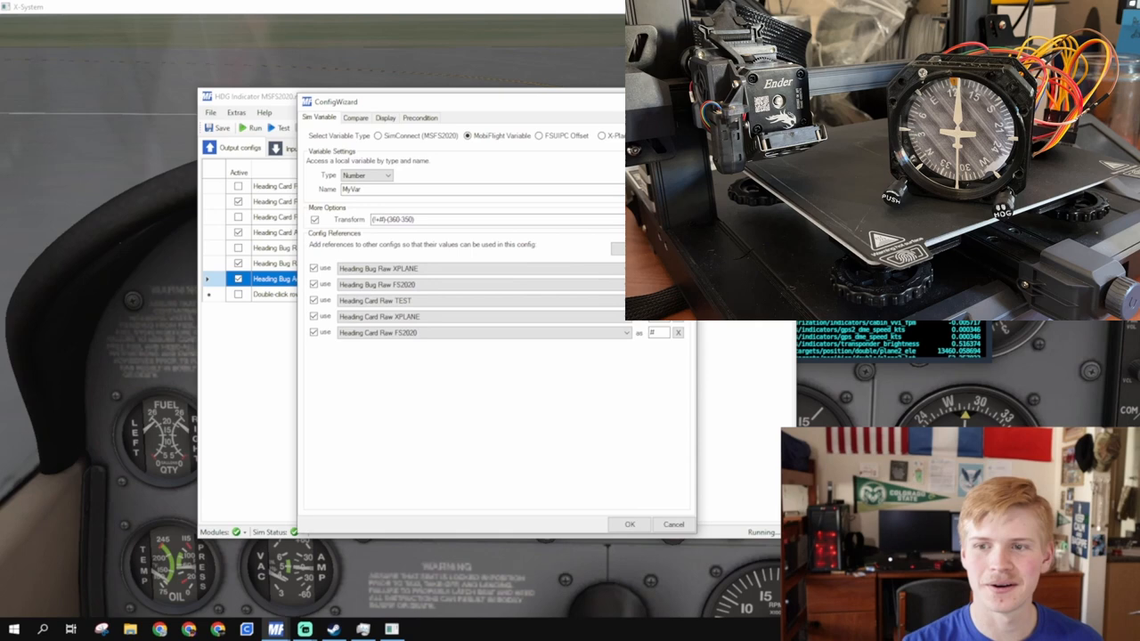
Review the Sim Variable references and transform of the heading bug config.
click(385, 118)
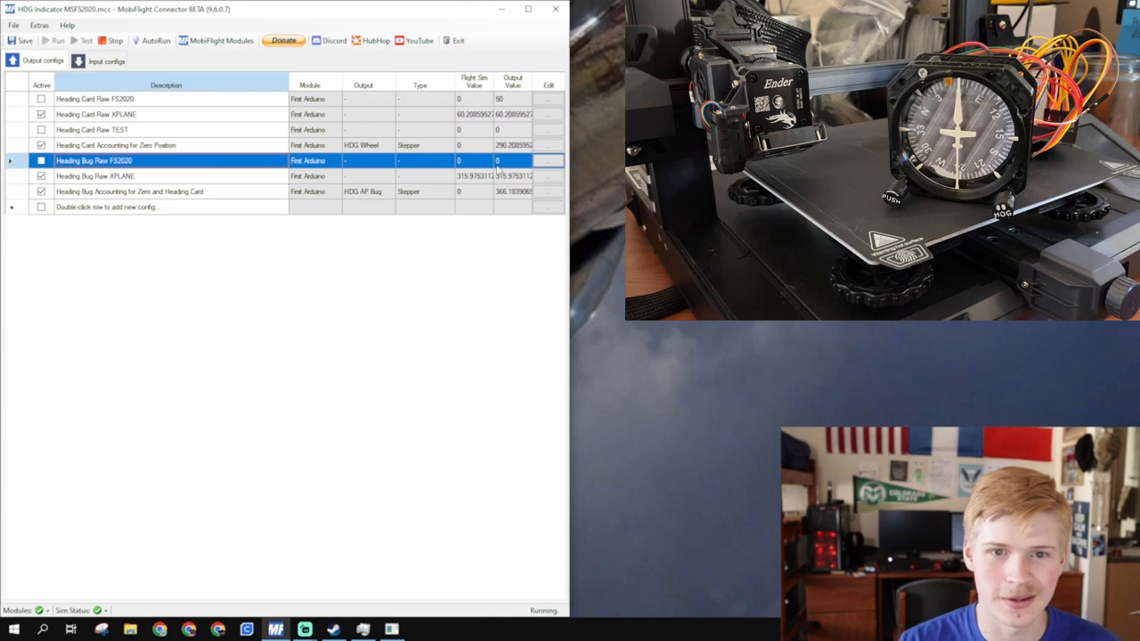
Show the Compare settings of the Heading Bug Raw FS2020 config.
click(548, 160)
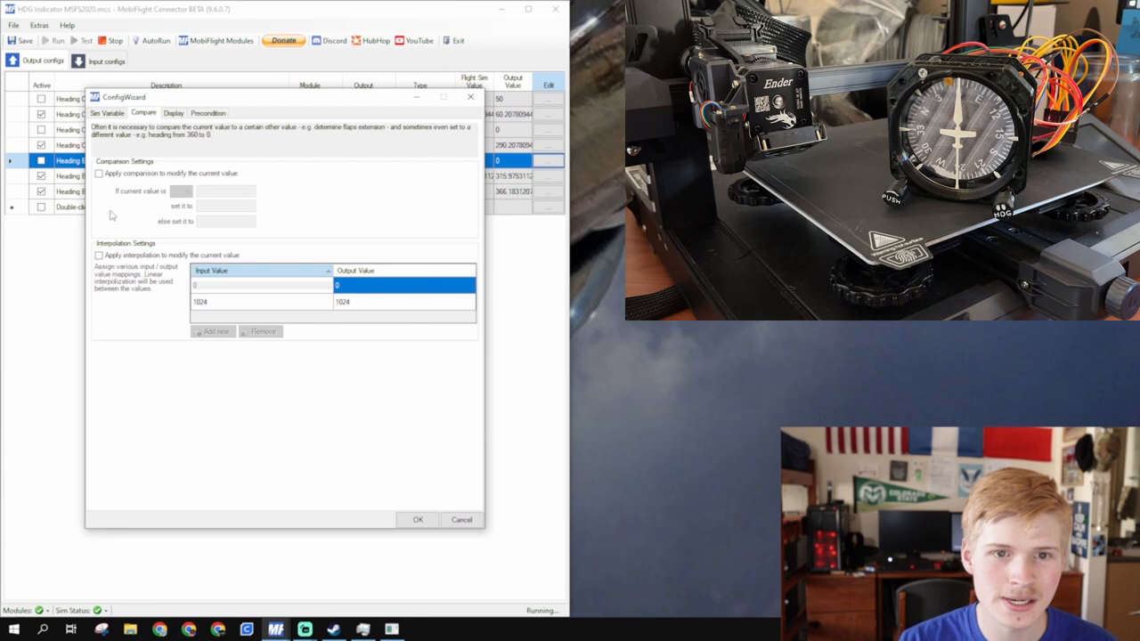
click(100, 256)
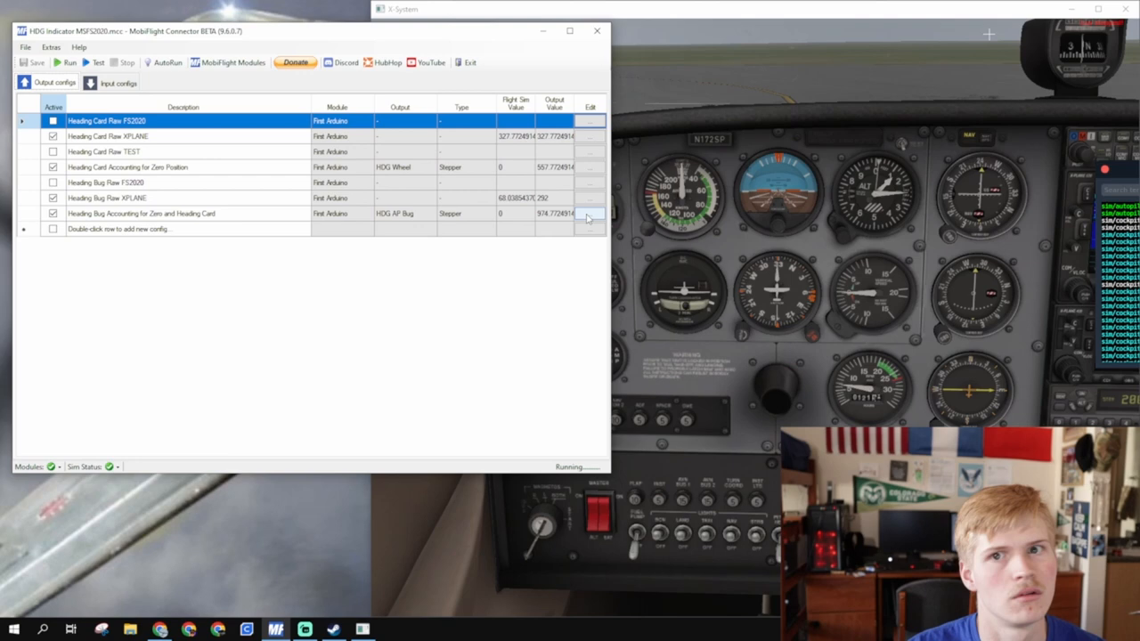
Confirm the bug's combined modulo-360 transform and enter -360 in the heading card's formula.
click(589, 214)
text(((!+#)+(360-5))%360)
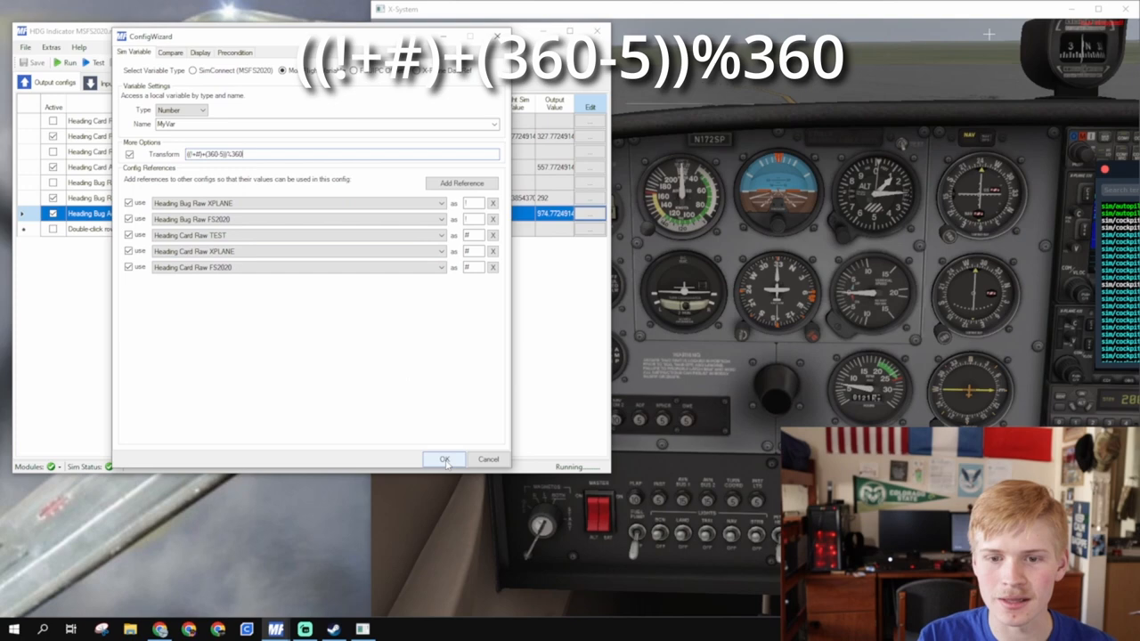
click(445, 459)
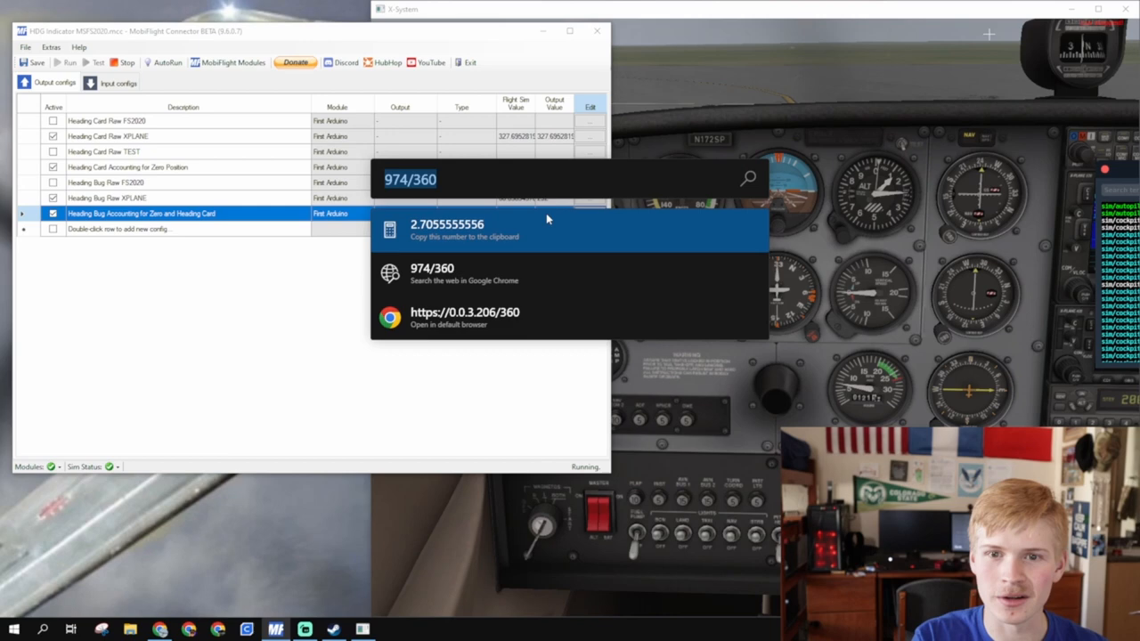
text(-360)
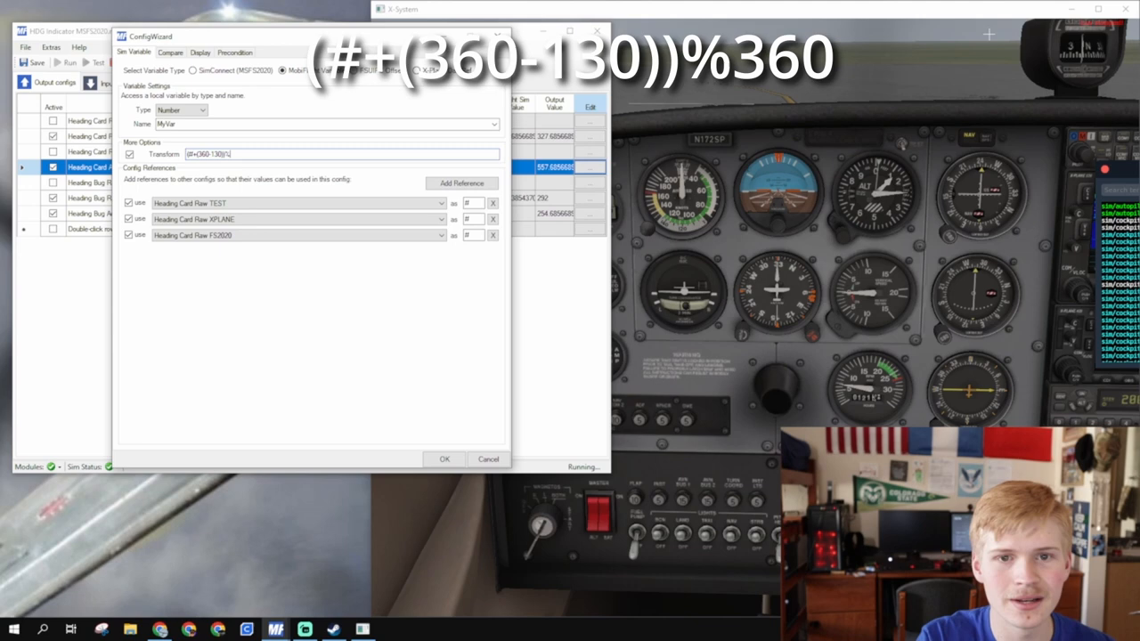
Save the heading card's (#+(360-130))%360 transform and show the bug config's stepper display settings.
click(445, 460)
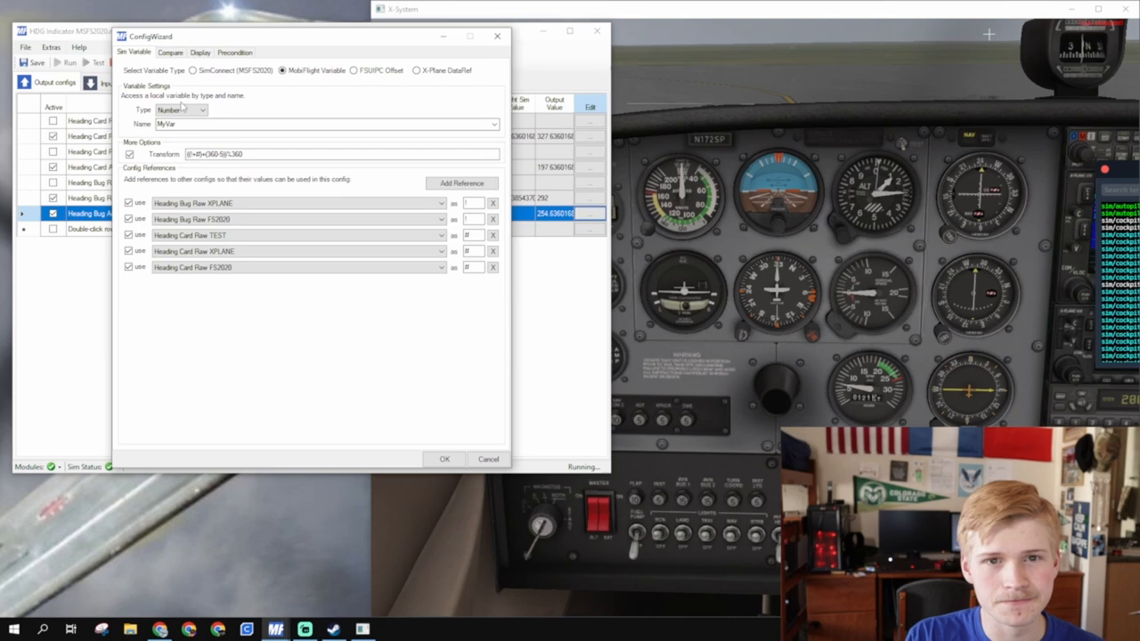
click(200, 51)
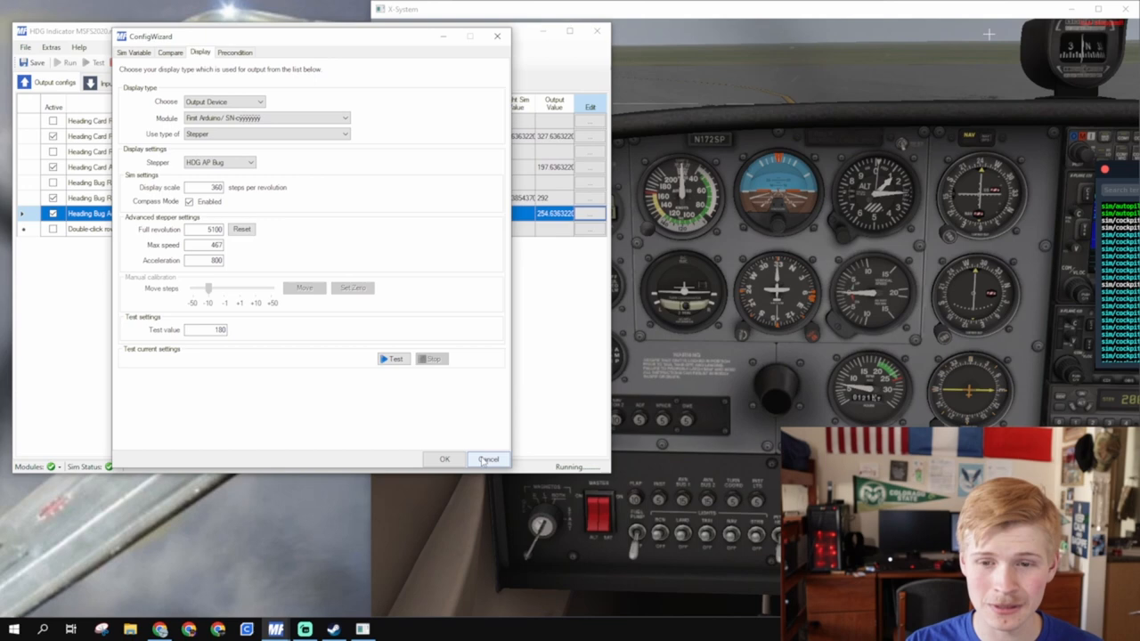
Set the HDG AP Bug stepper to the 28BYJ half-step preset and upload the board config.
click(488, 460)
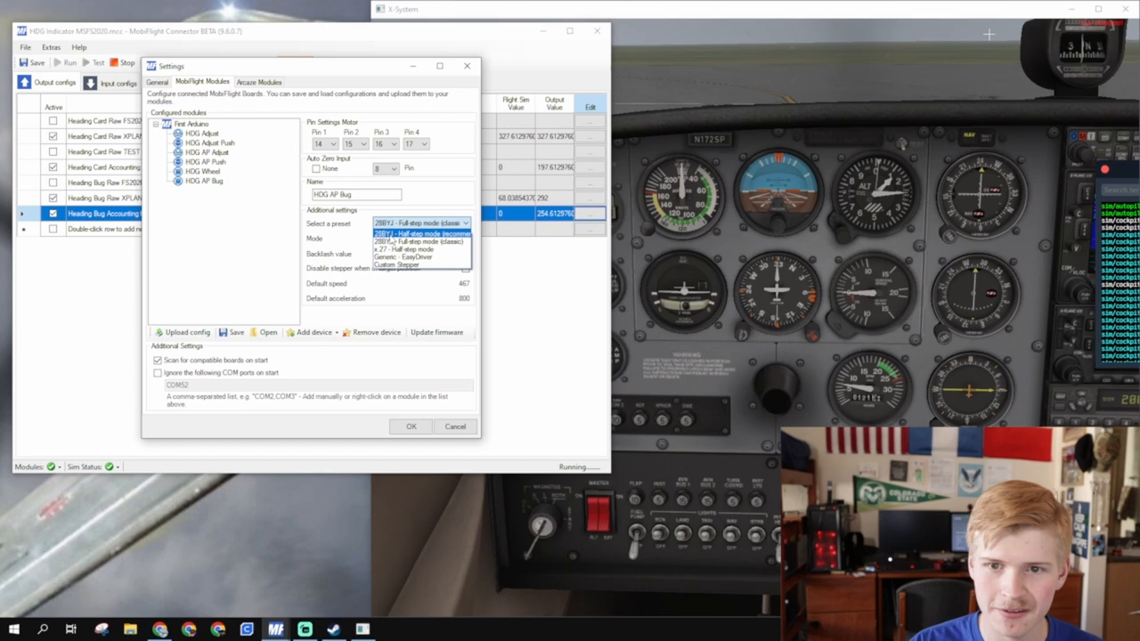
click(420, 232)
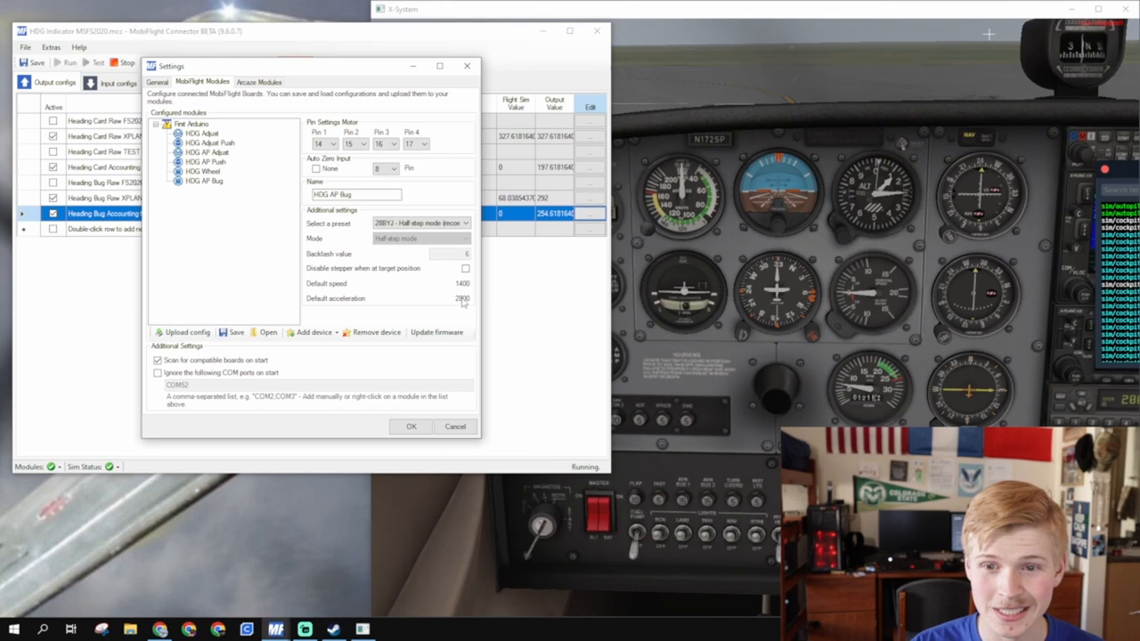
click(188, 332)
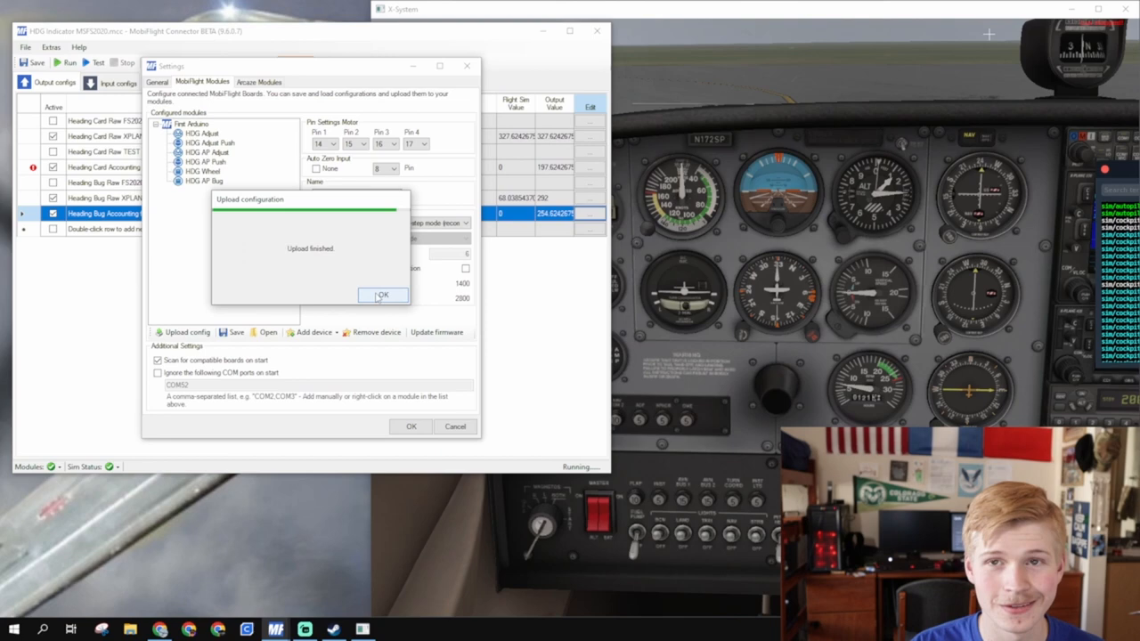
click(383, 296)
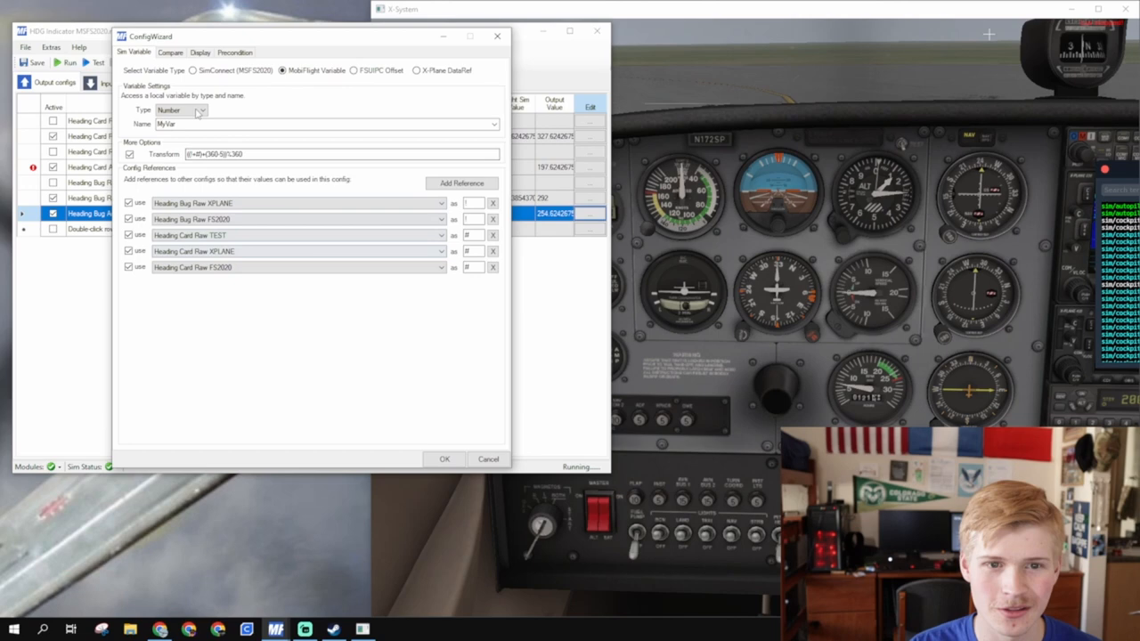
Lower the heading card stepper's max speed from 467 to about 187 (divide by 2.5) after a test move.
click(199, 52)
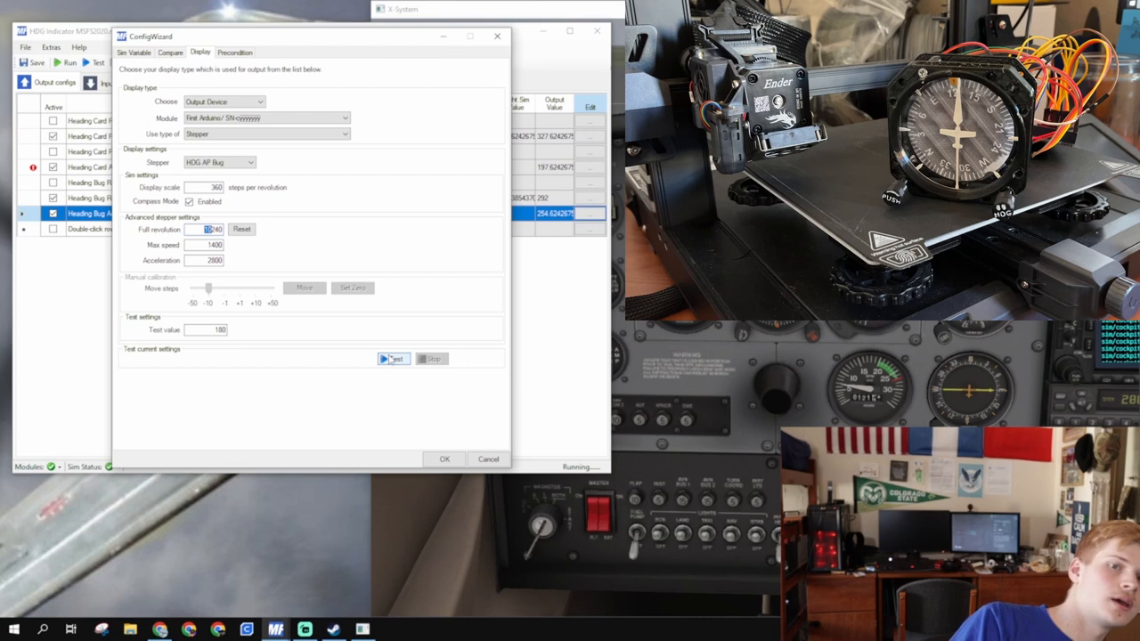
click(392, 360)
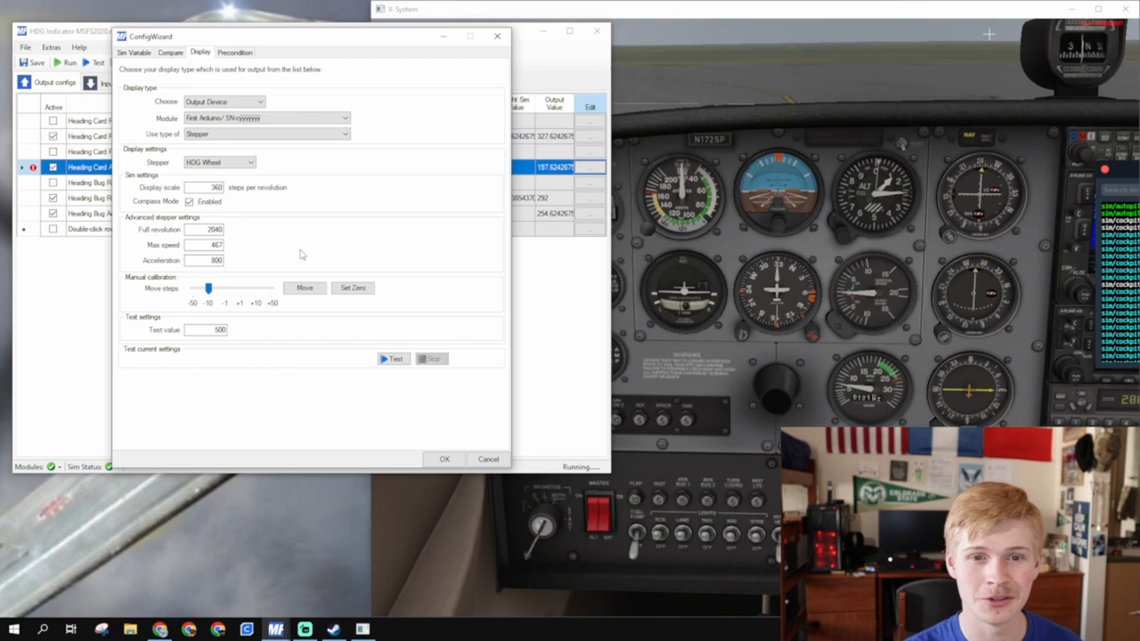
mouse_move(161, 251)
text(467)
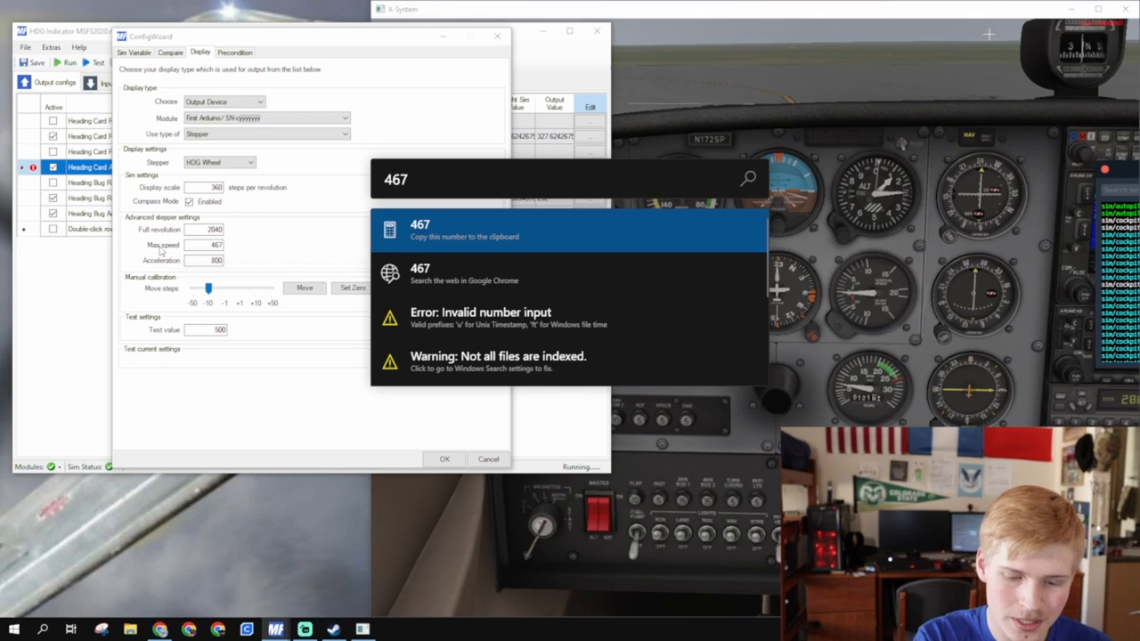
text(/2.5)
click(203, 244)
text(187)
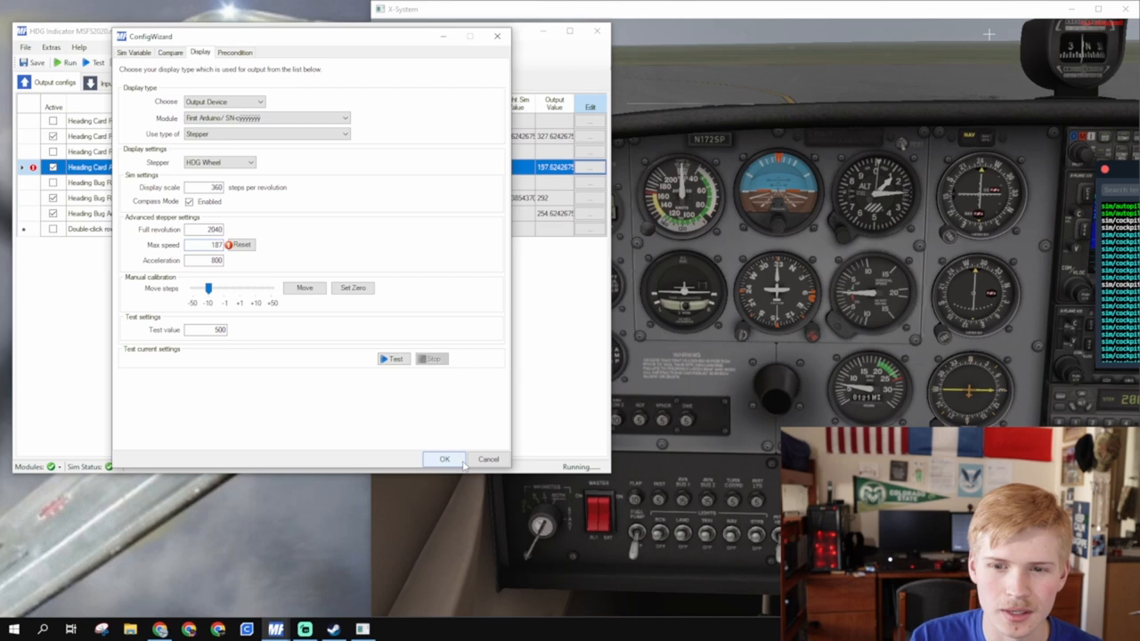
click(445, 459)
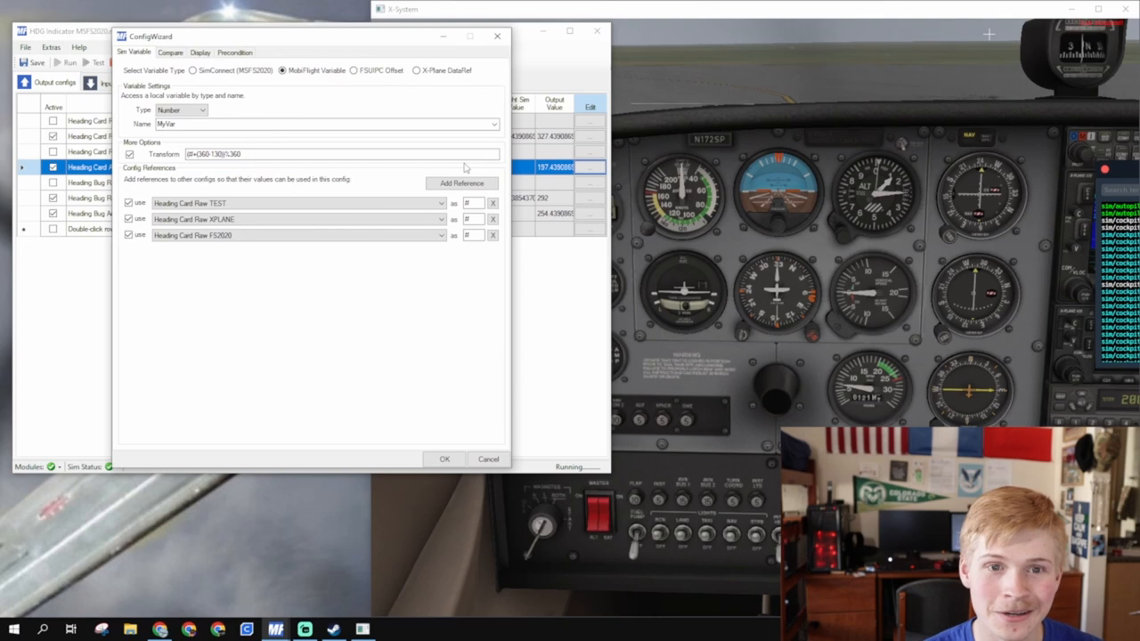
Confirm the heading card config and return to the output configs list.
click(200, 51)
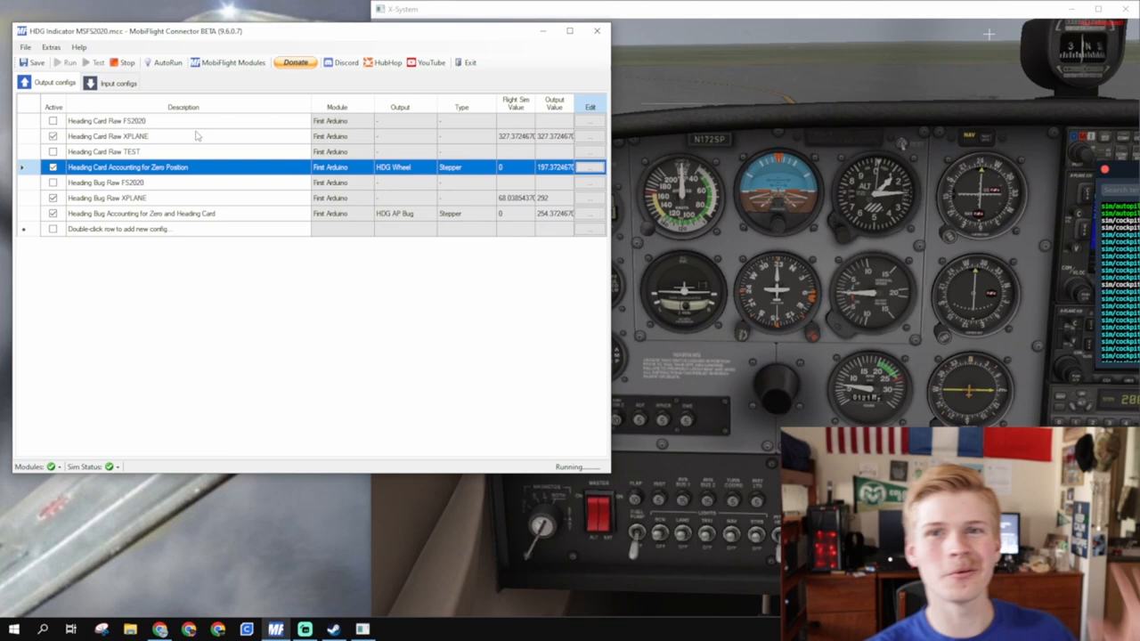
Review the HDG Adjust encoder input's On Left turn action in the input configs list.
click(117, 82)
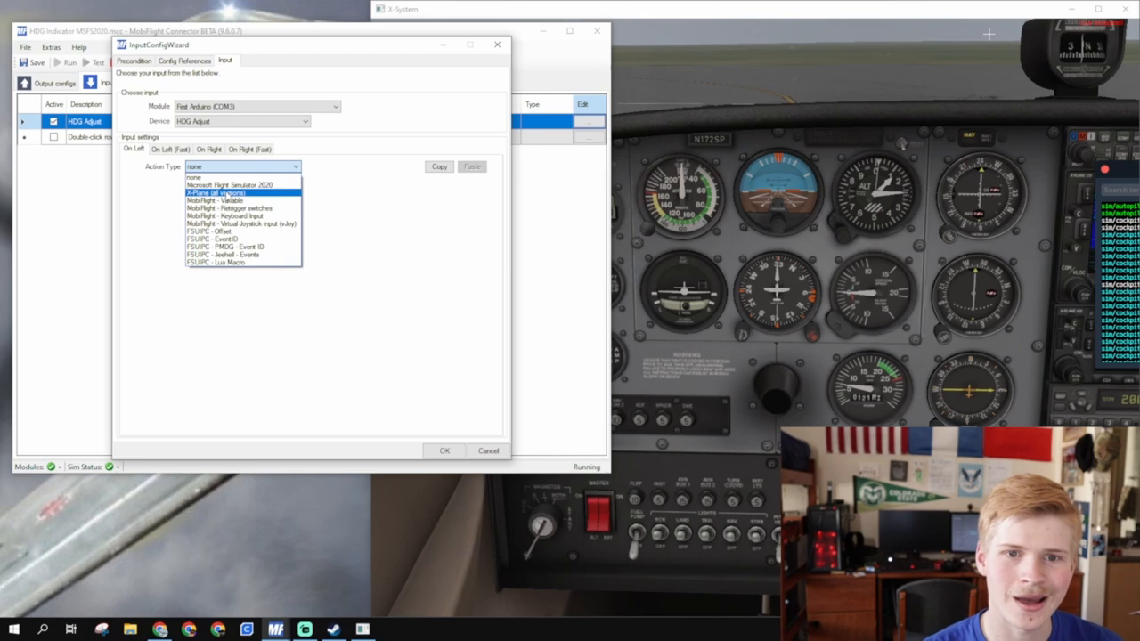
click(213, 192)
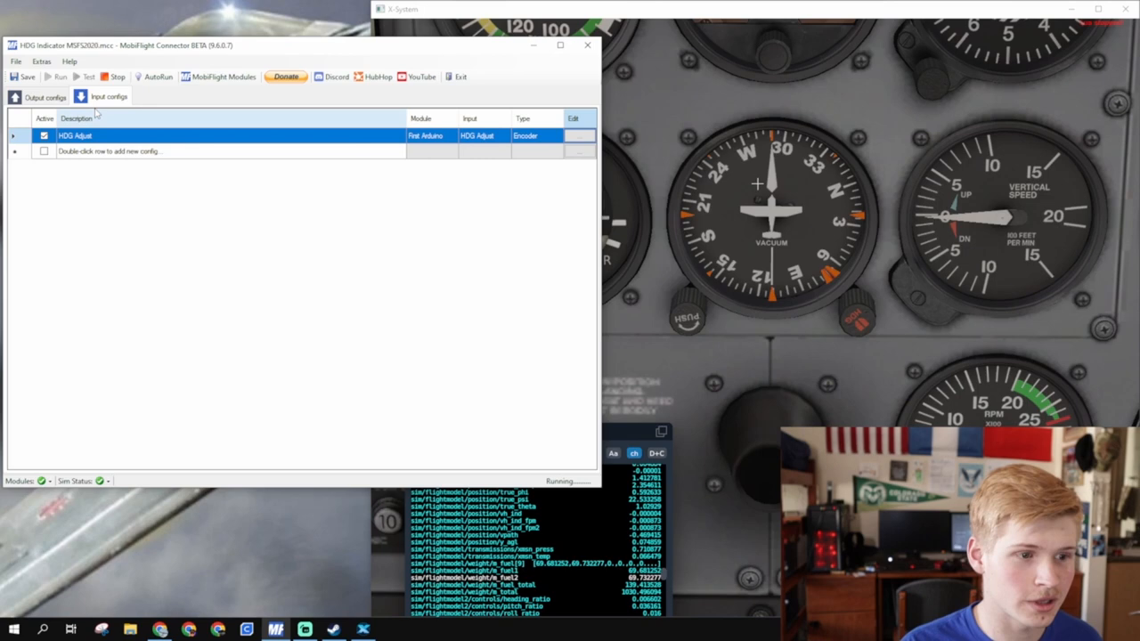
Check the encoder's detents-per-cycle type in the MobiFlight Modules settings.
click(45, 96)
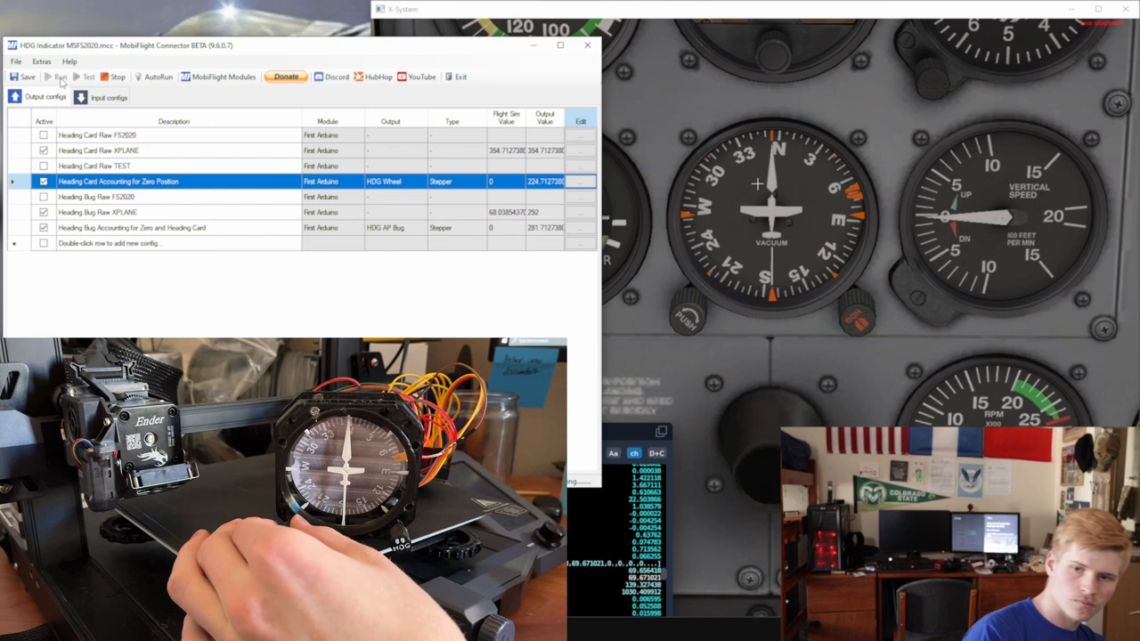
click(218, 74)
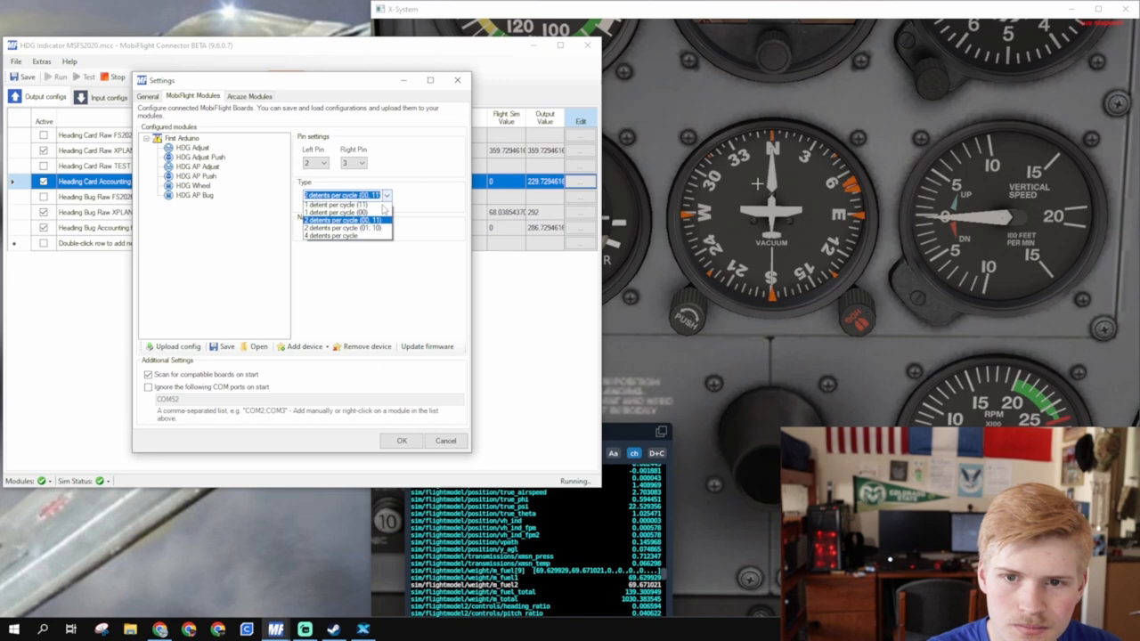
click(403, 440)
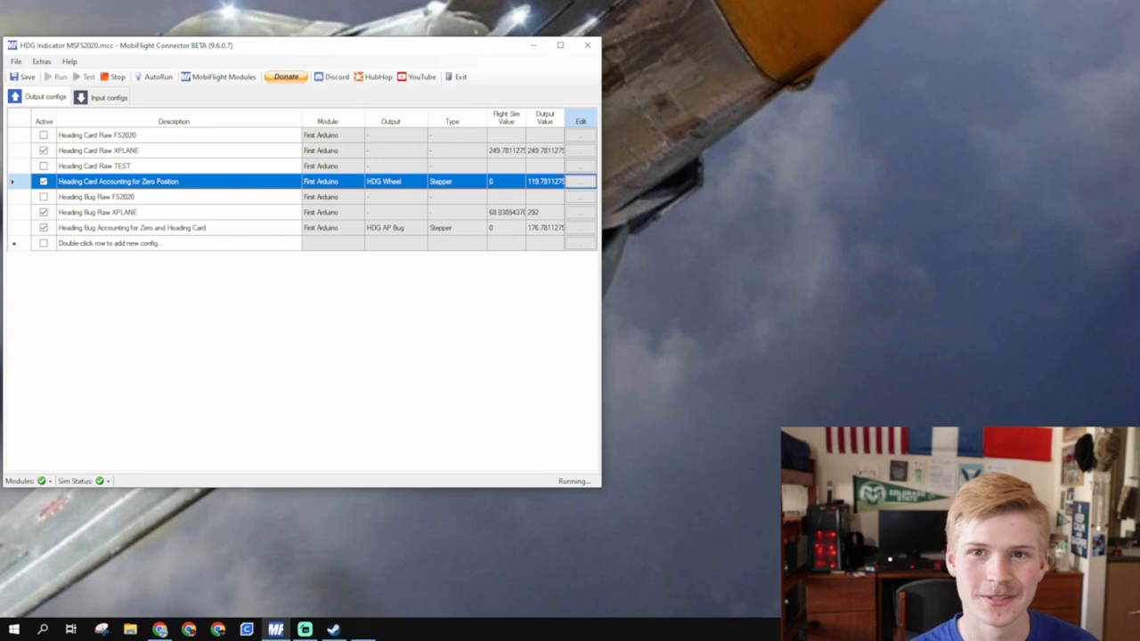
Add an HDG AP Adjust input config using the HDG AP Adjust encoder device.
click(109, 96)
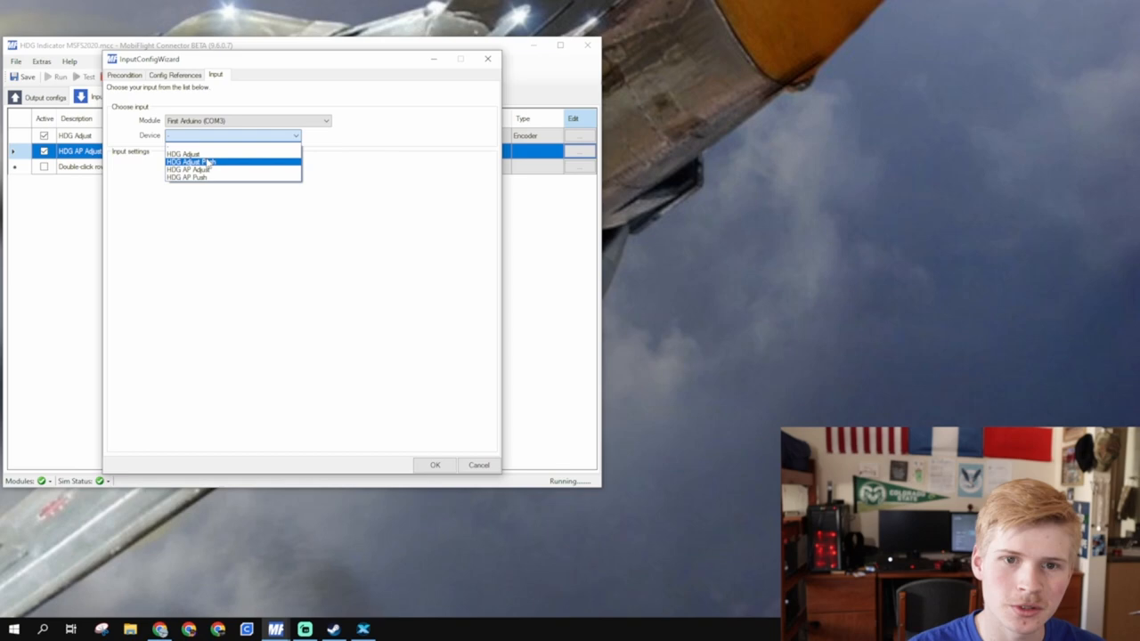
click(187, 169)
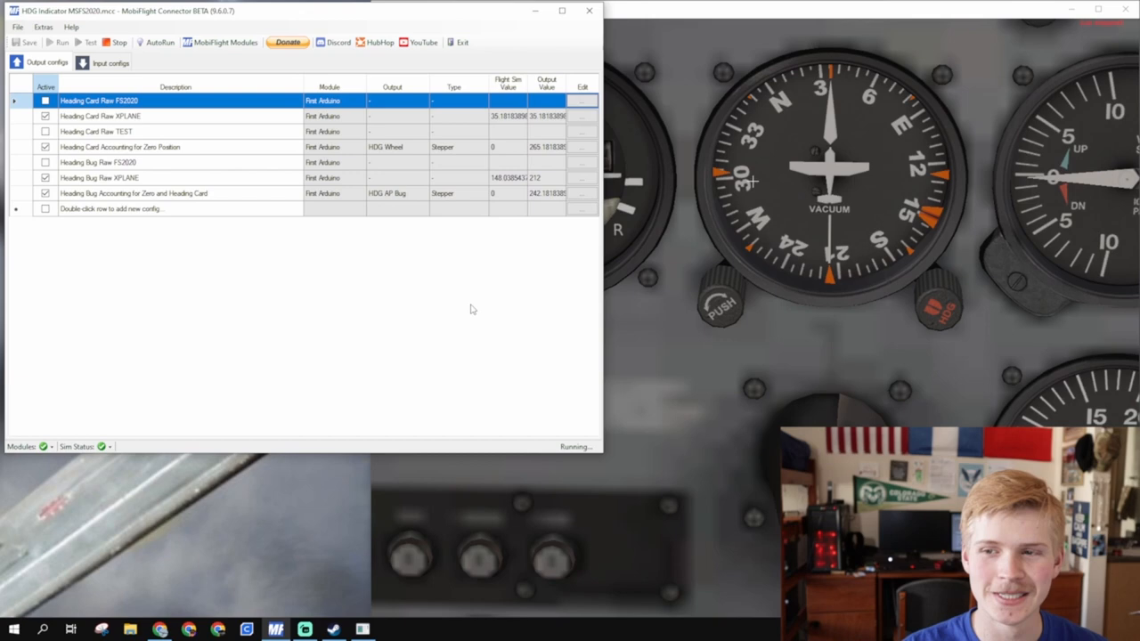
Add an HDG Adjust DG push-button input whose press sets the MobiFlight variable AdjustStatusHDG.
click(111, 62)
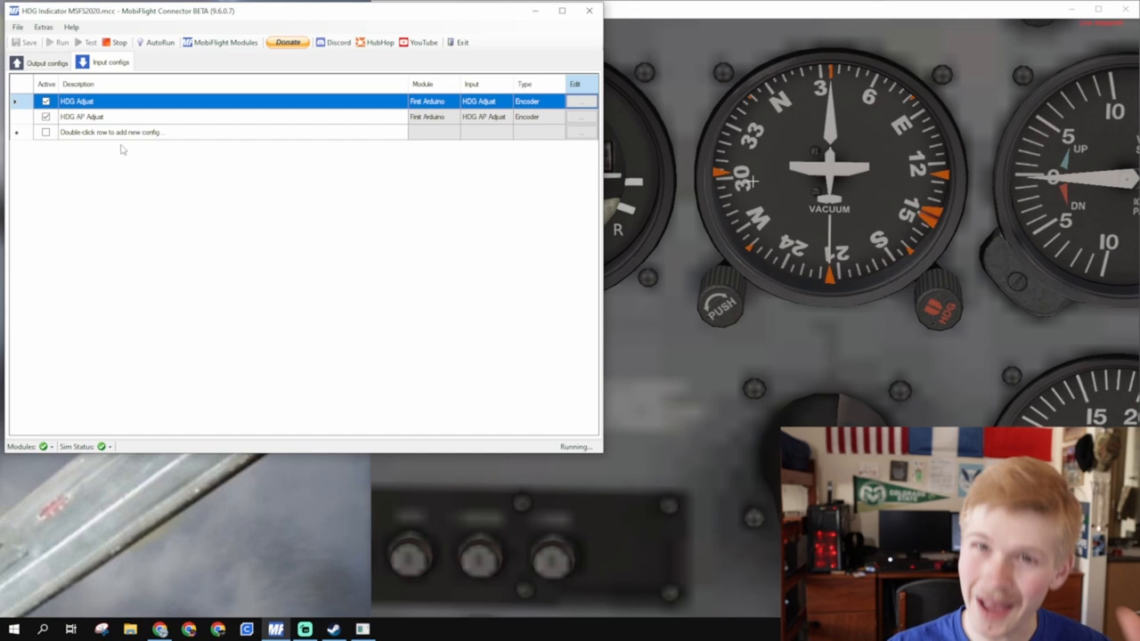
double_click(111, 131)
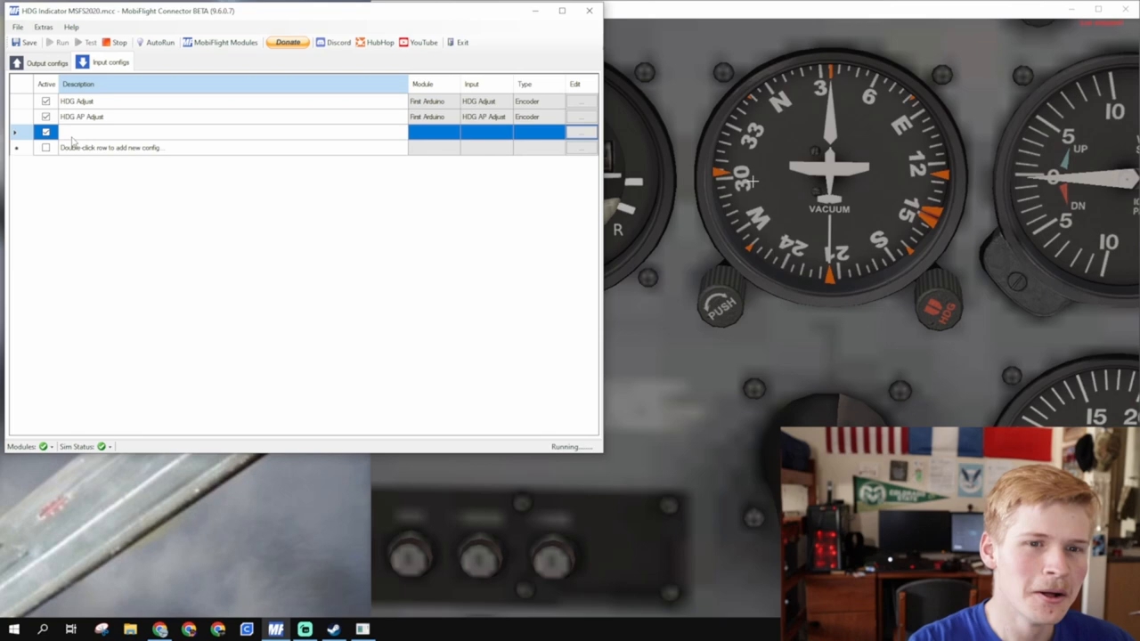
text(HDG Adjust DG Push Status)
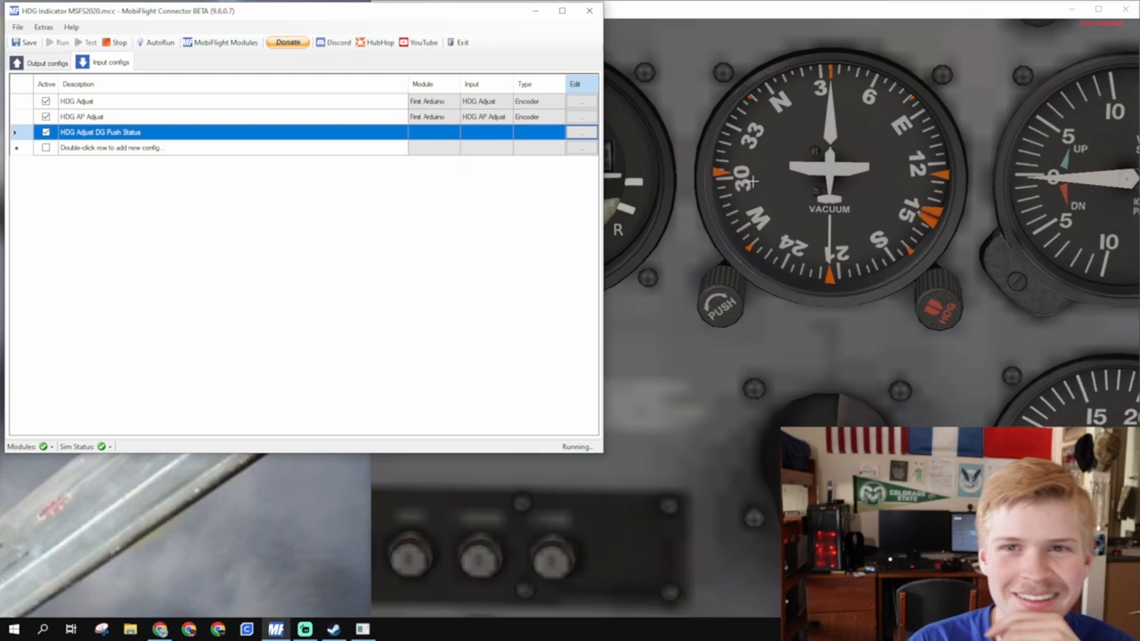
double_click(100, 132)
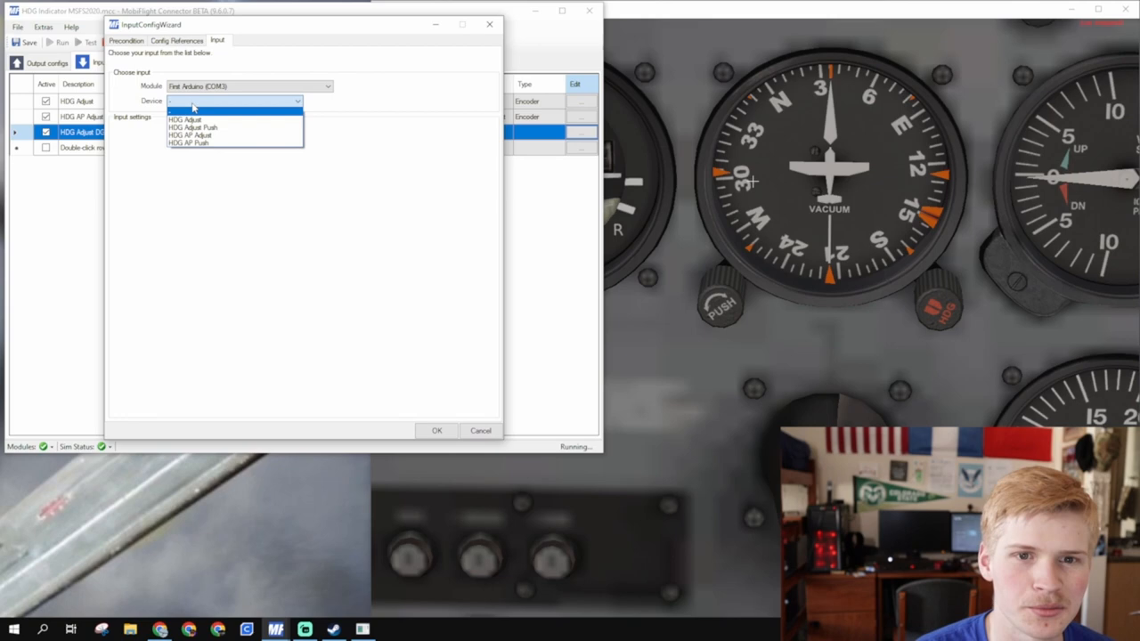
click(193, 128)
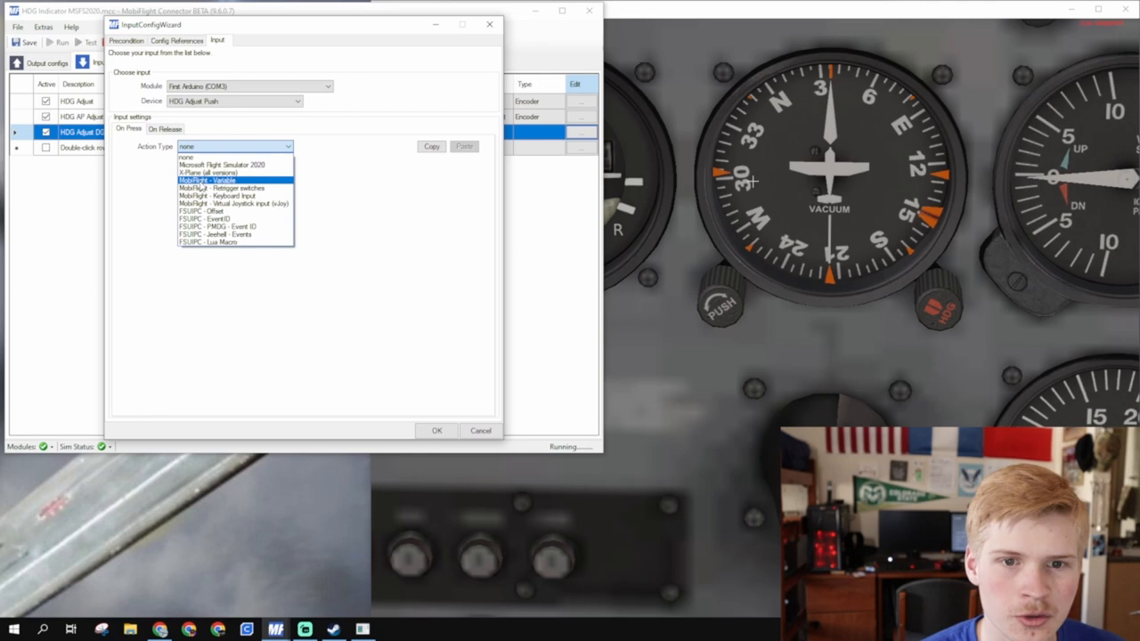
click(221, 180)
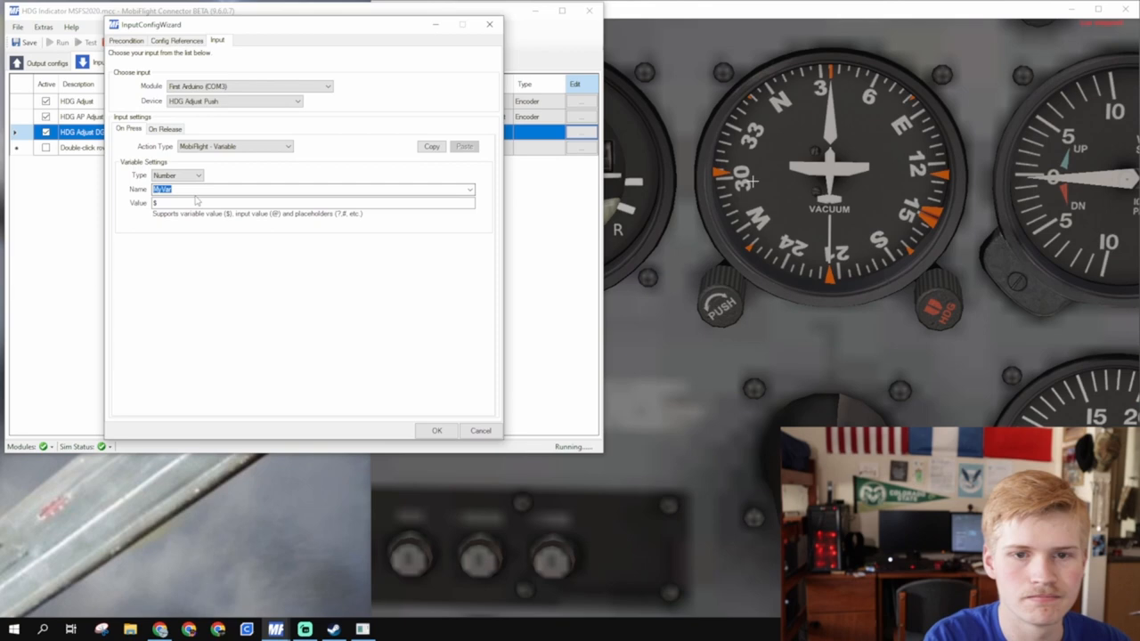
text(A)
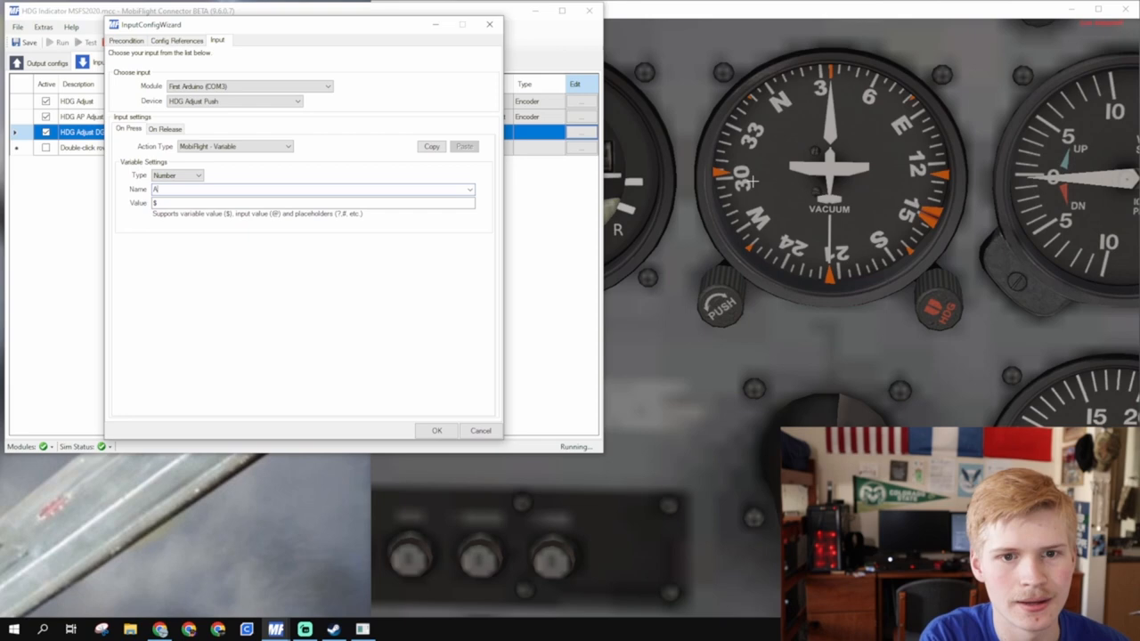
text(AdjustStatusHDG)
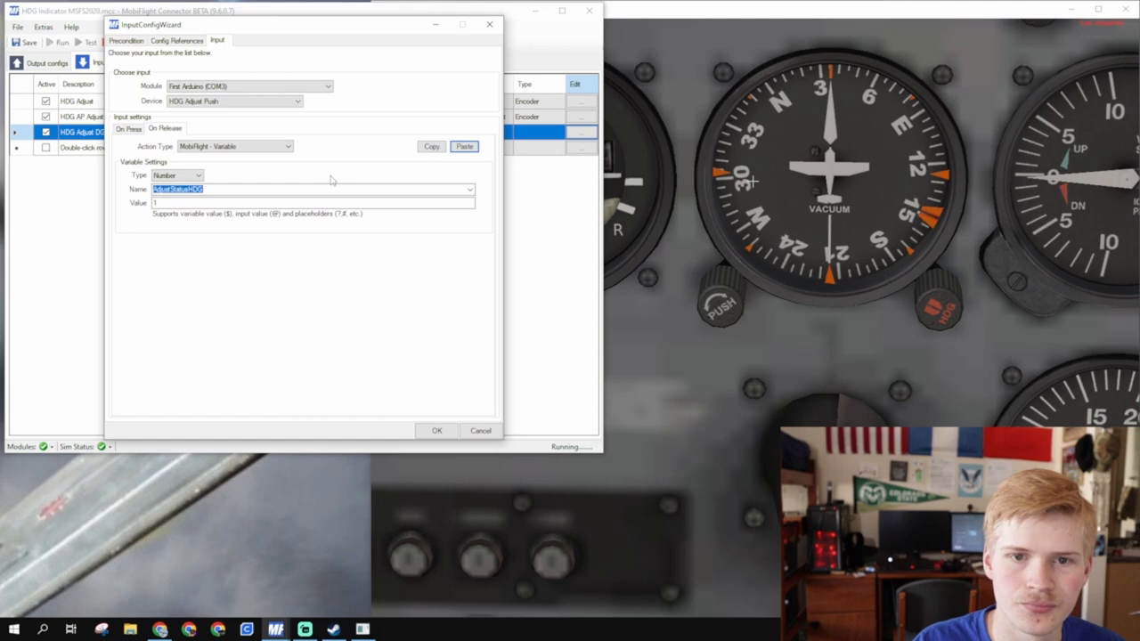
click(436, 429)
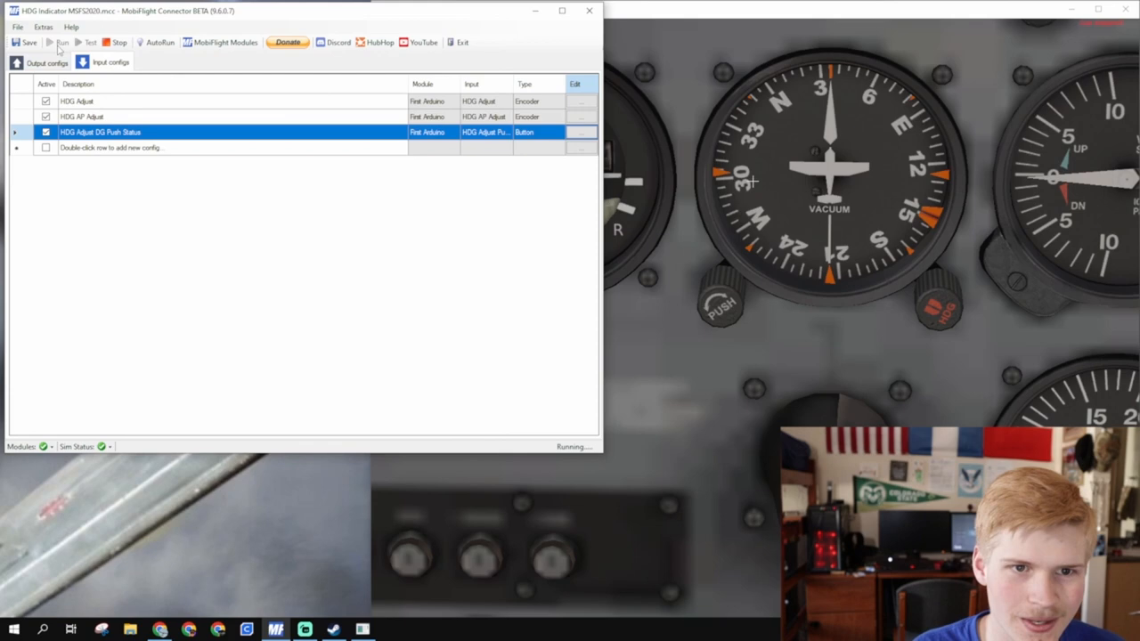
Give the HDG Adjust encoder a precondition: MobiFlight variable AdjustStatus equals 1.
double_click(100, 132)
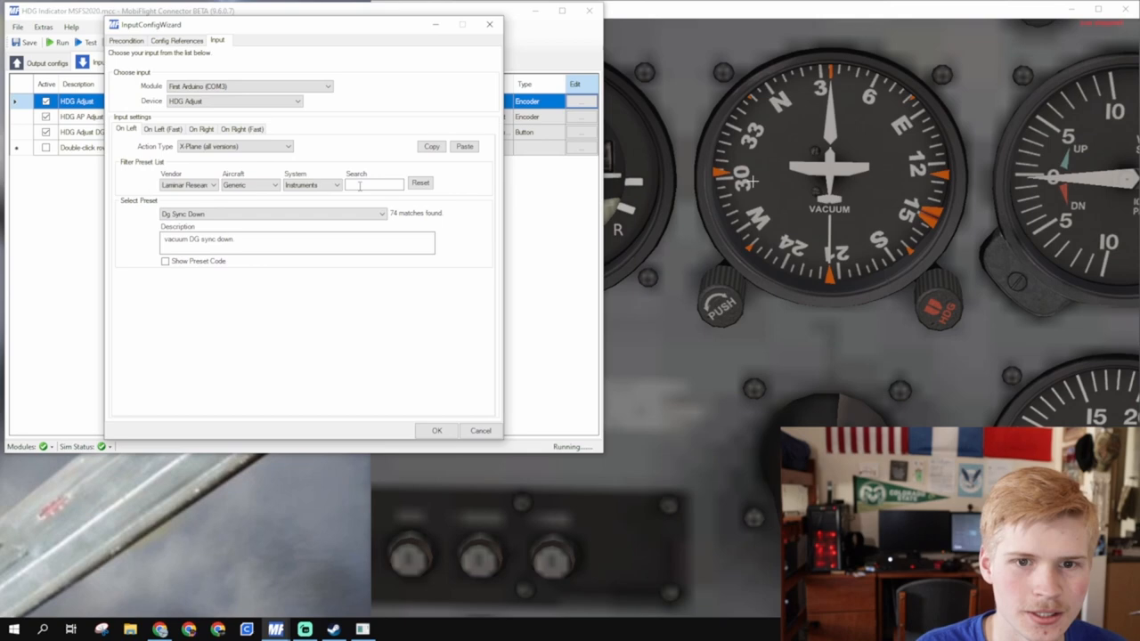
click(125, 39)
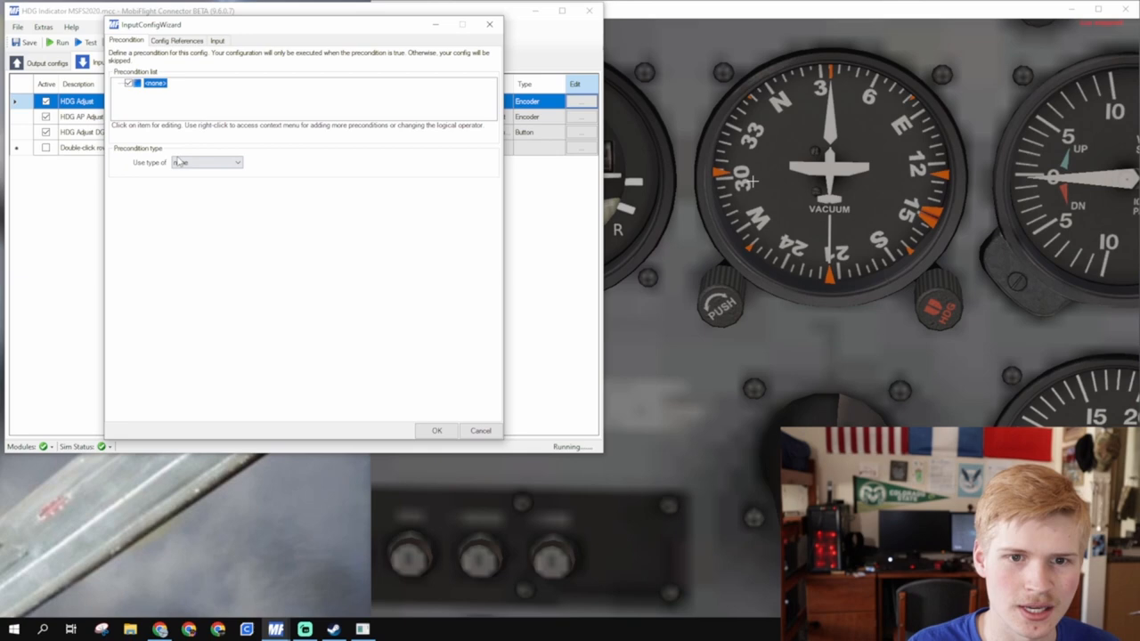
click(206, 162)
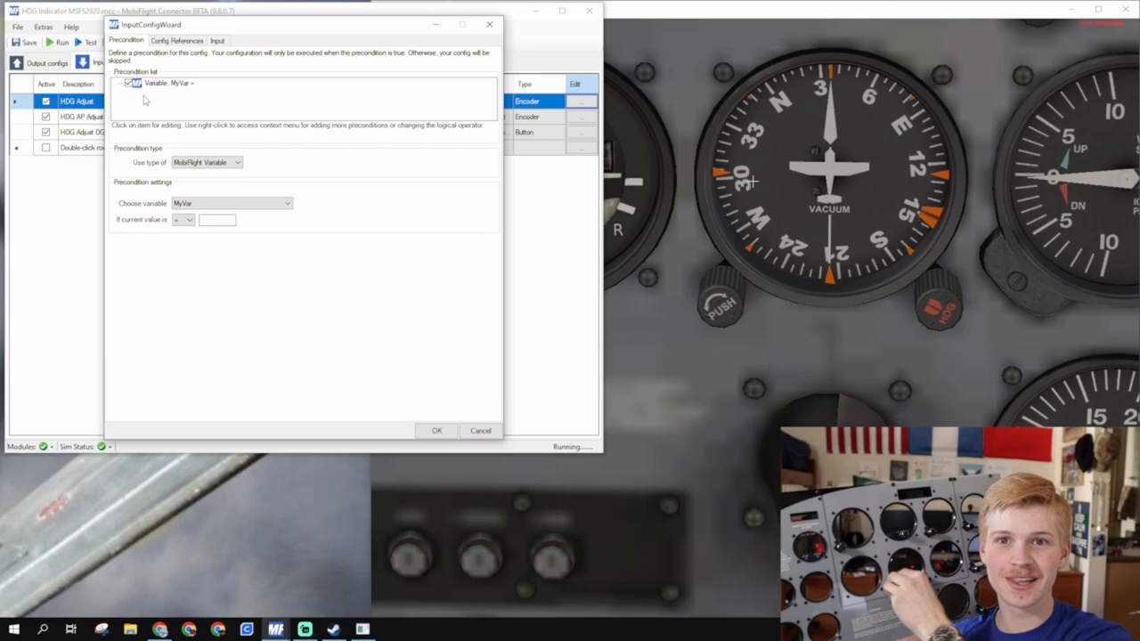
text(1)
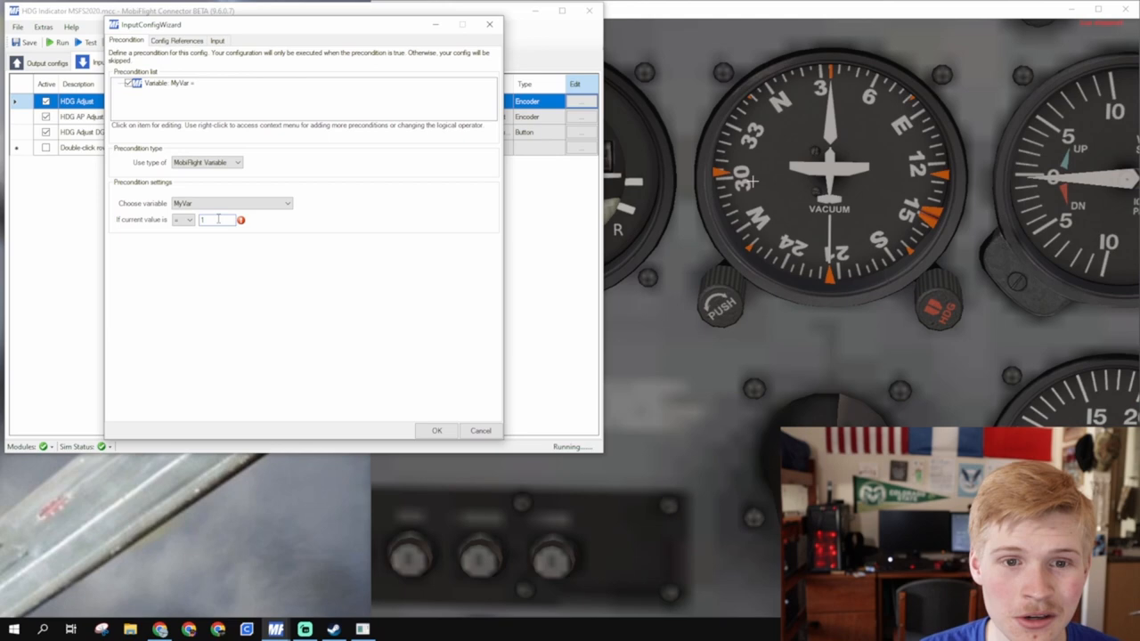
click(232, 203)
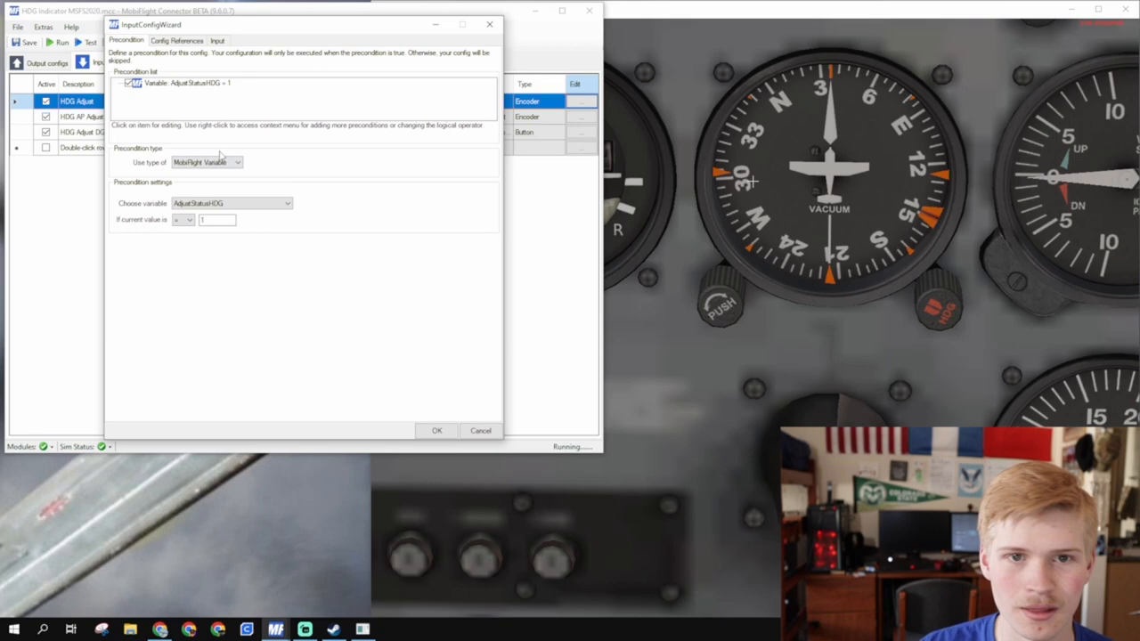
click(217, 220)
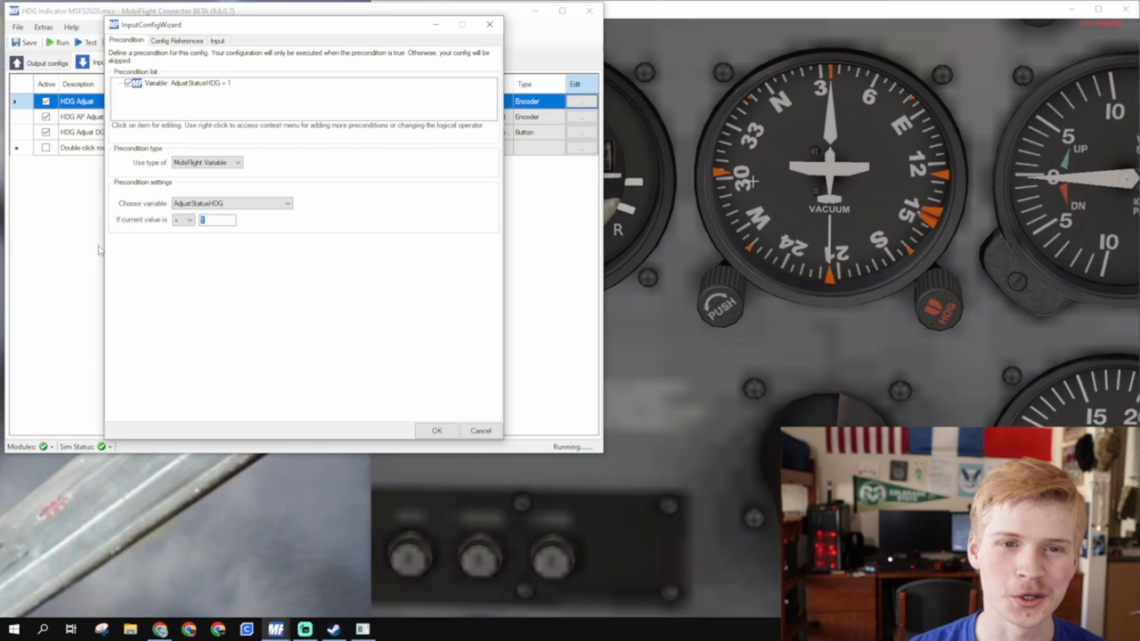
mouse_move(235, 463)
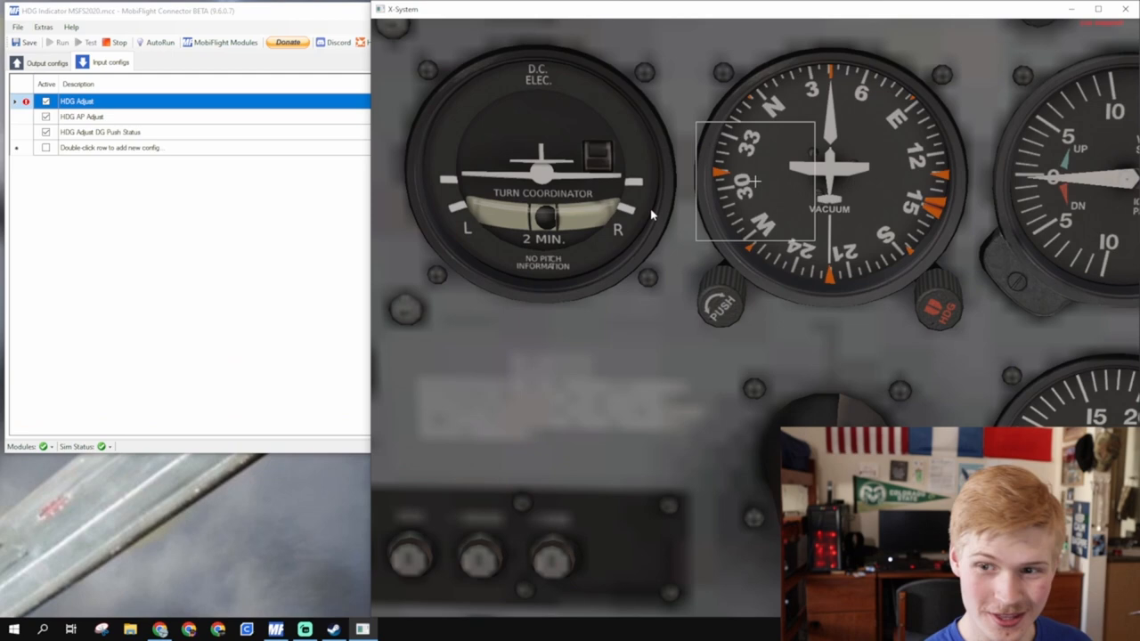
Add a fourth input config row named HDG Push.
double_click(111, 146)
text(HDG Push)
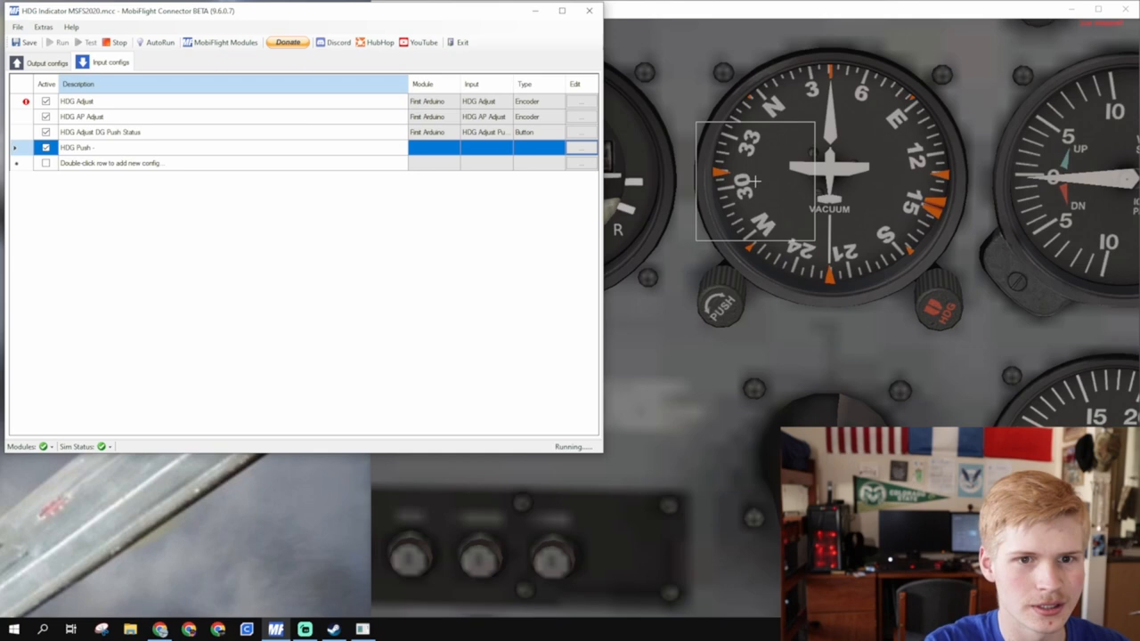
Tie HDG Push to the HDG AP Push button with an X-Plane autopilot heading preset on press.
double_click(75, 146)
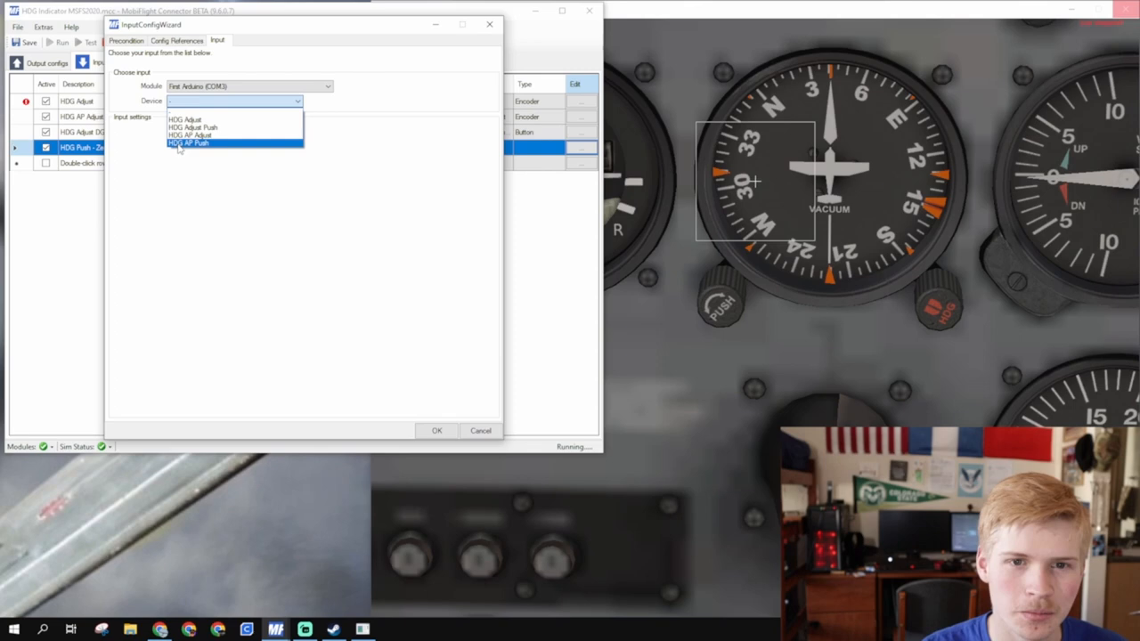
click(187, 142)
text(h)
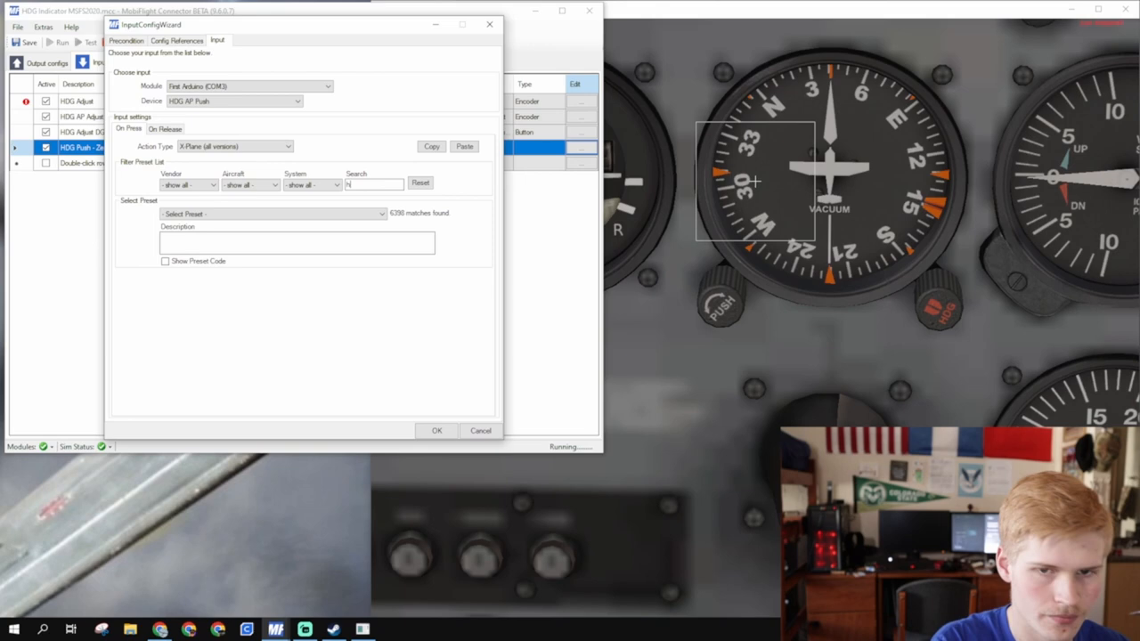
text(eading)
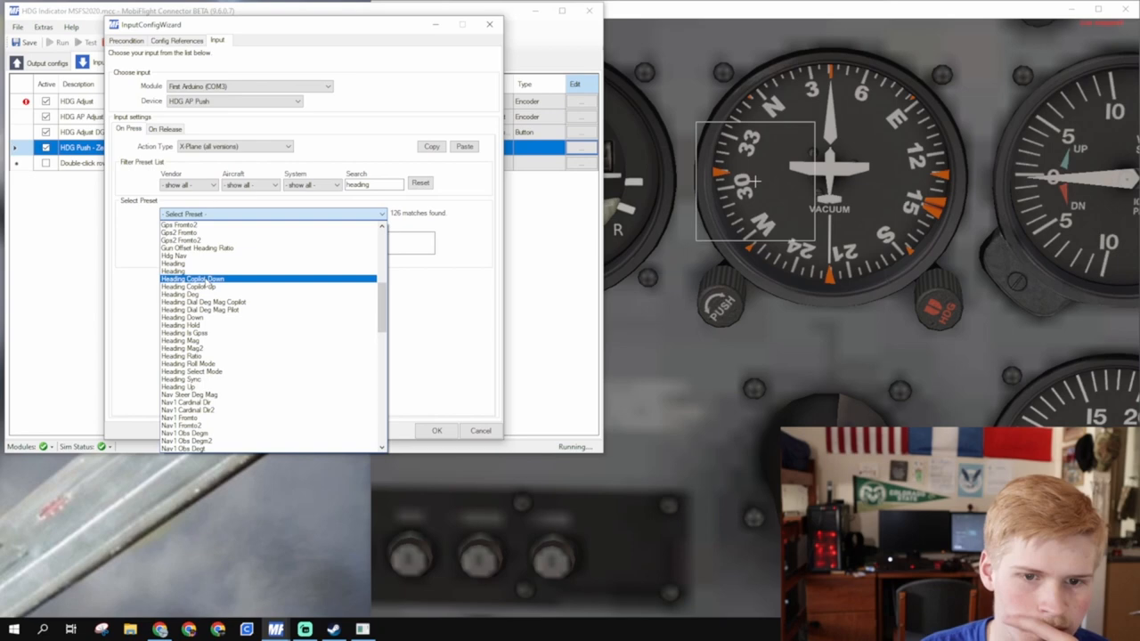
click(173, 263)
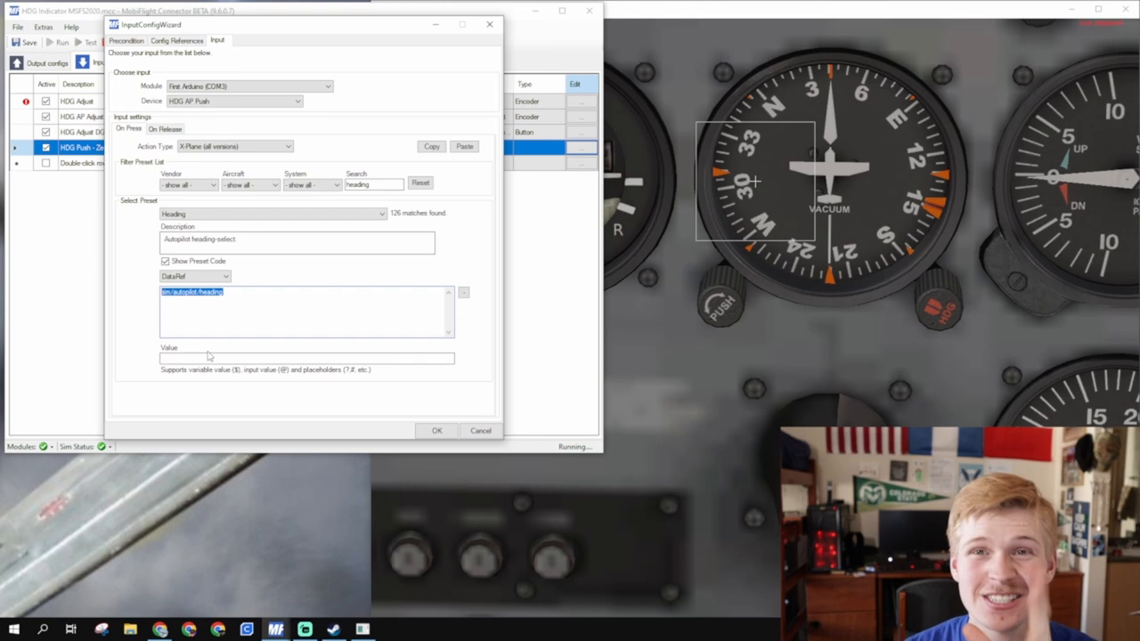
click(436, 429)
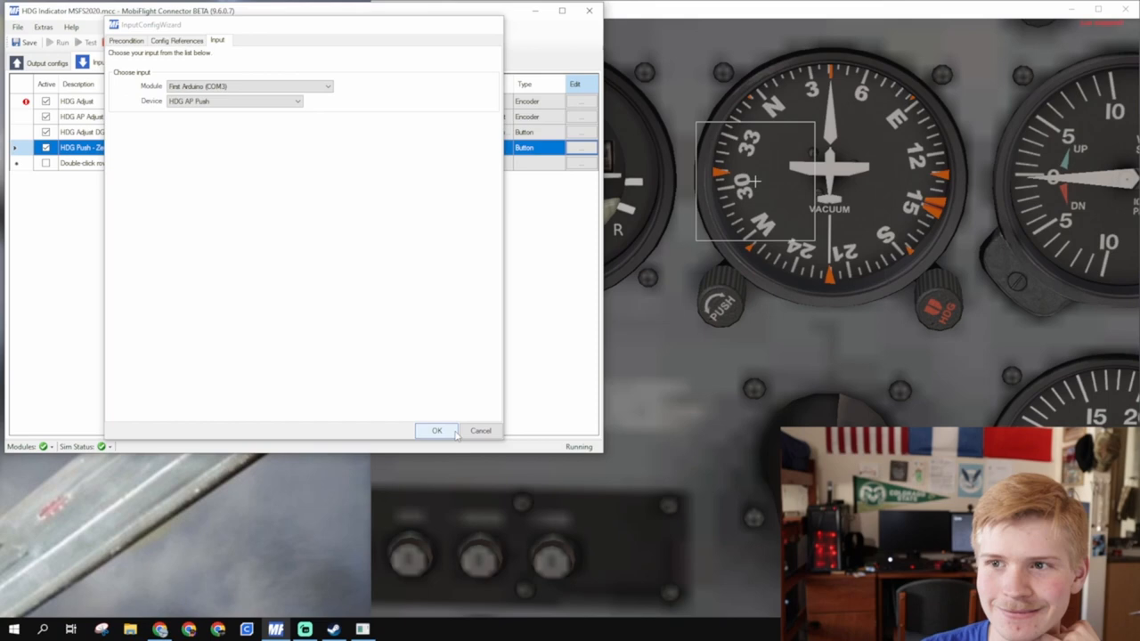
click(436, 430)
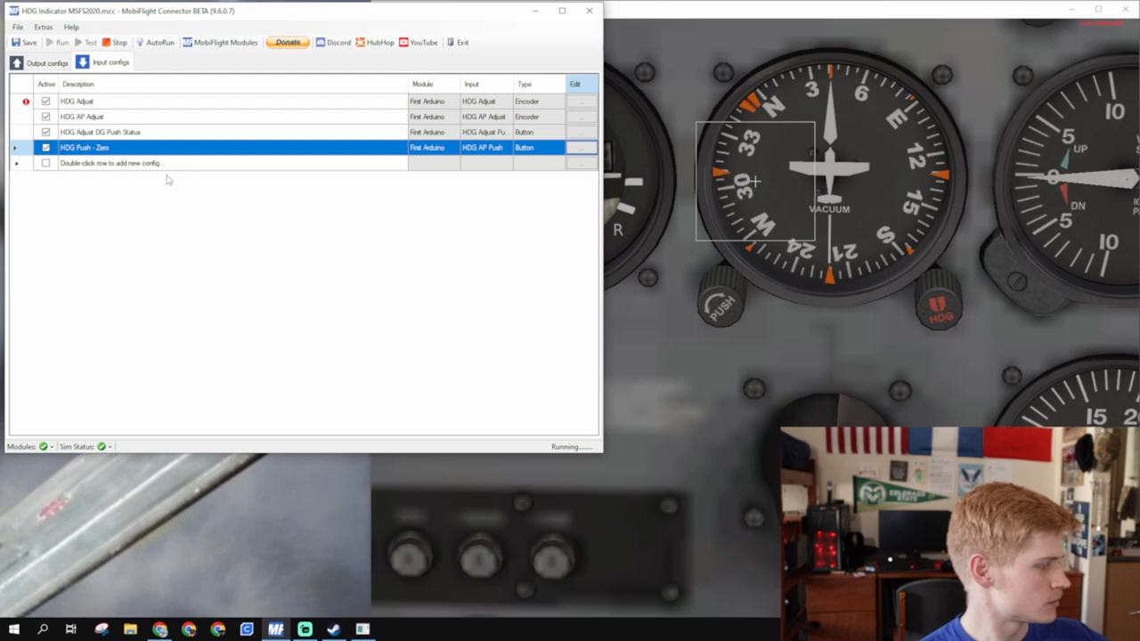
Add HDG Push Adjust Reset using the HDG Adjust push button with X-Plane's Dg Drift Vac Deg preset.
double_click(111, 164)
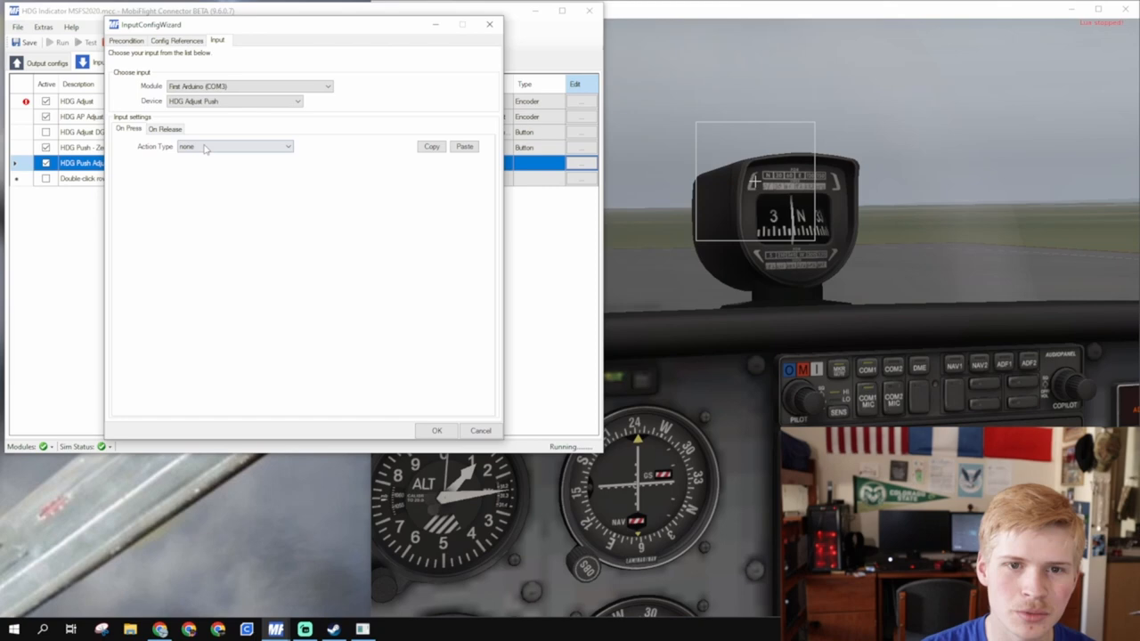
click(235, 146)
text(a)
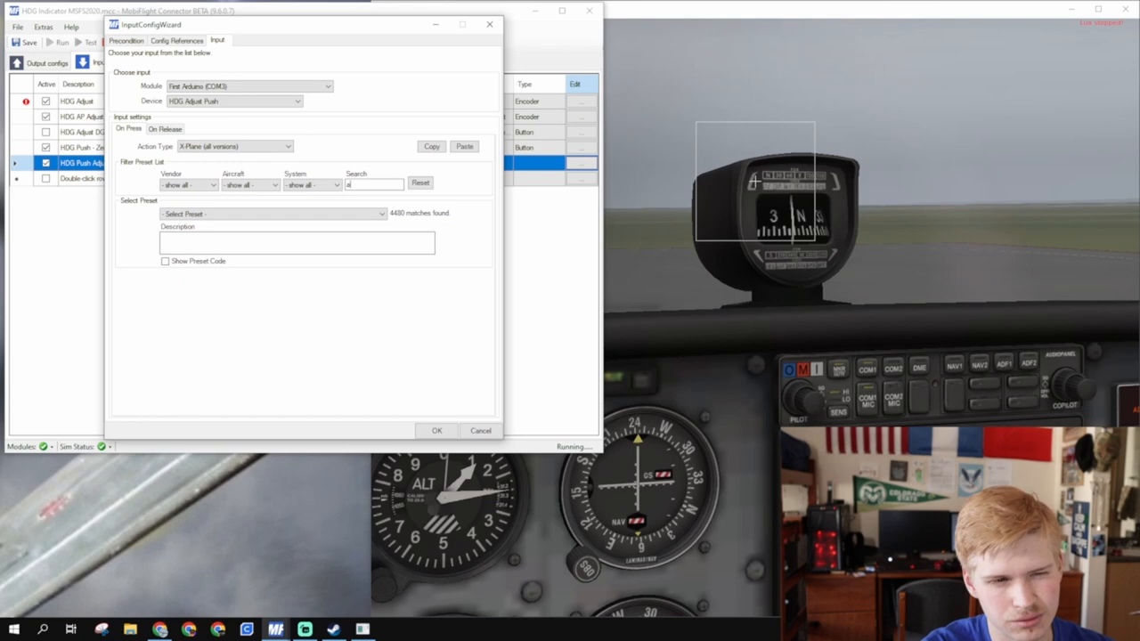
text(heading)
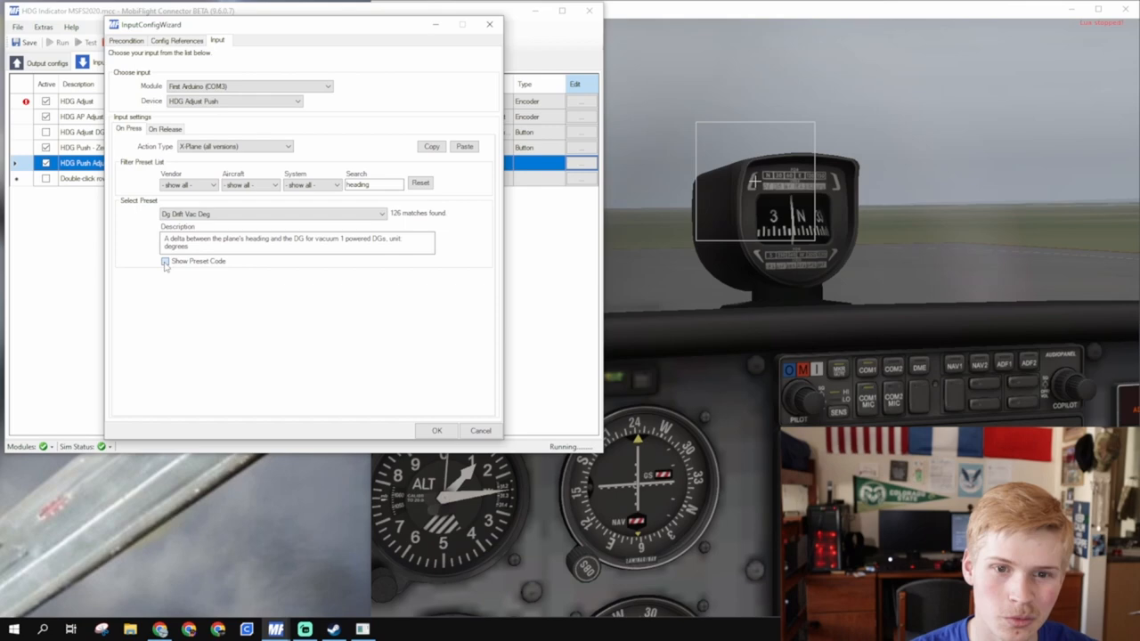
click(164, 260)
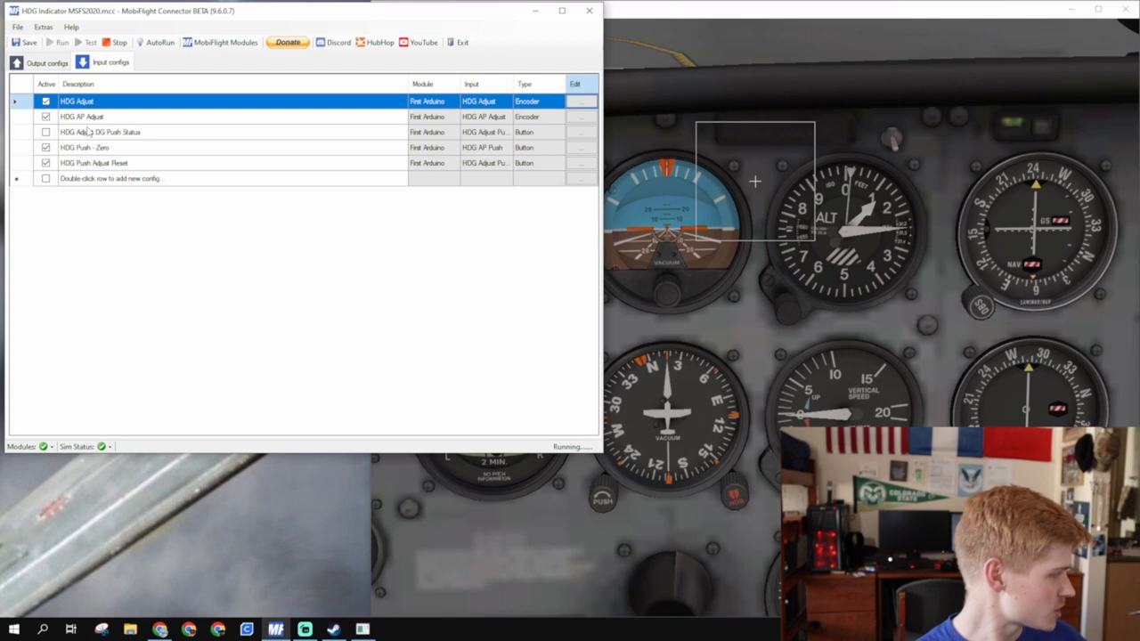
click(41, 69)
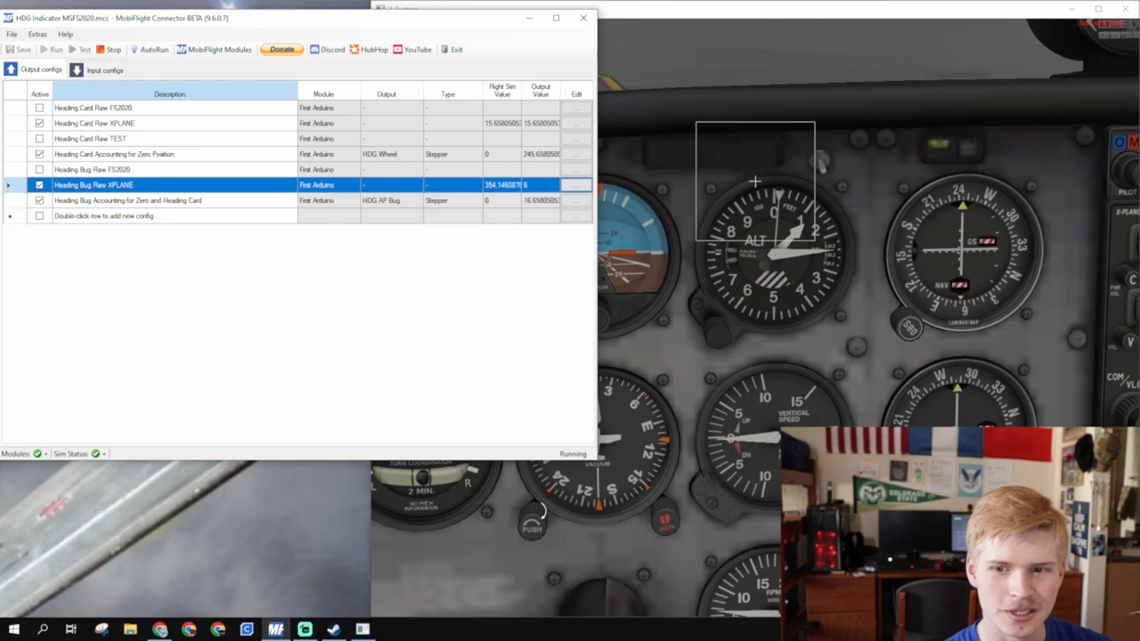
click(99, 69)
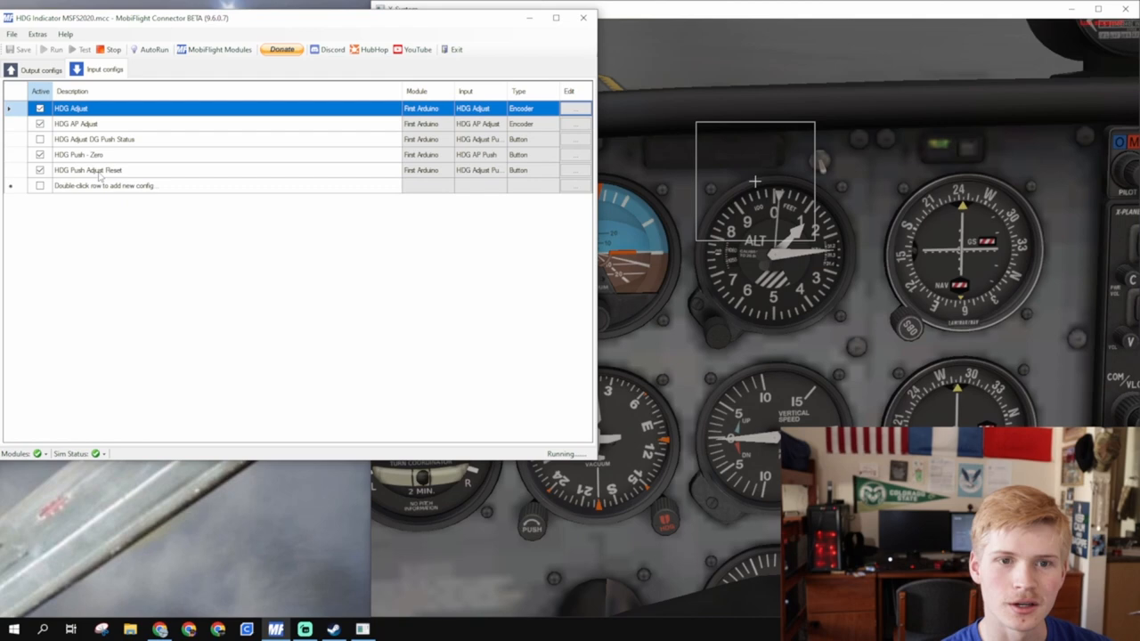